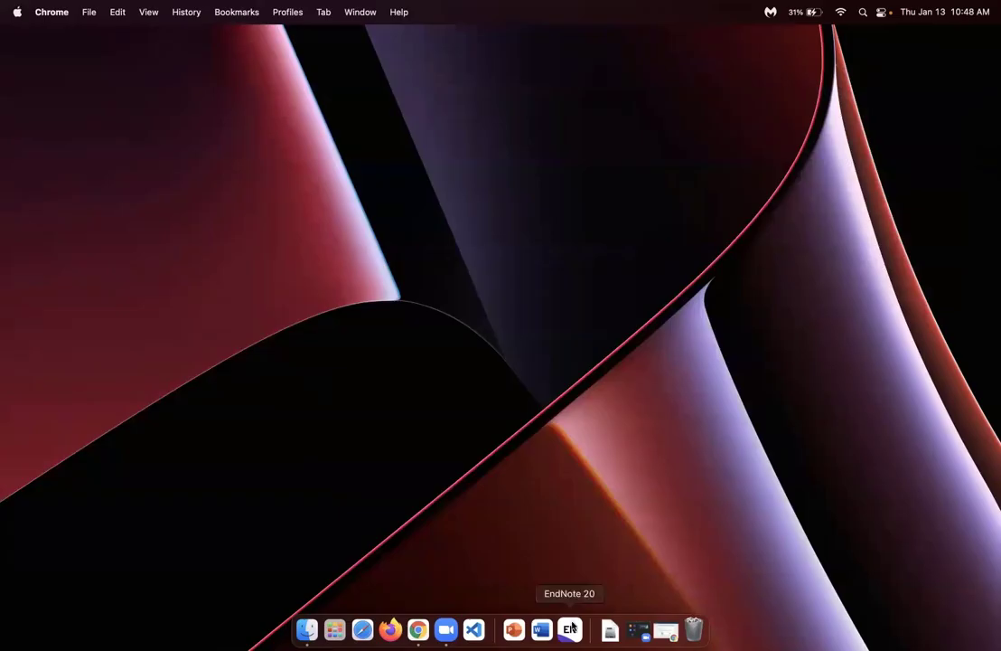
Launch EndNote 20 from the Dock so it becomes the active application
click(570, 629)
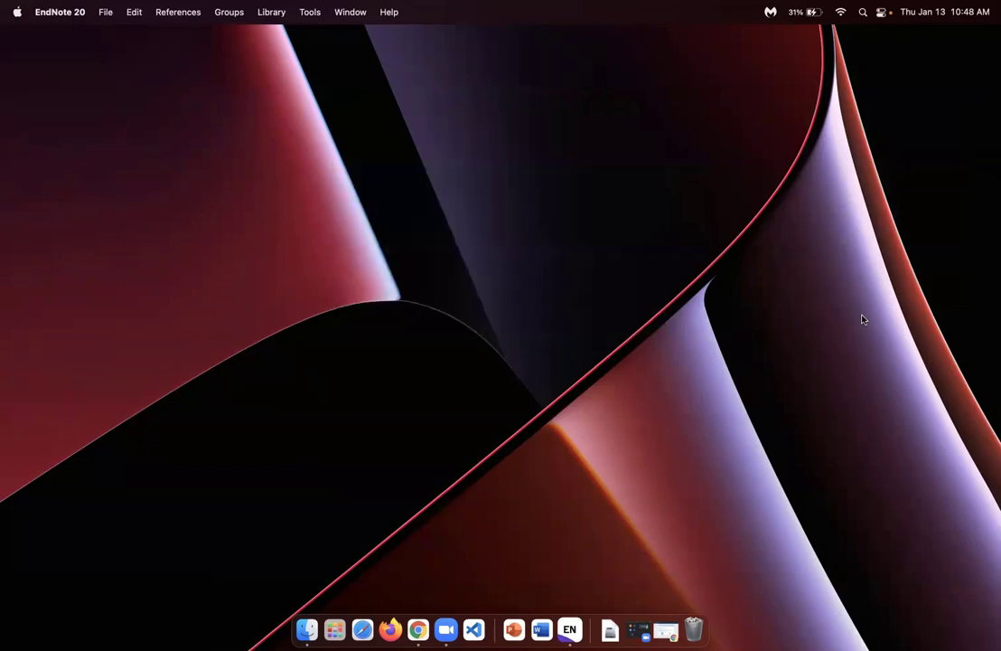
mouse_move(853, 322)
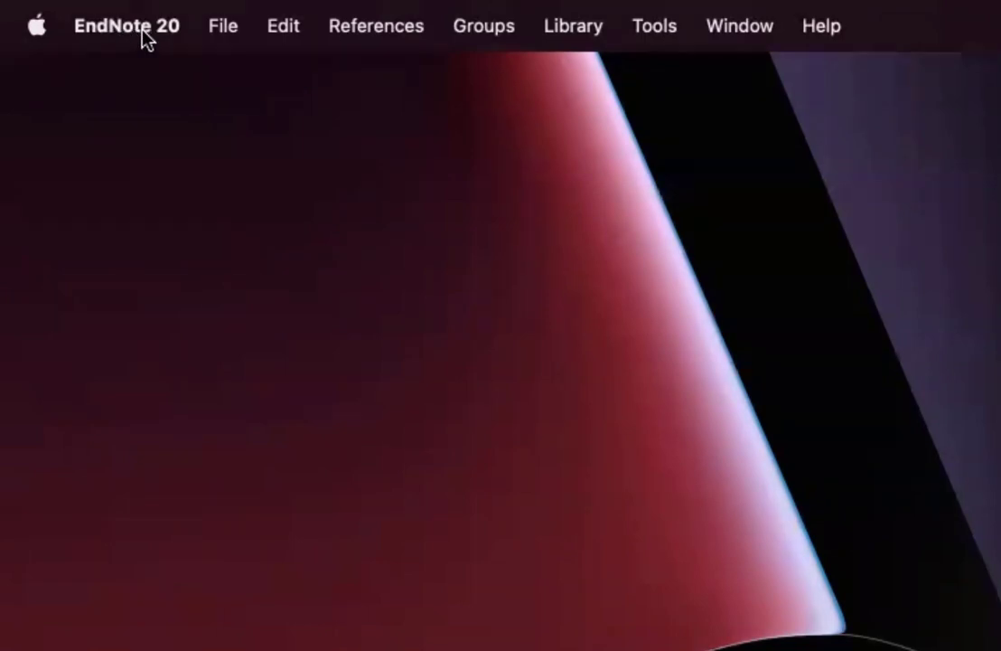
Create a new library named My EndNote Library with Documents as the save location
click(127, 25)
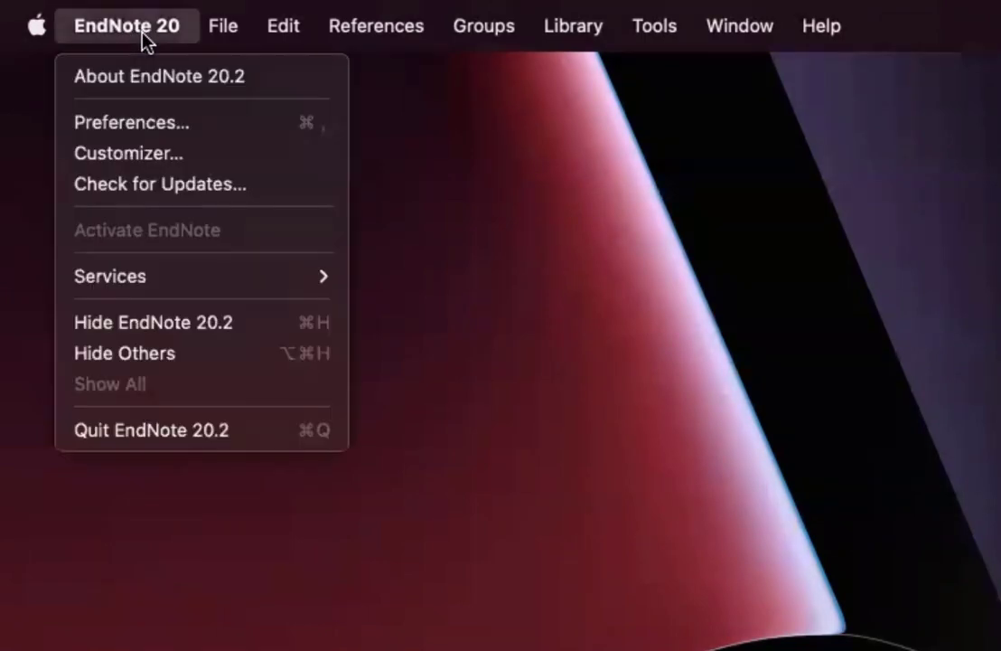
click(224, 25)
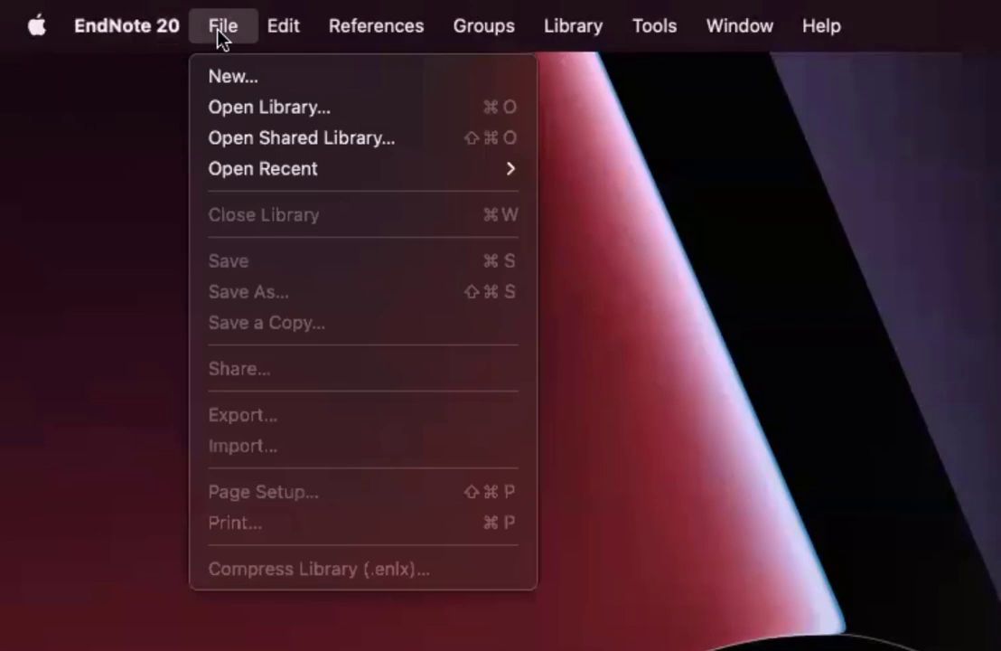
click(233, 76)
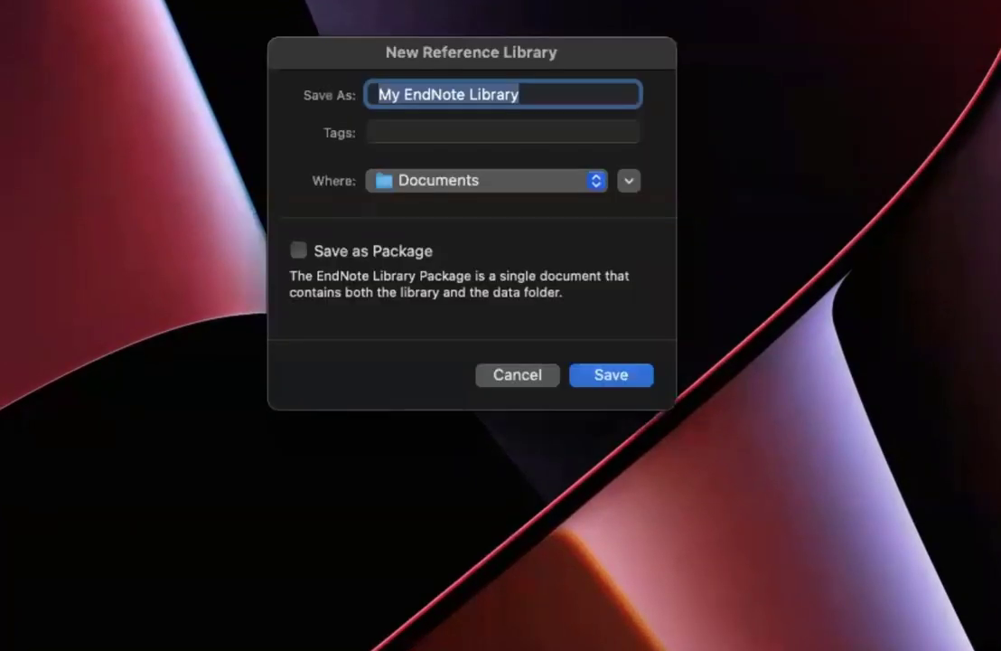
mouse_move(466, 159)
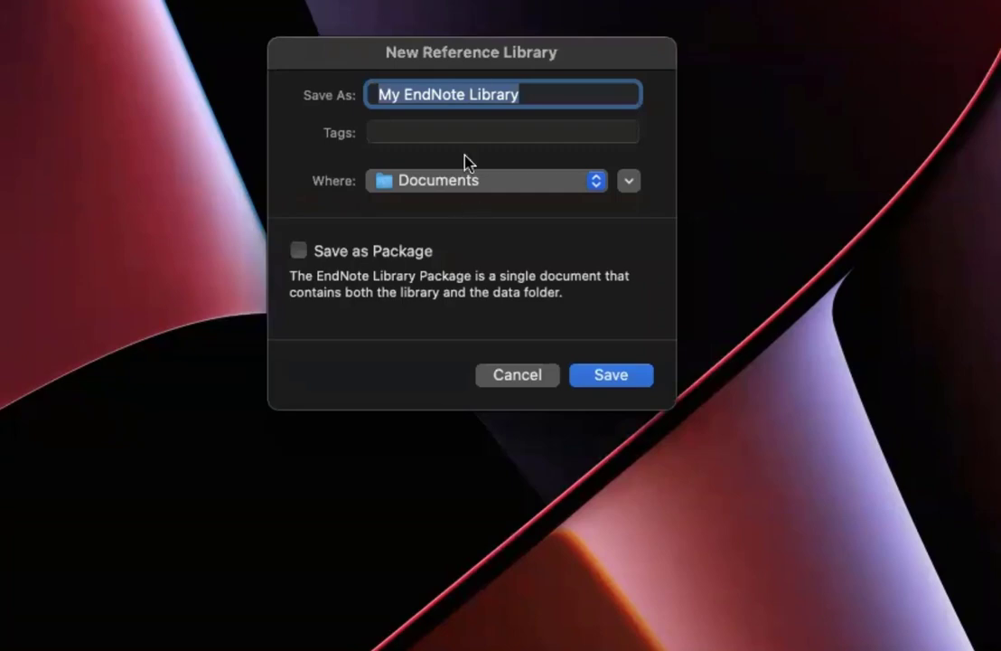
mouse_move(486, 56)
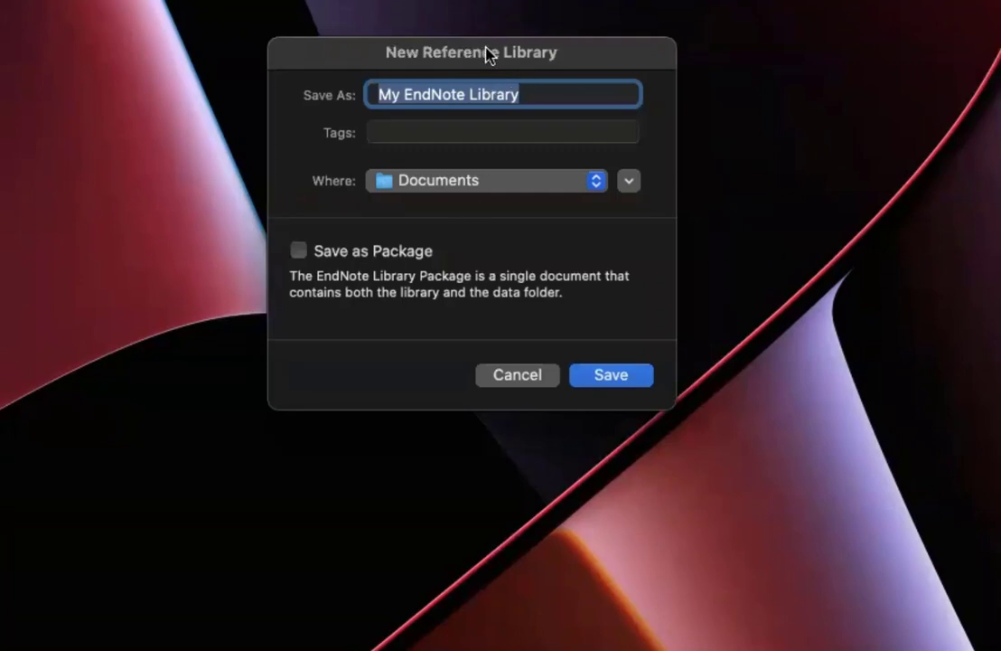
mouse_move(578, 69)
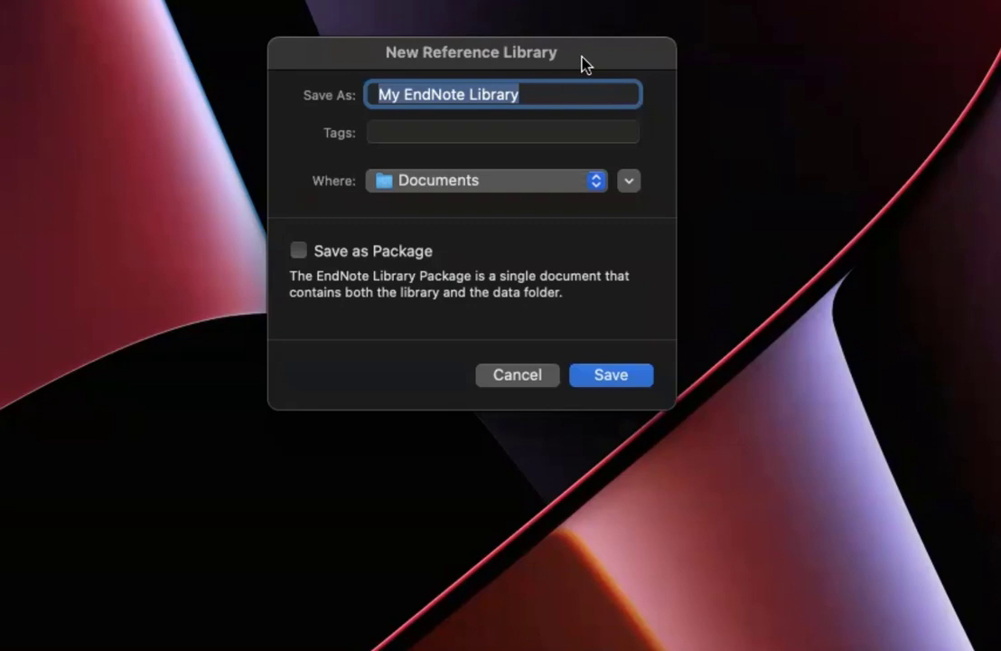
click(568, 94)
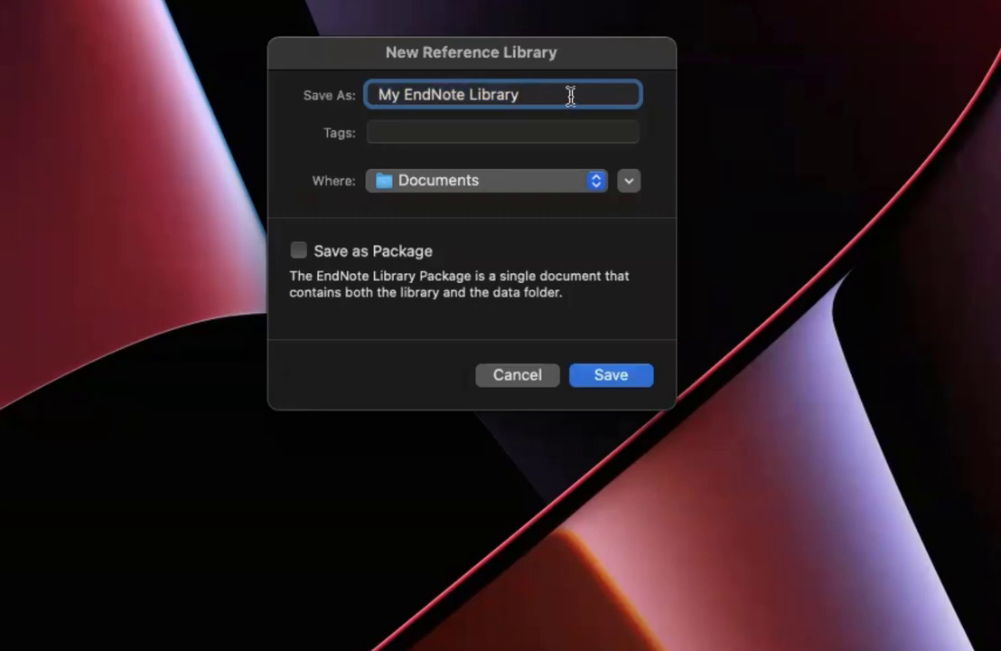
mouse_move(333, 185)
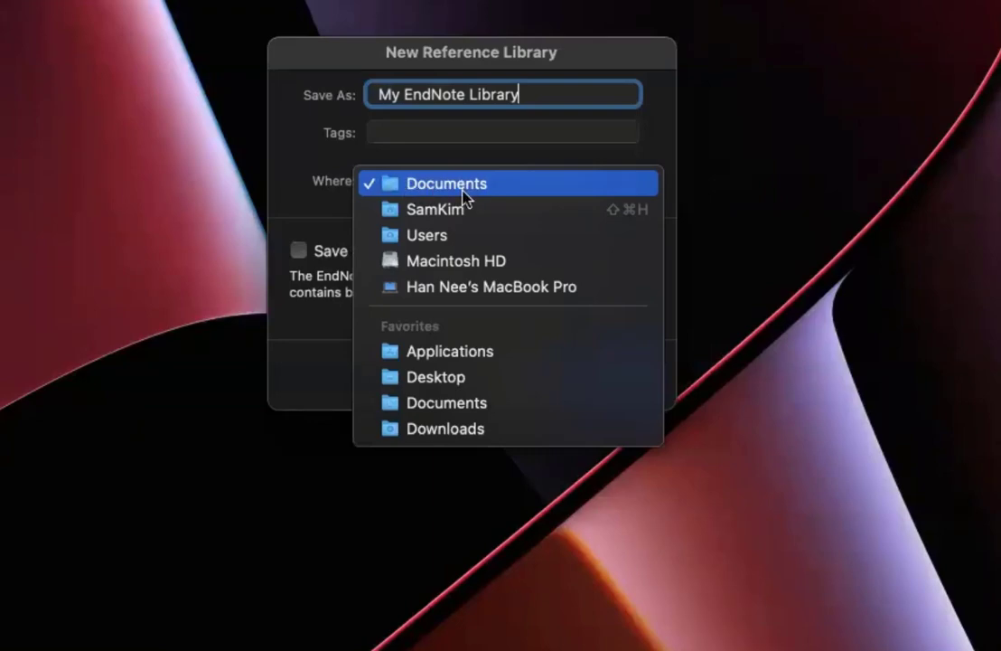
mouse_move(456, 261)
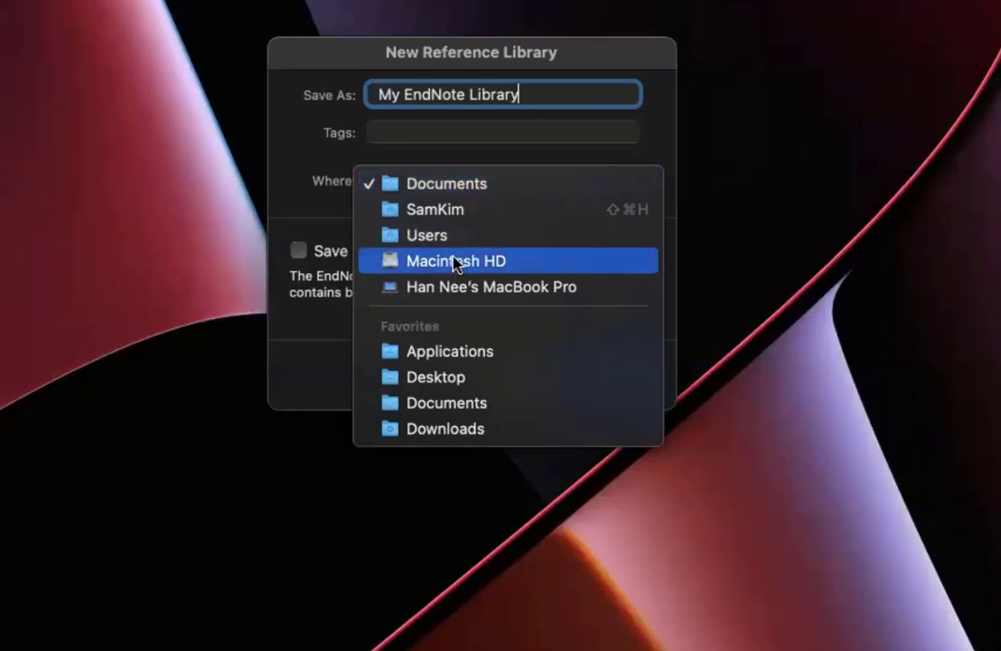
mouse_move(546, 273)
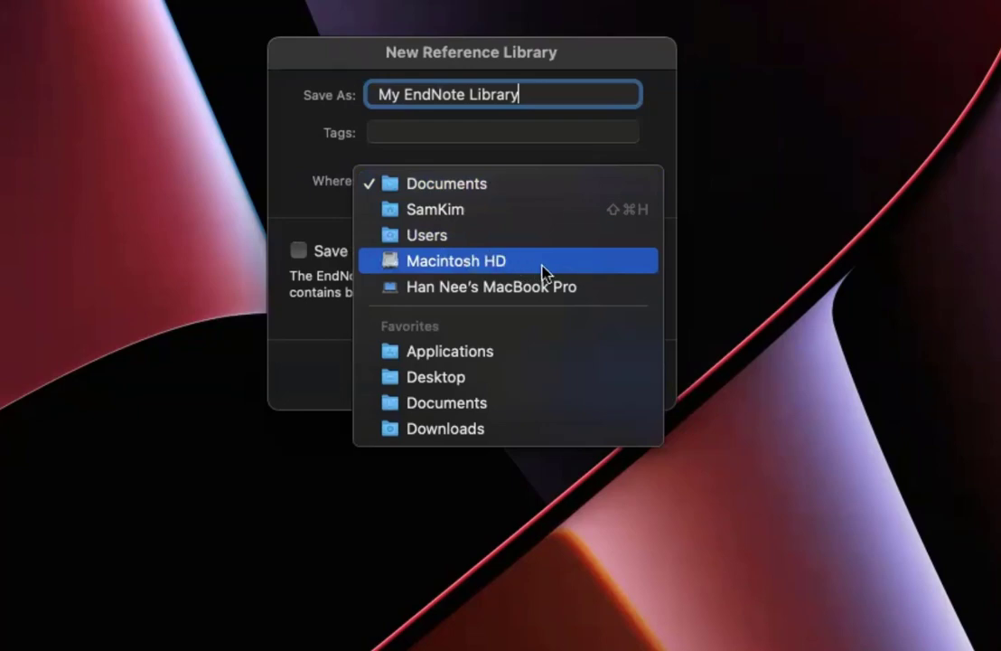
mouse_move(537, 184)
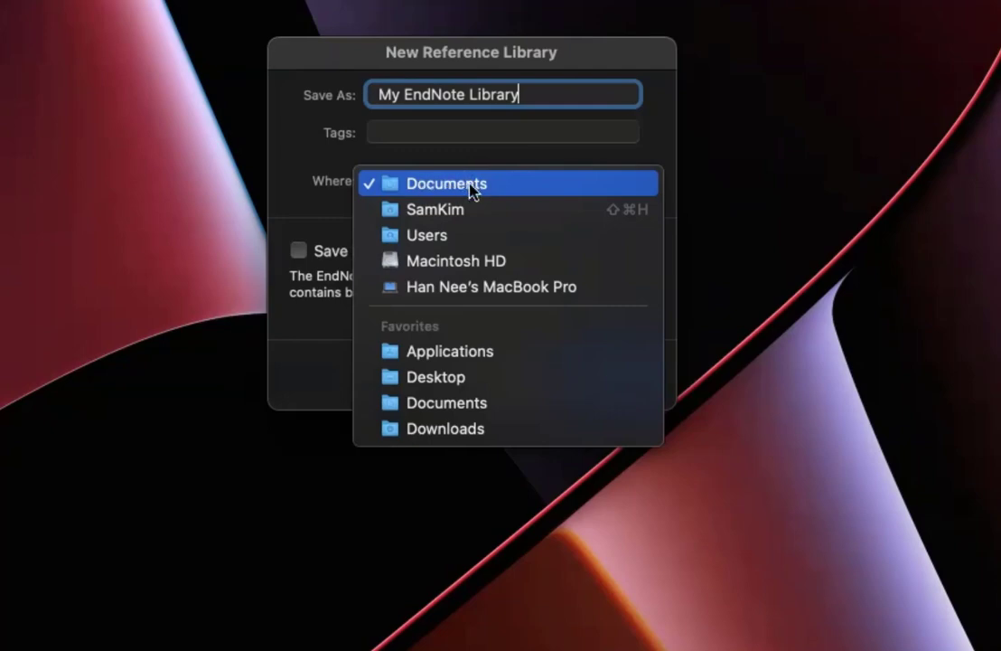
mouse_move(456, 260)
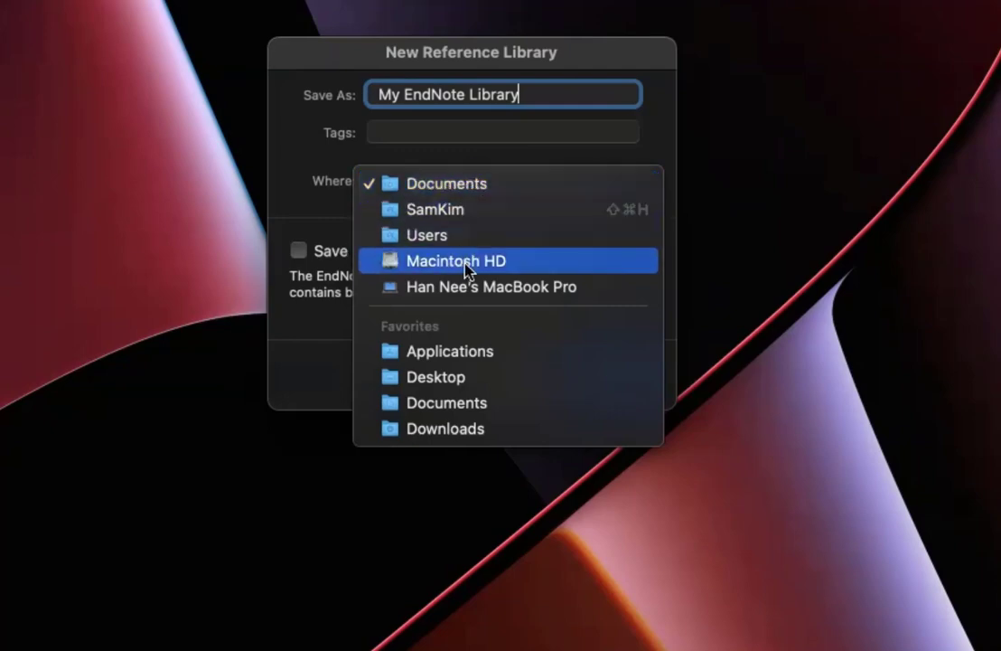
click(447, 185)
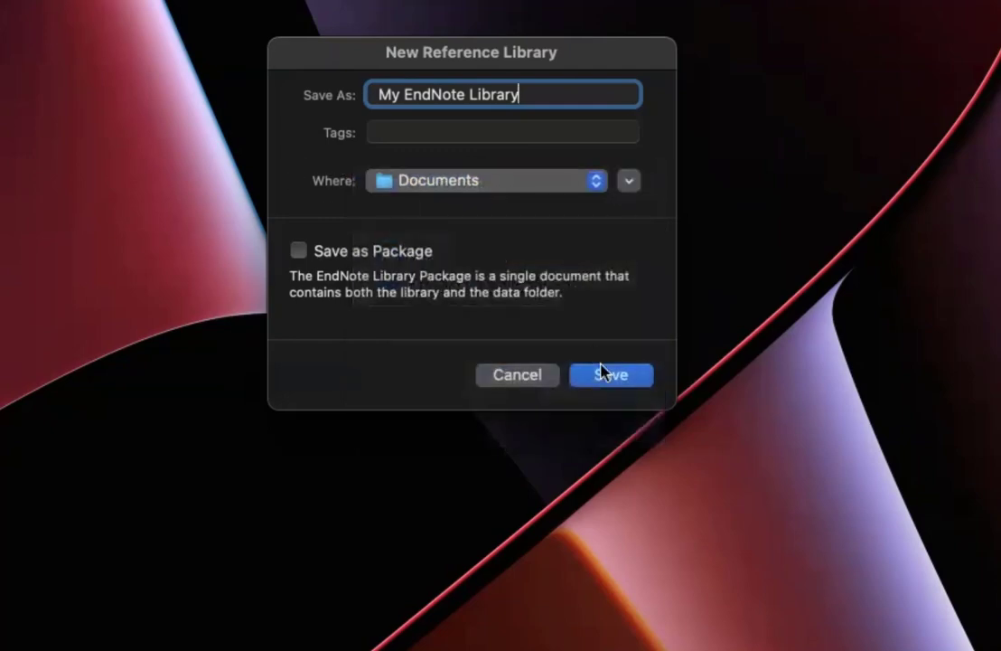
Save and open the empty library, then hide the reference details panel
click(611, 374)
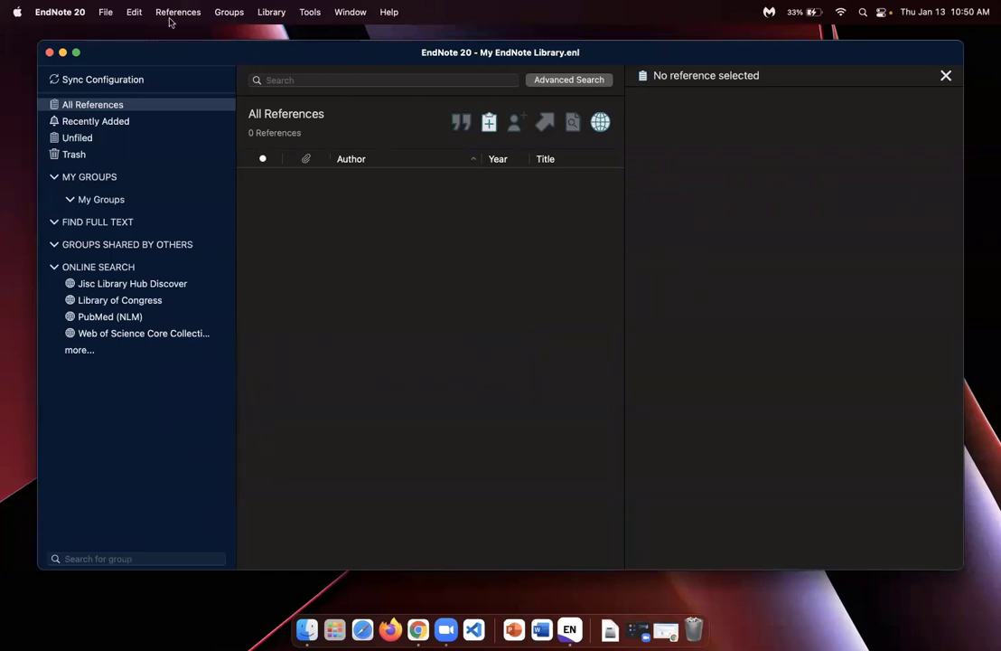
mouse_move(506, 126)
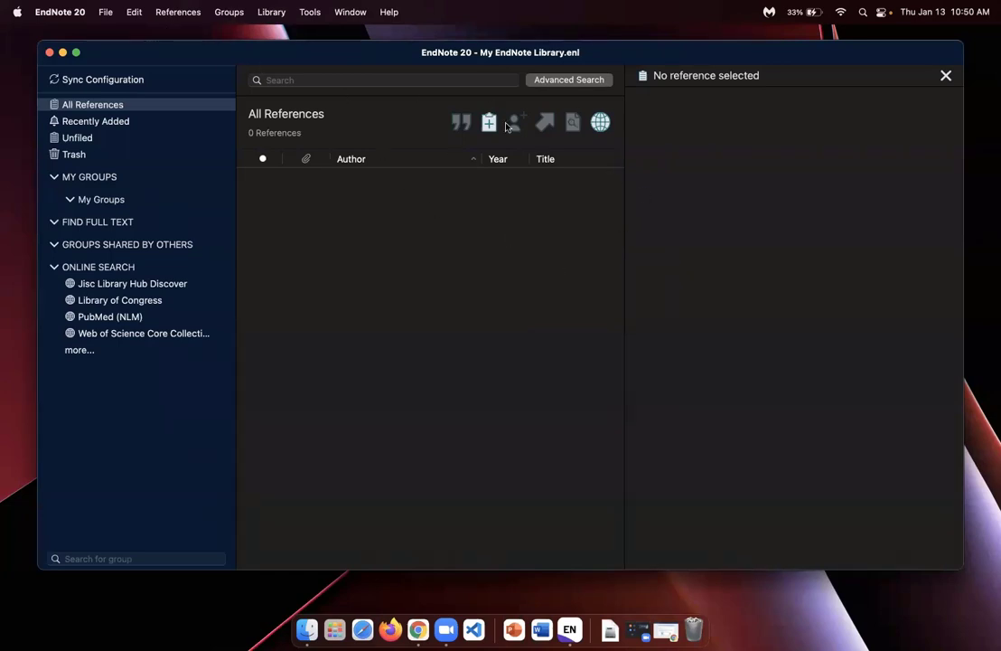
mouse_move(703, 163)
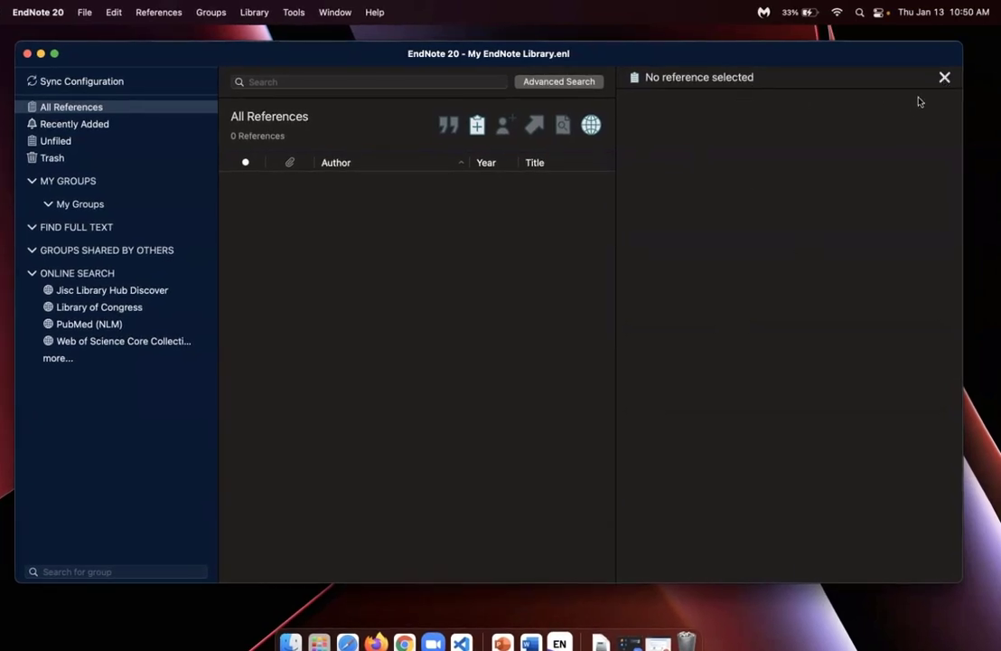
click(946, 75)
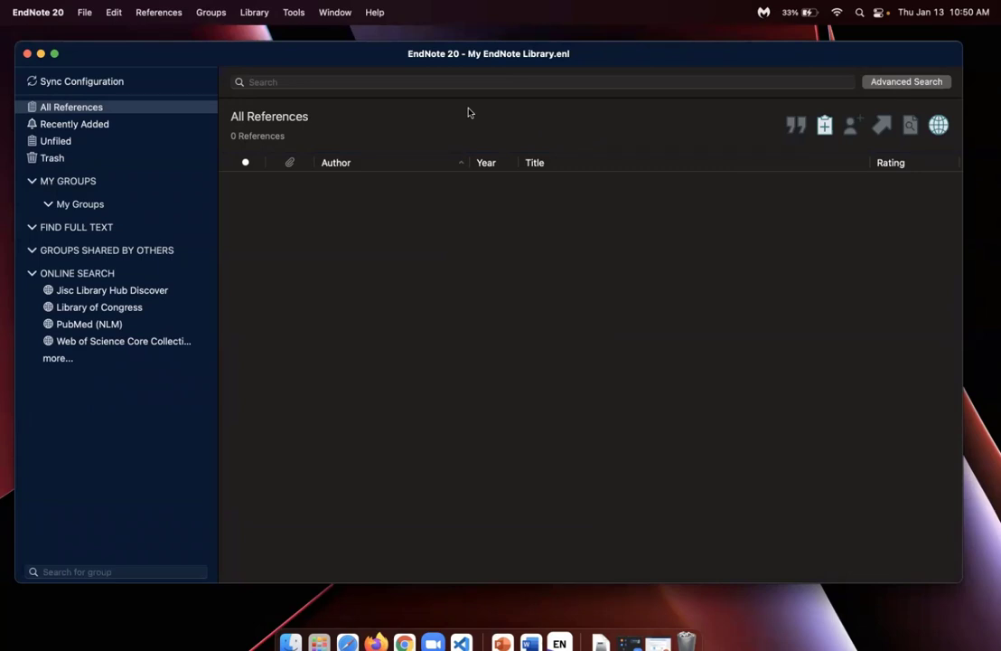
mouse_move(418, 163)
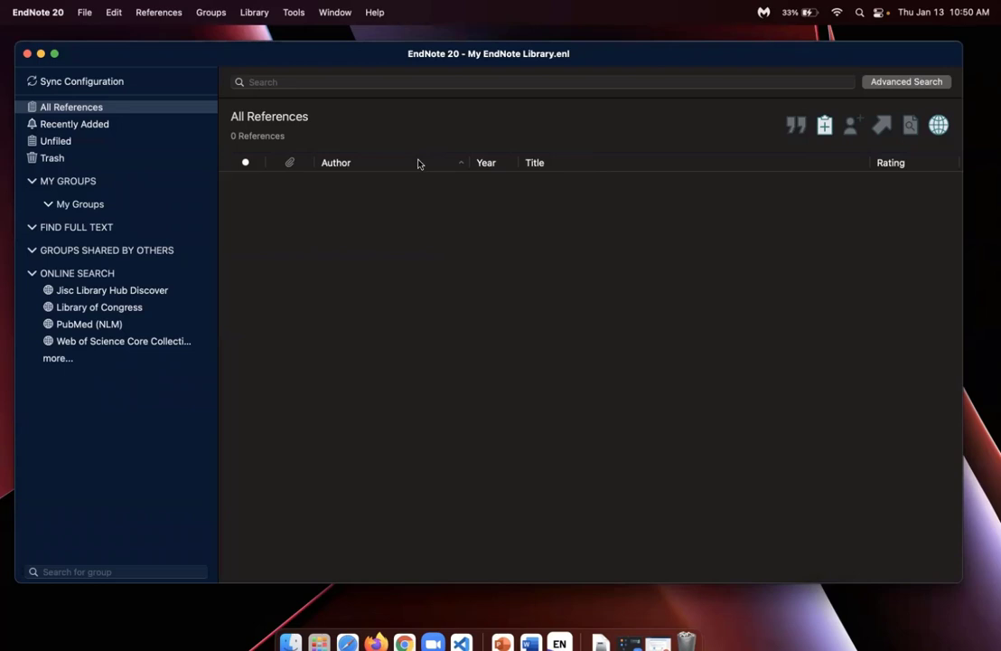
mouse_move(683, 163)
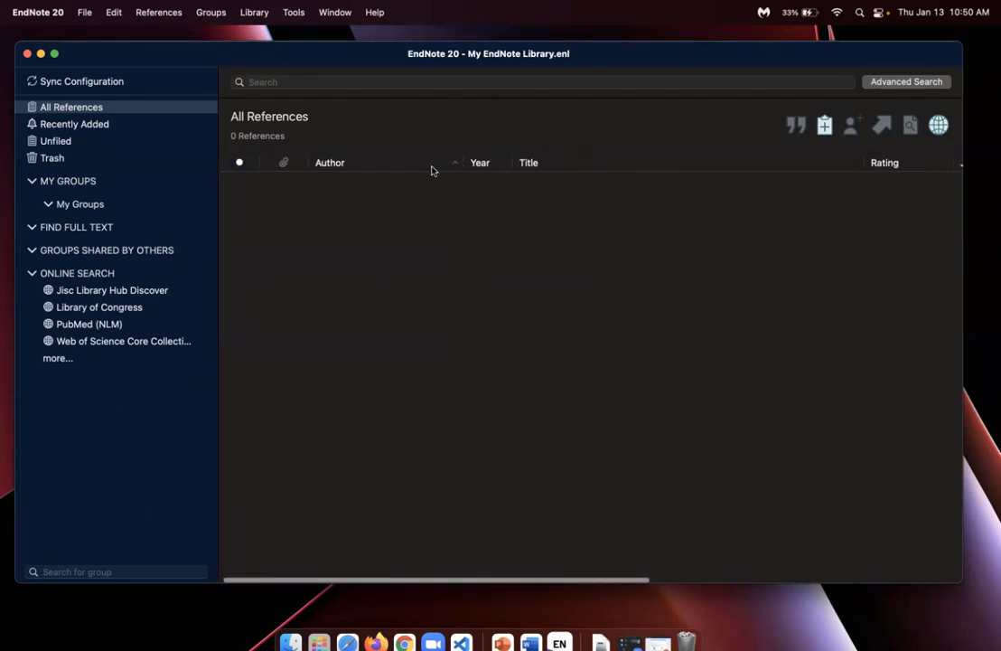
mouse_move(653, 179)
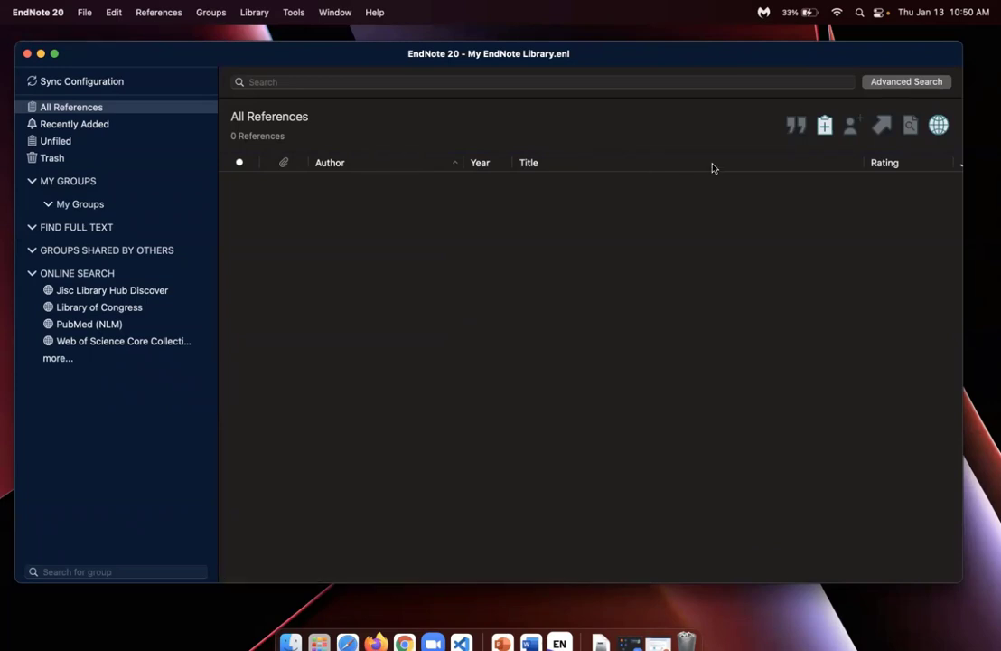
Hide the Read/Unread Status column and review the list of available columns
scroll(right, 3)
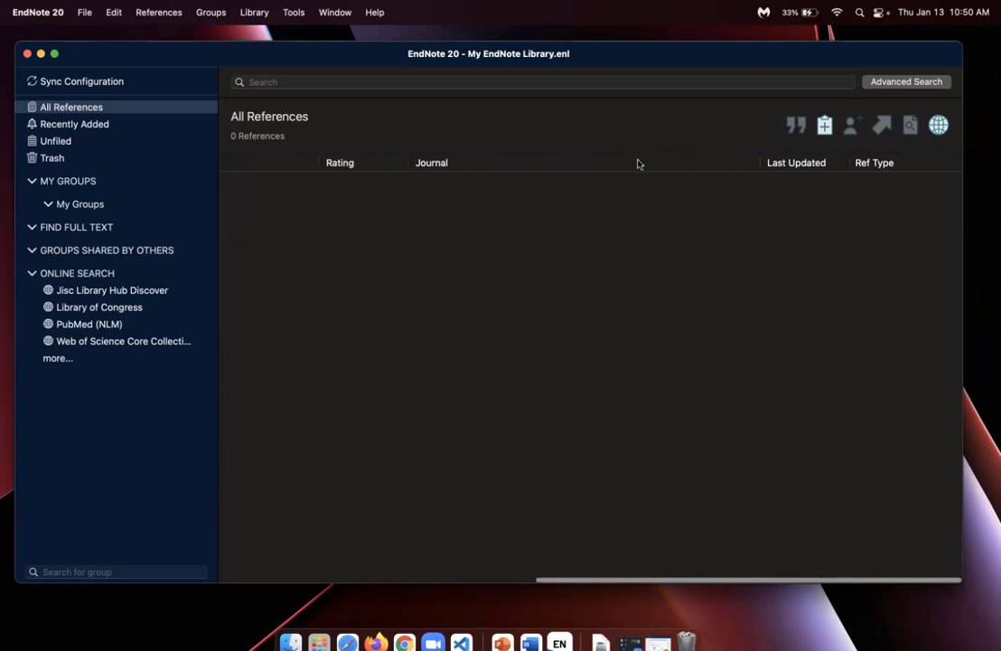
mouse_move(664, 160)
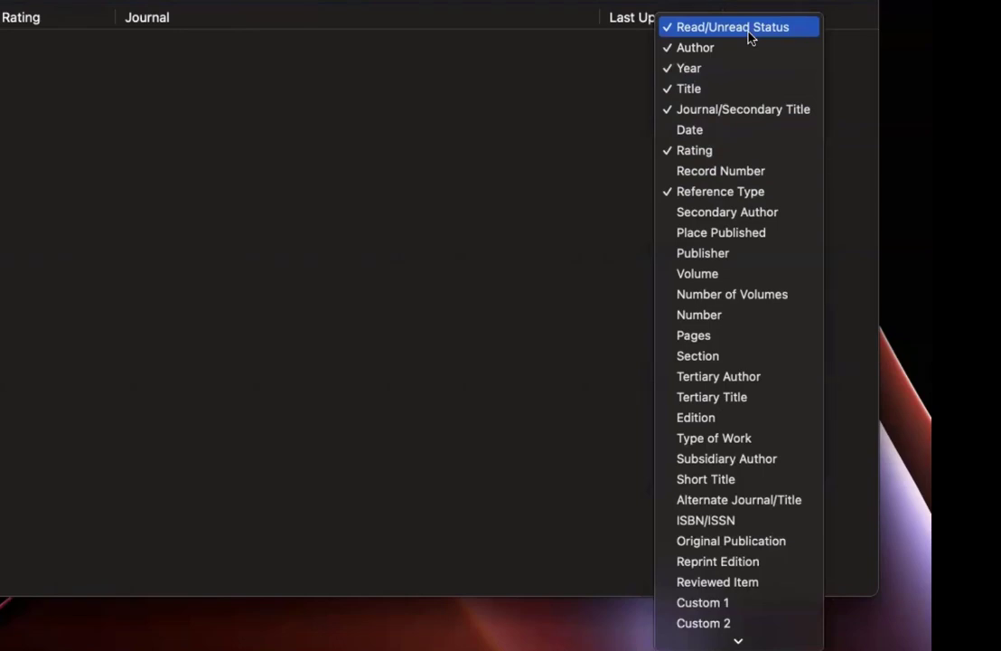
click(732, 27)
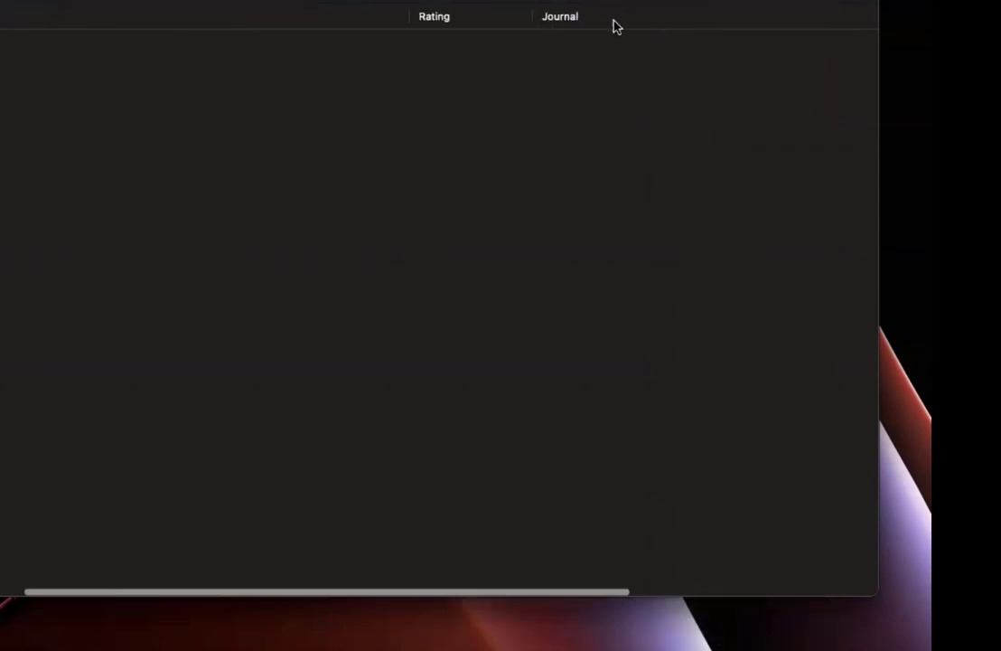
click(631, 16)
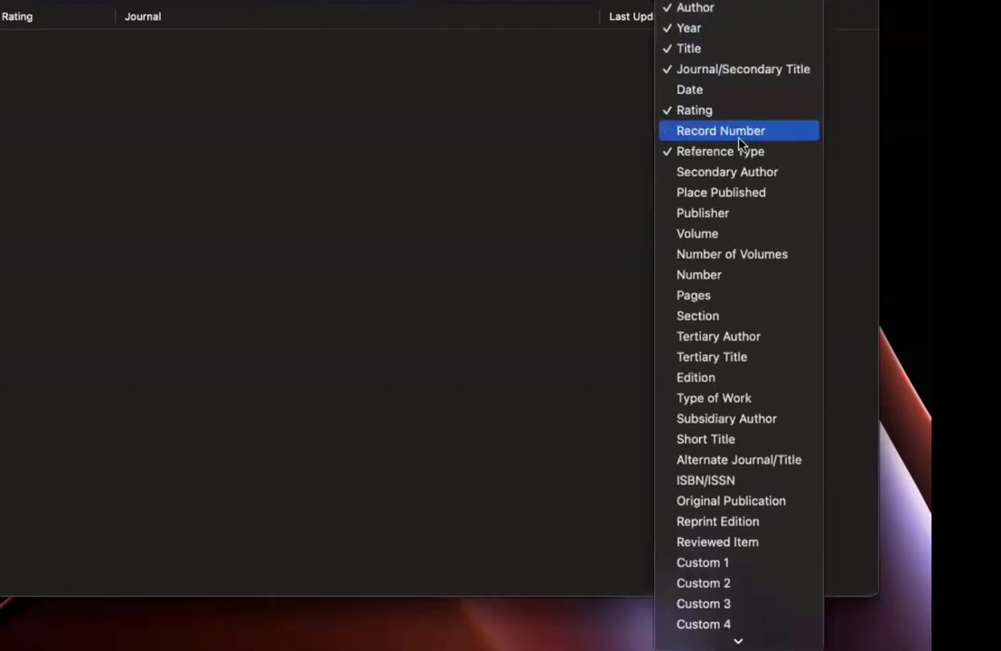
scroll(down, 3)
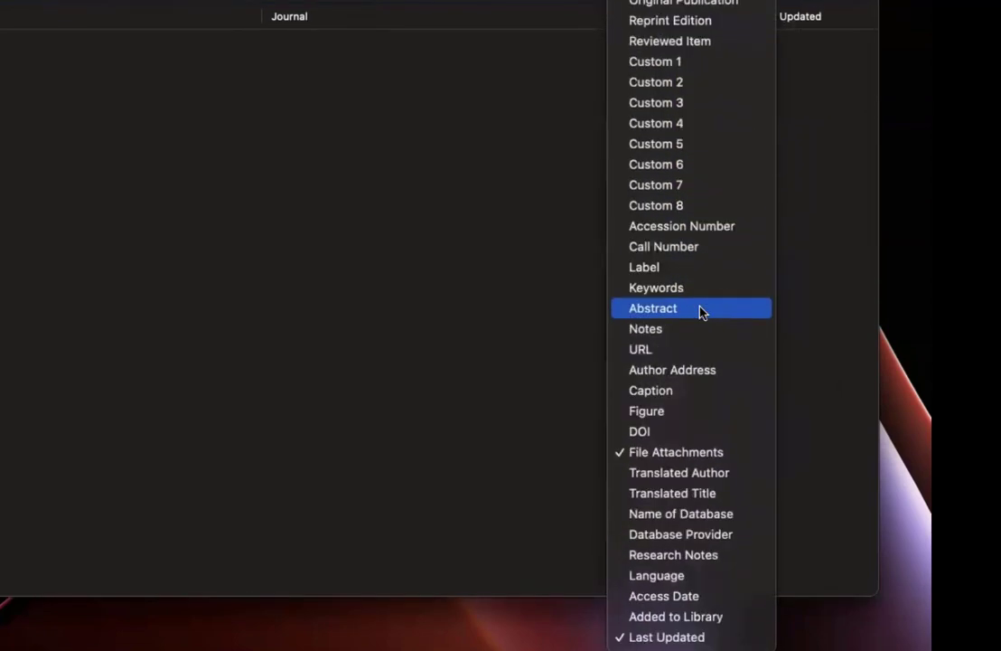
mouse_move(731, 472)
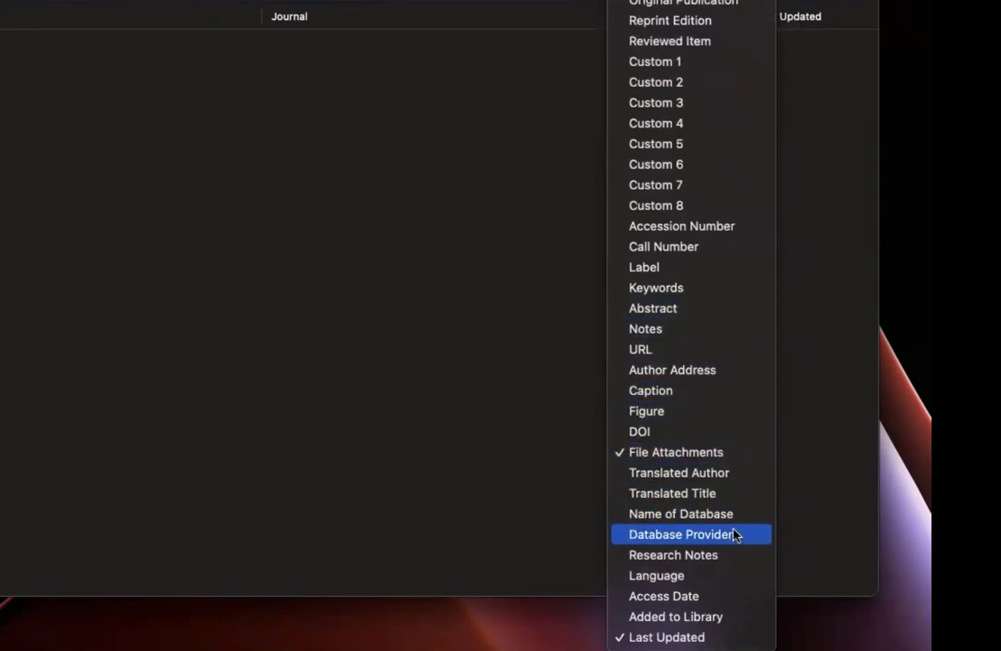
mouse_move(639, 349)
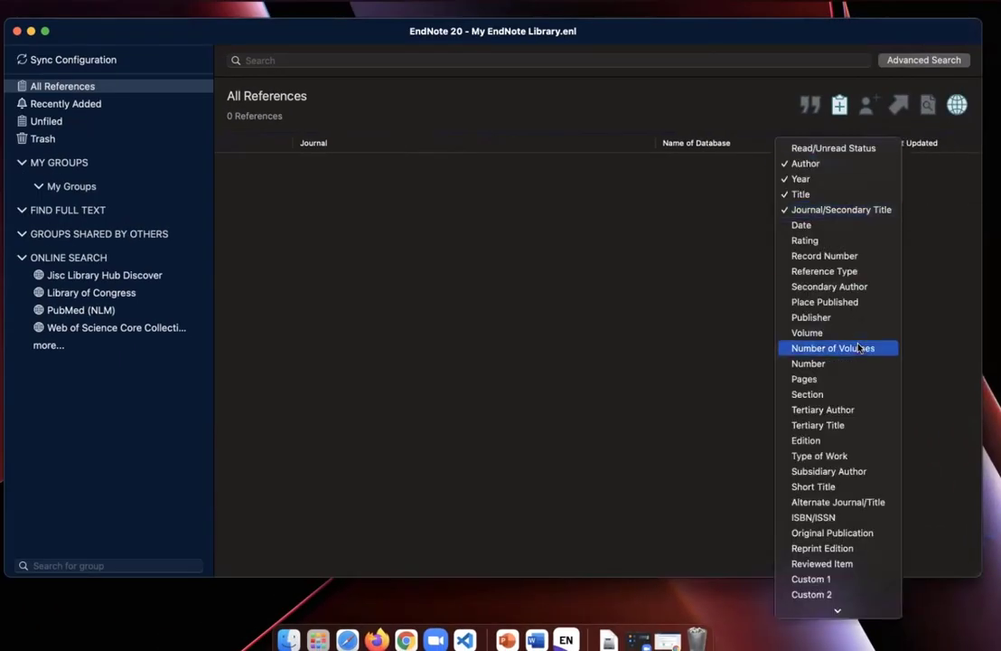
scroll(down, 3)
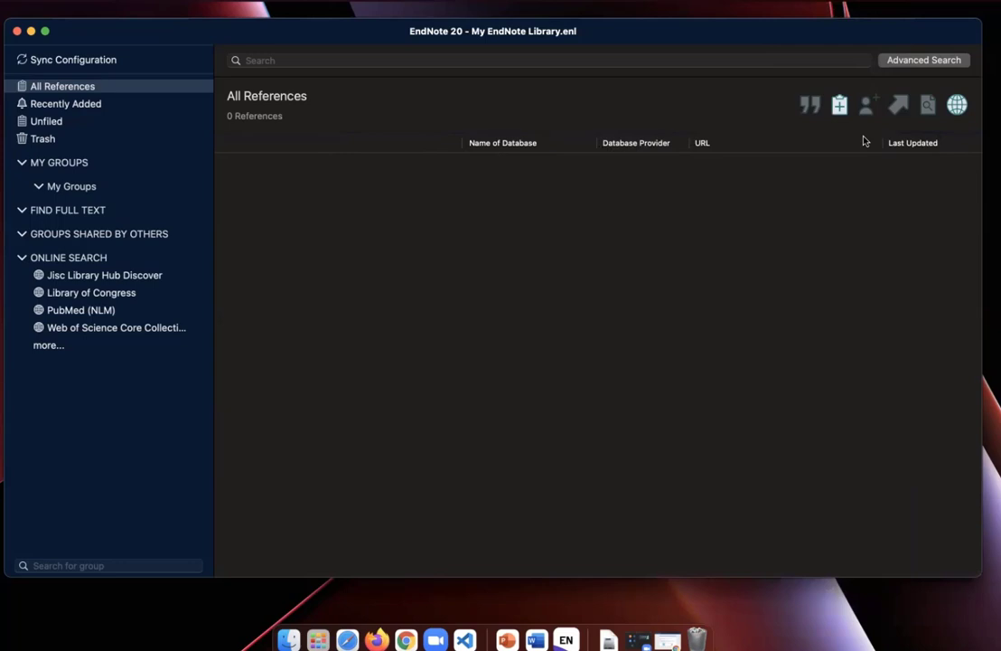
mouse_move(788, 145)
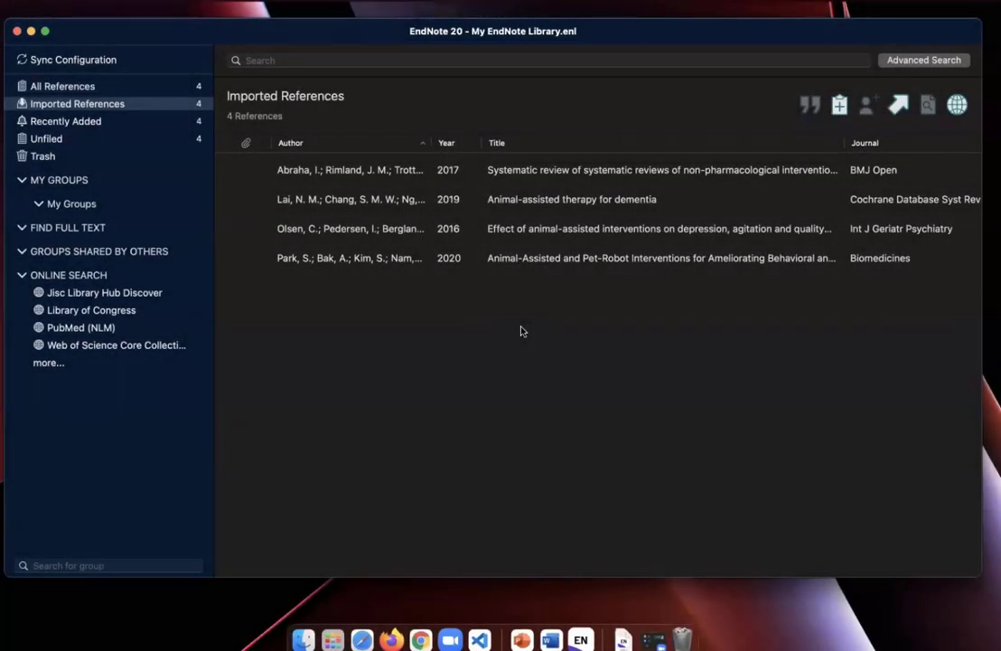
mouse_move(604, 262)
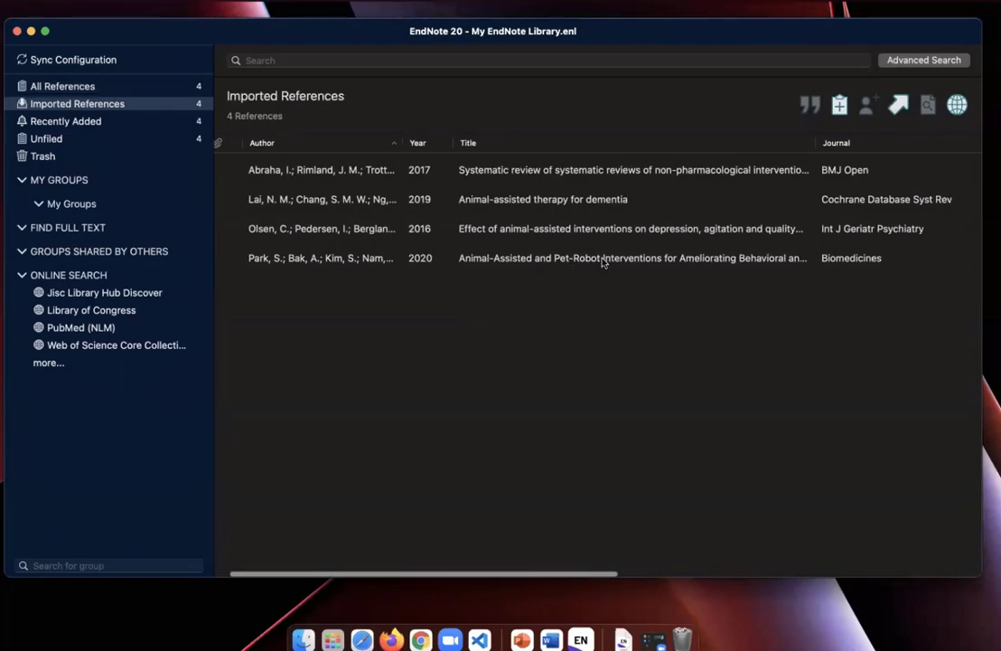
scroll(right, 3)
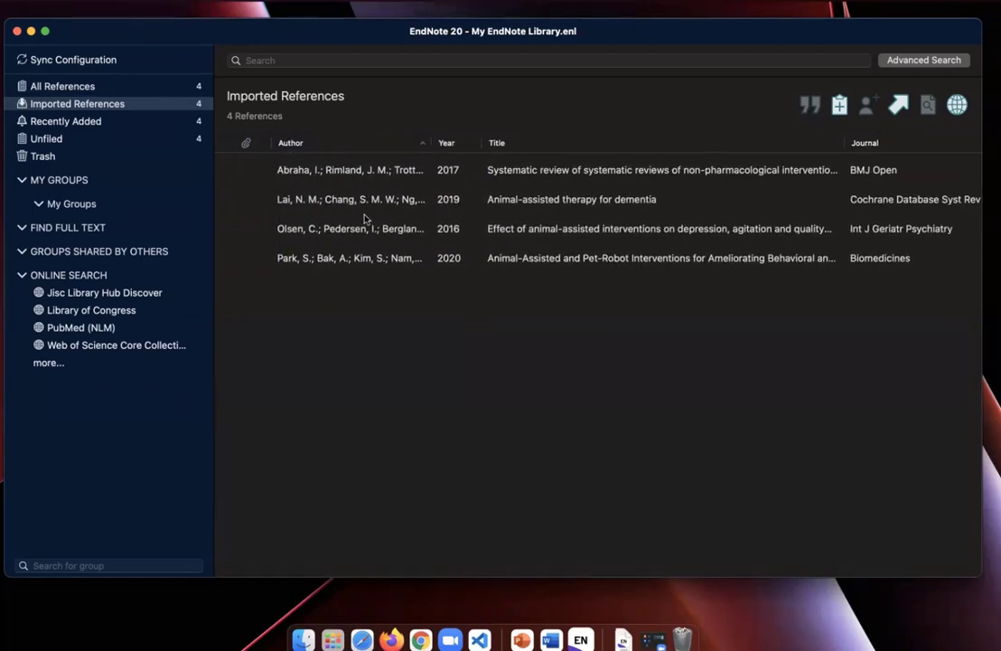
Show the Abraha 2017 review's details and list citation styles for its preview
click(351, 170)
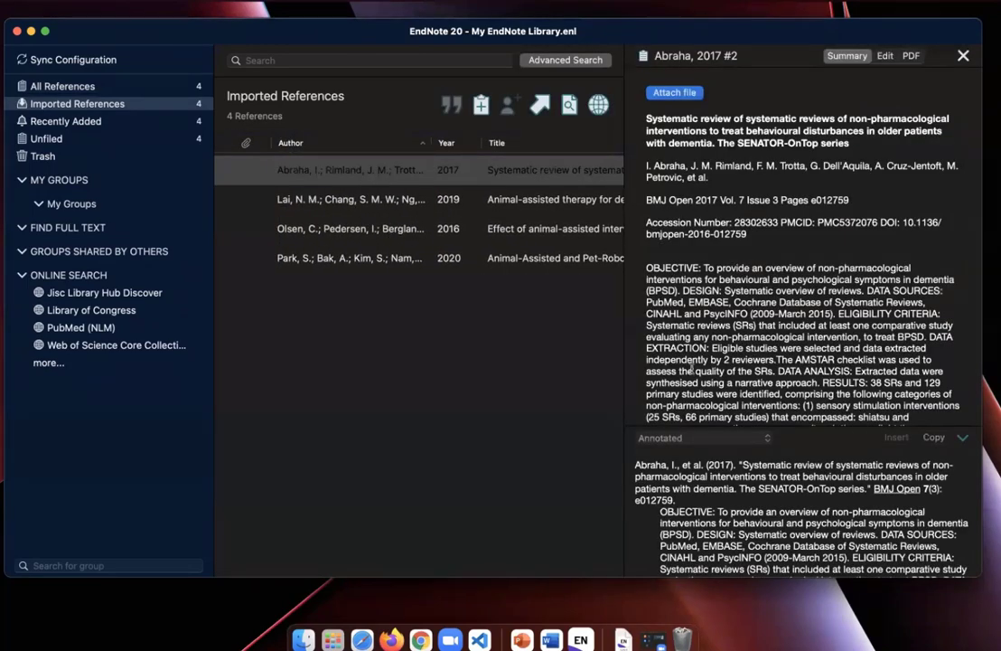
mouse_move(353, 173)
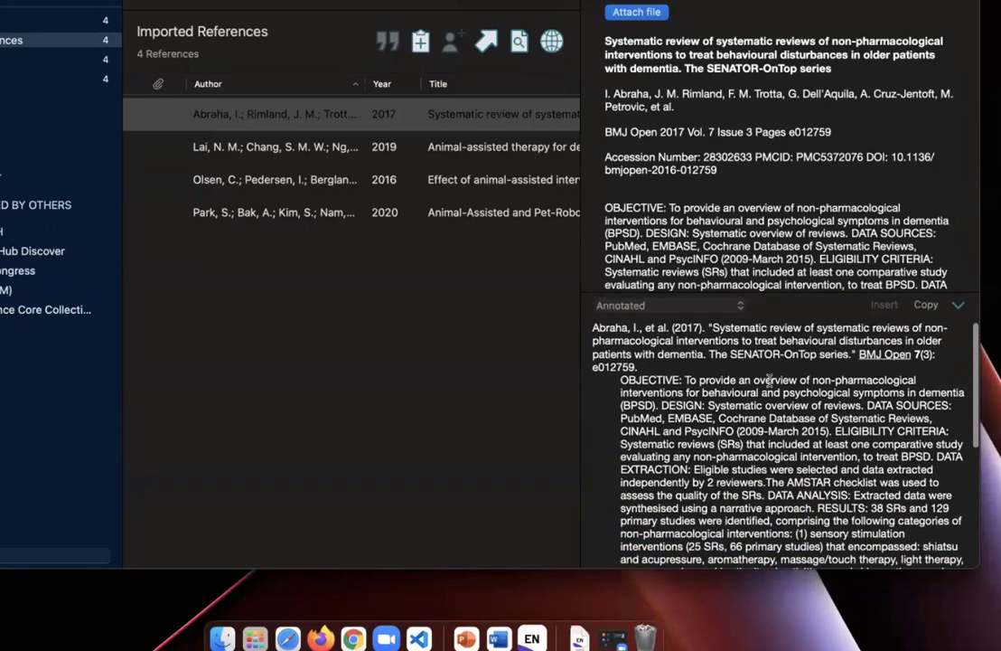
click(669, 304)
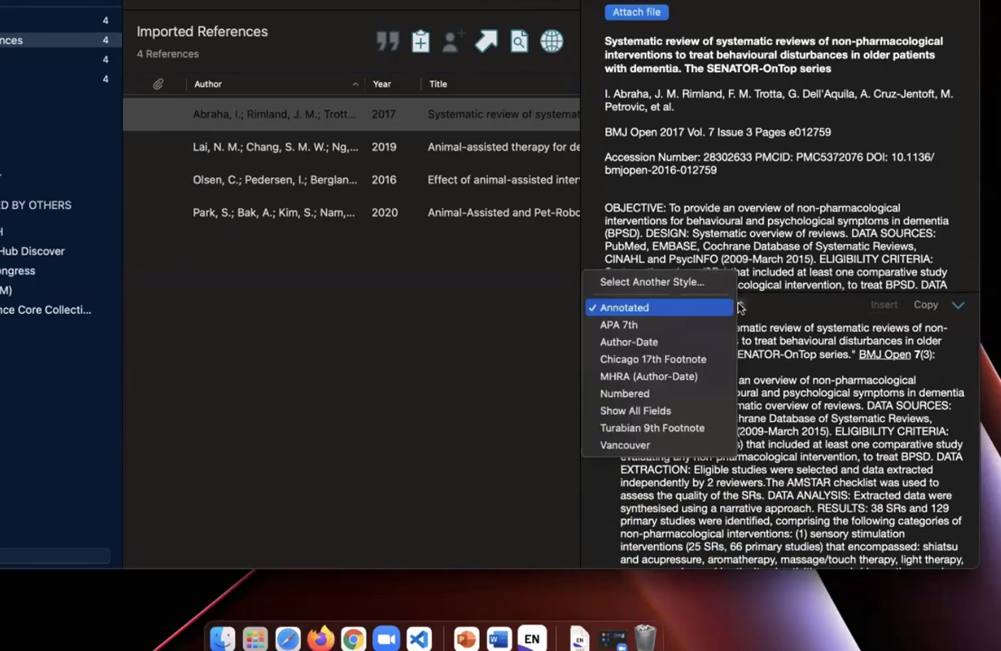
mouse_move(624, 325)
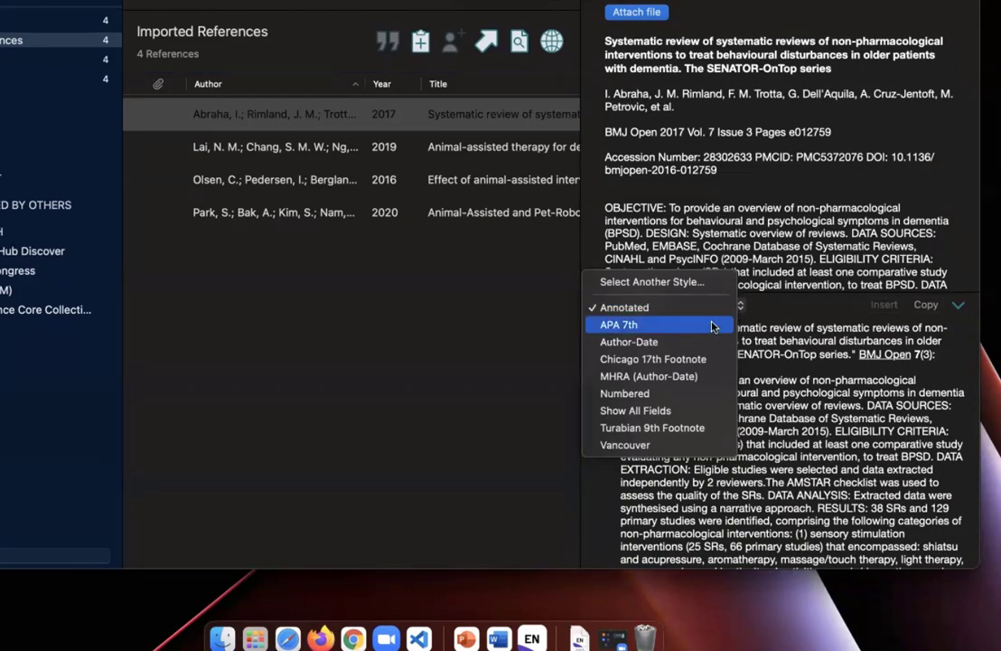
mouse_move(705, 416)
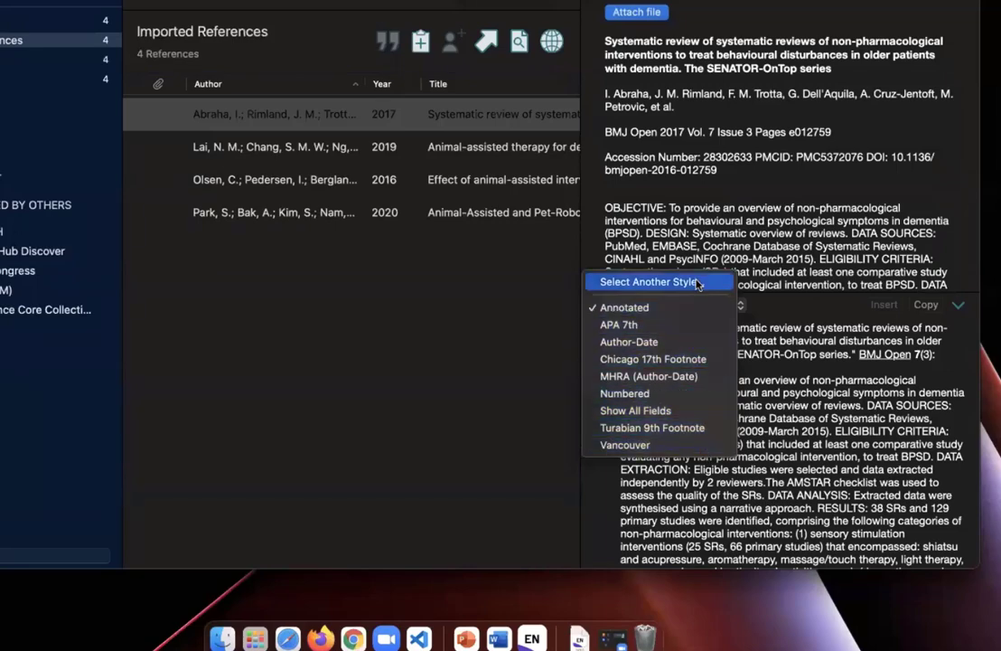
Browse the style catalogue without choosing, then set the preview to APA 7th
click(649, 282)
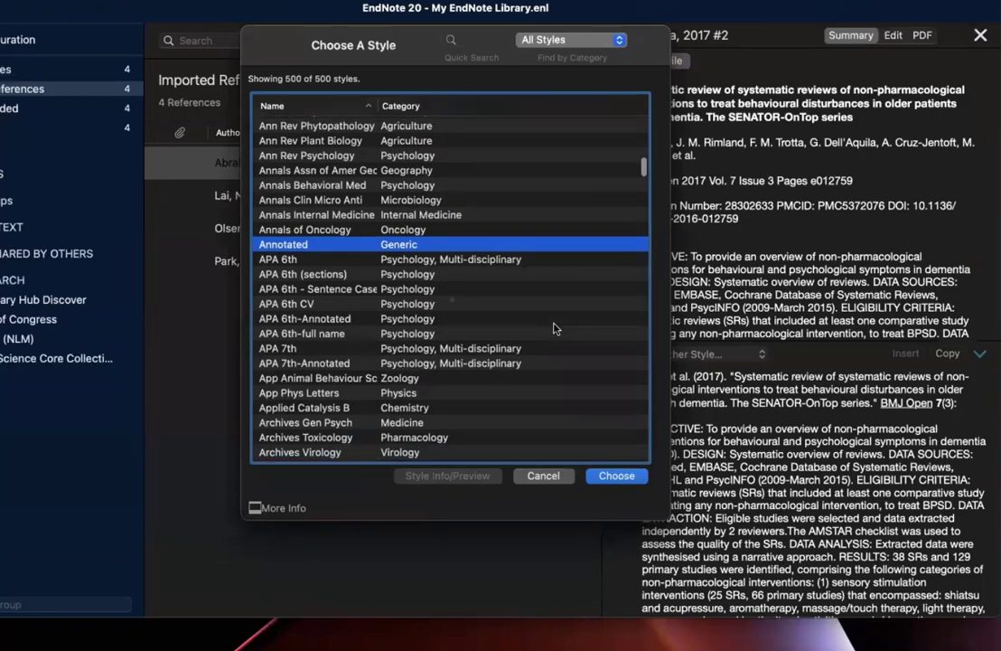
scroll(down, 3)
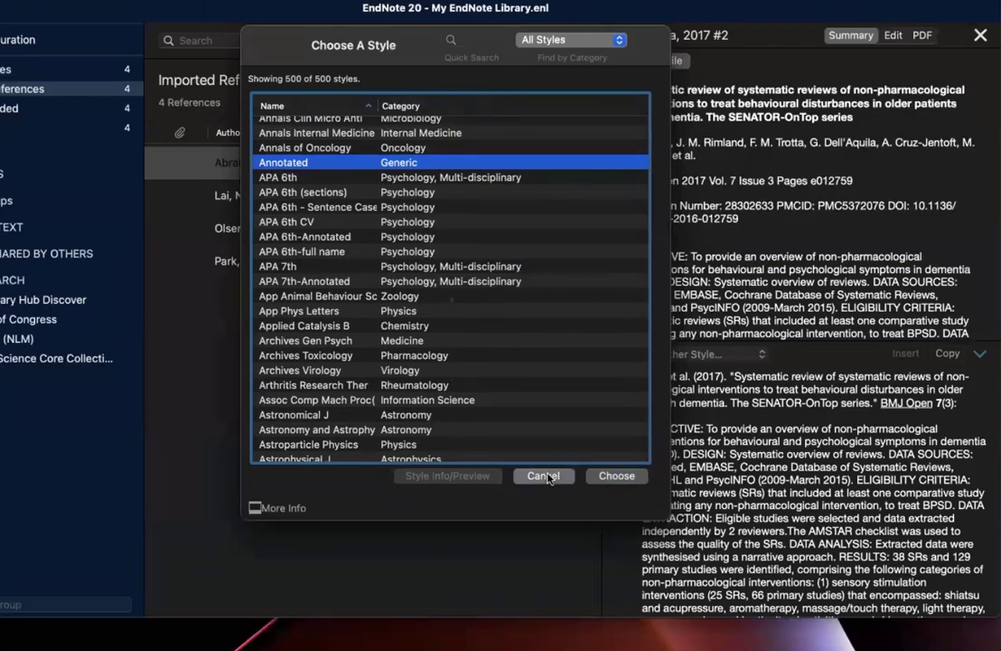
click(544, 475)
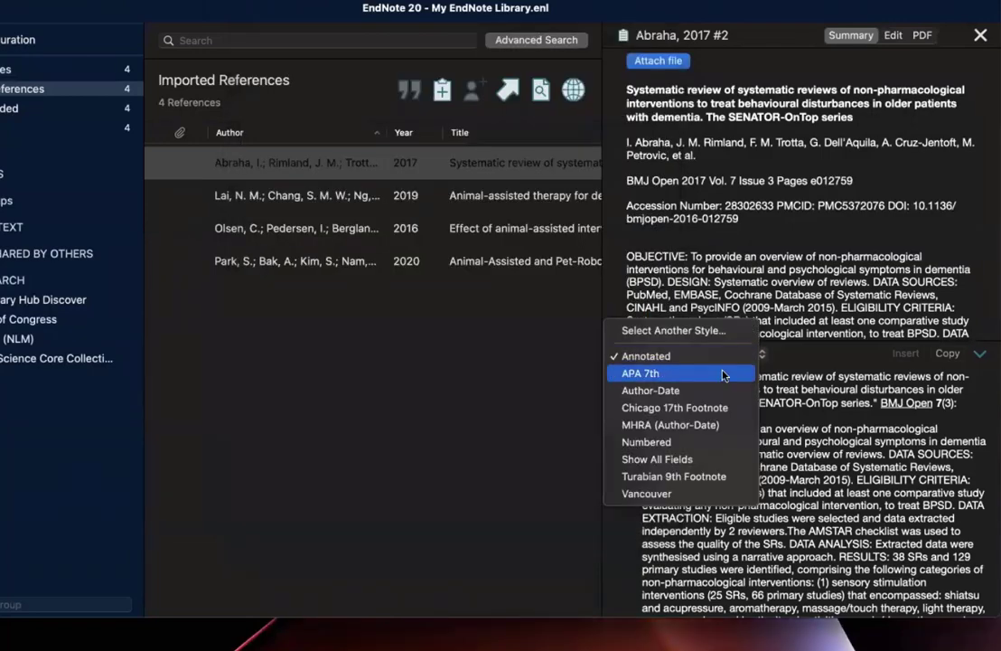
click(639, 372)
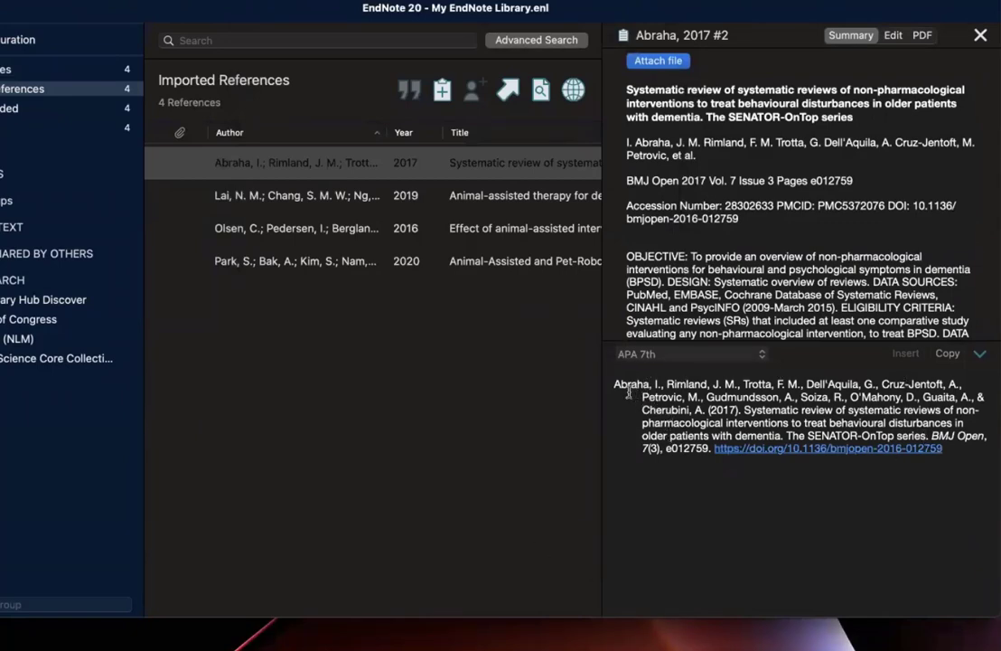
mouse_move(716, 249)
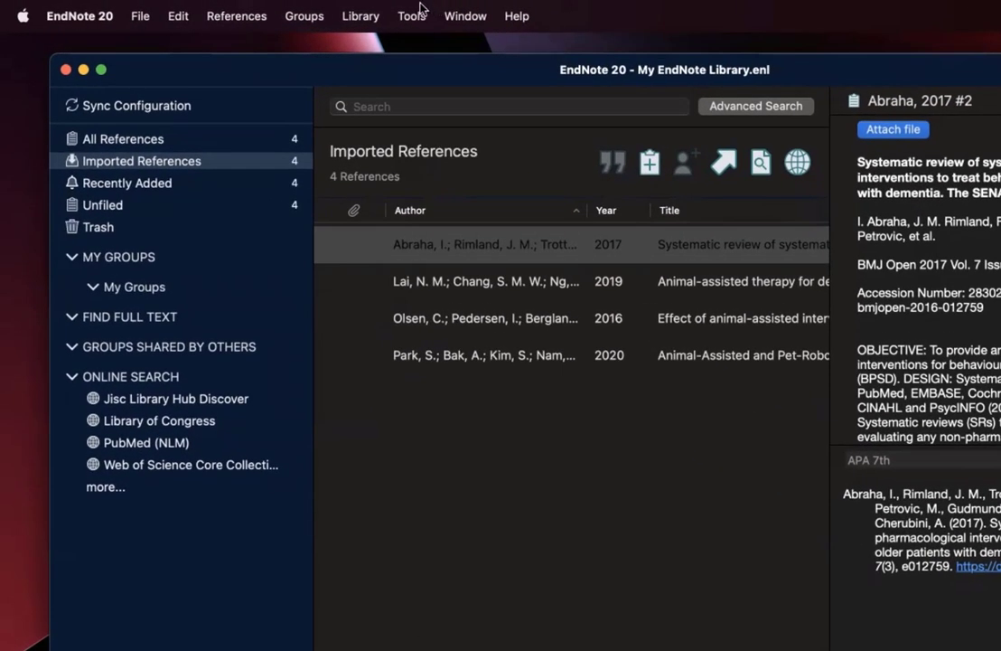
Show the Output Styles options confirming APA 7th as the active style
click(412, 15)
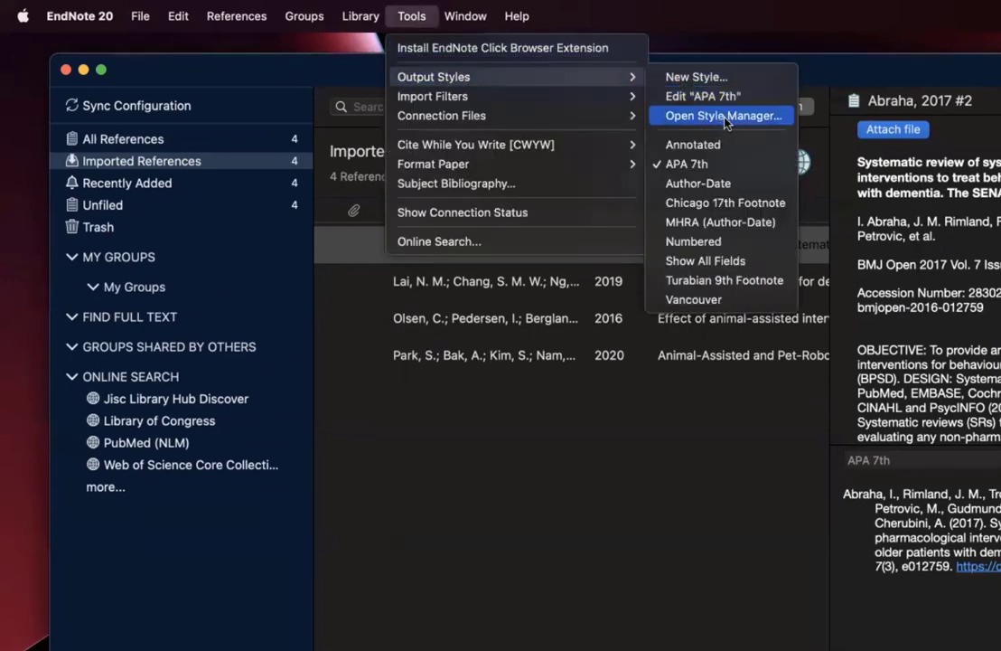
mouse_move(704, 96)
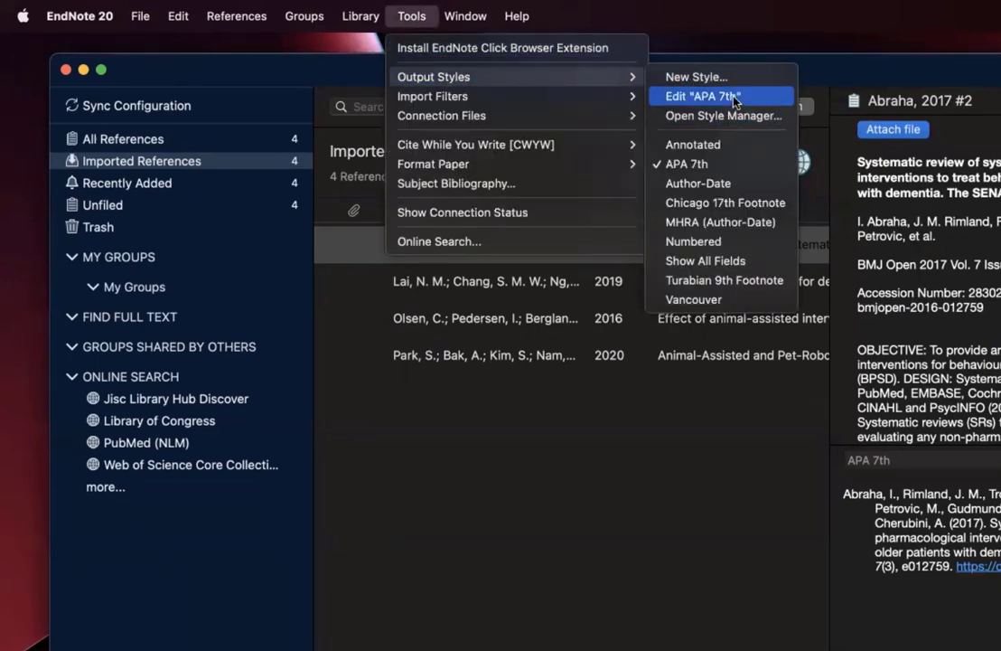
mouse_move(748, 102)
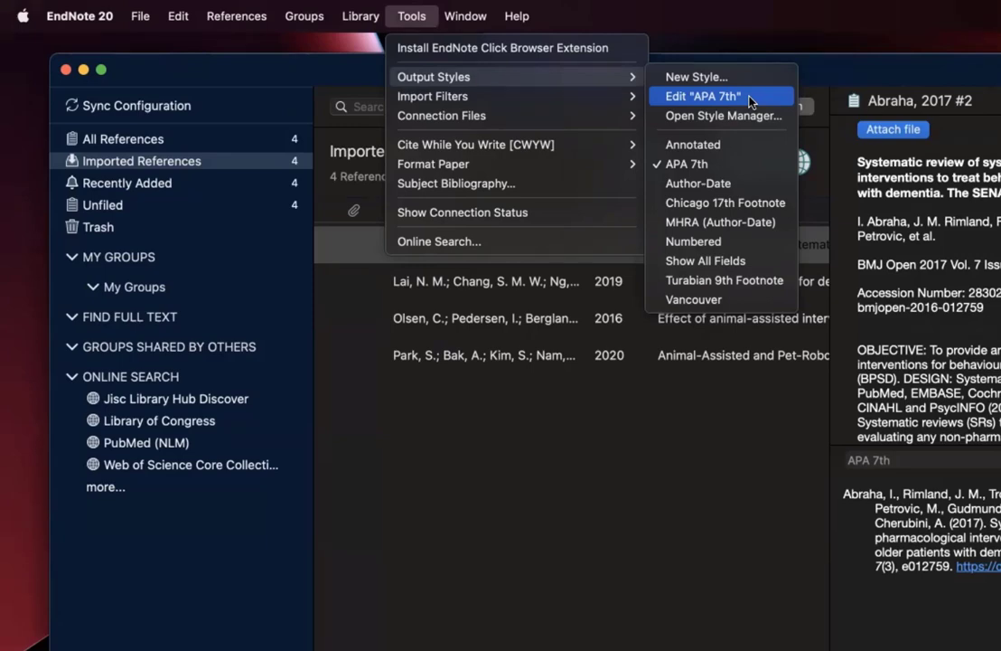
Edit APA 7th so bibliography titles use sentence style capitalization
click(703, 96)
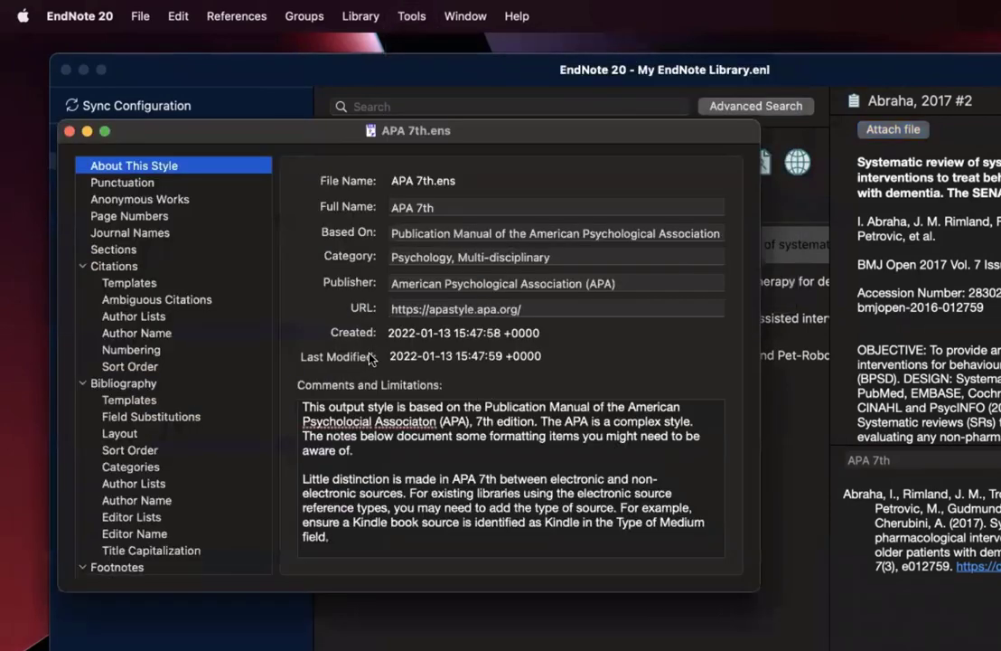
scroll(down, 3)
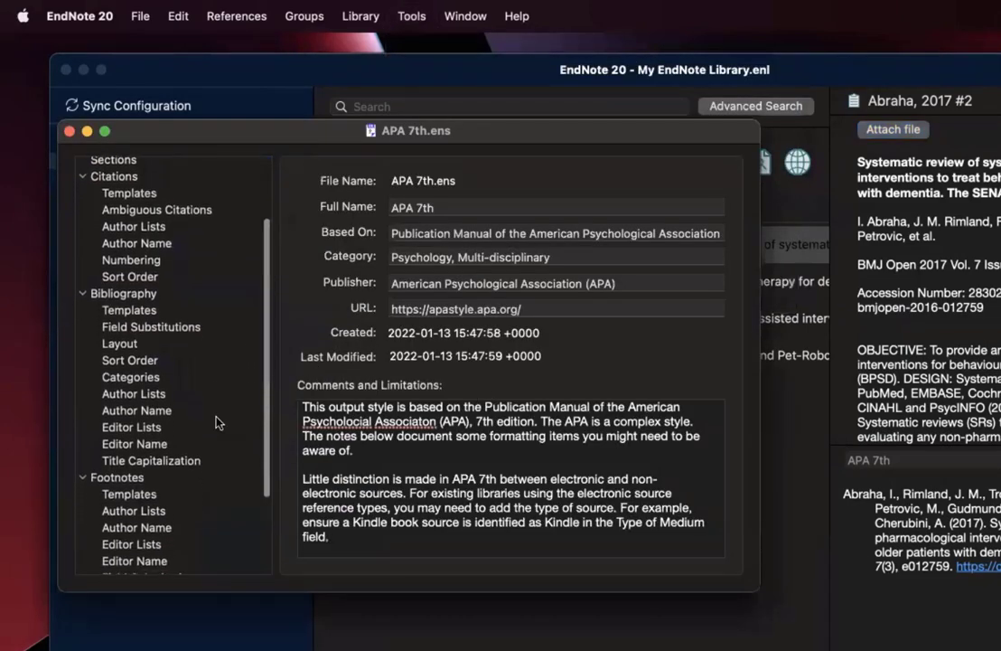
scroll(down, 3)
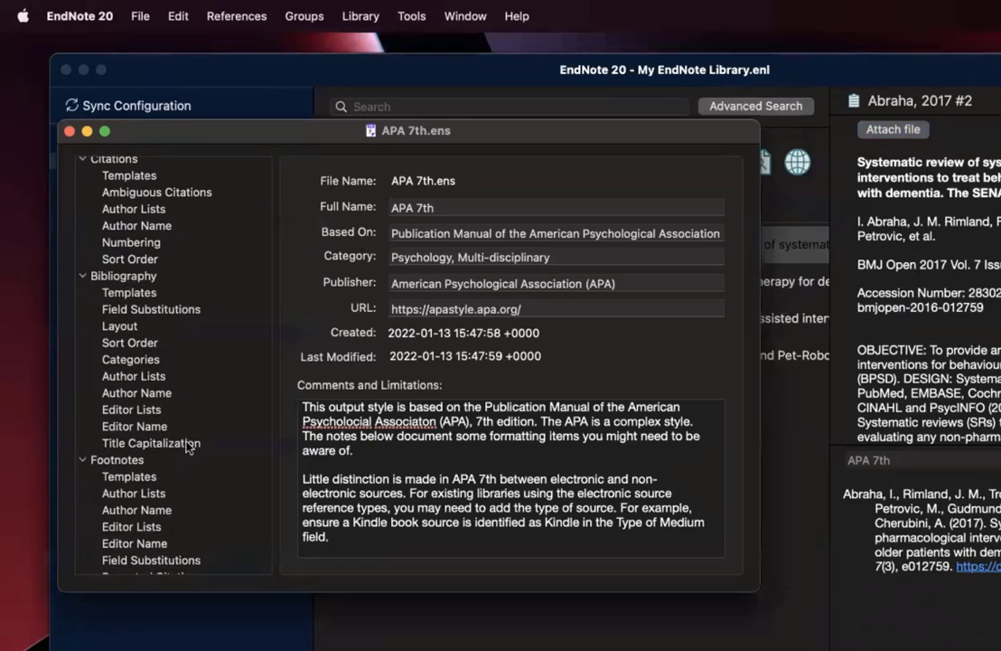
click(152, 443)
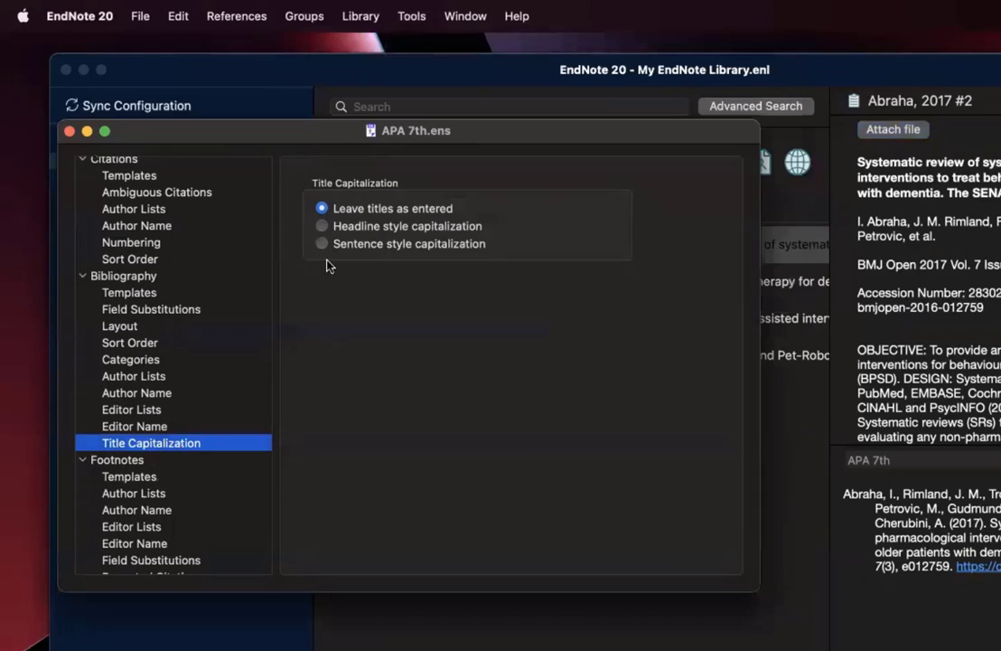
click(322, 243)
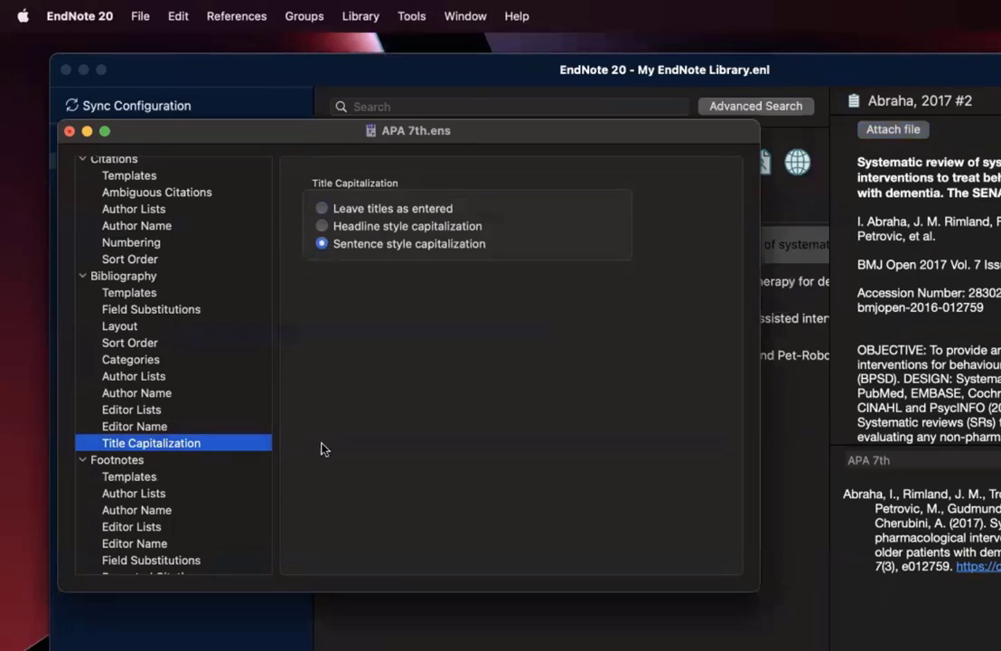
mouse_move(326, 433)
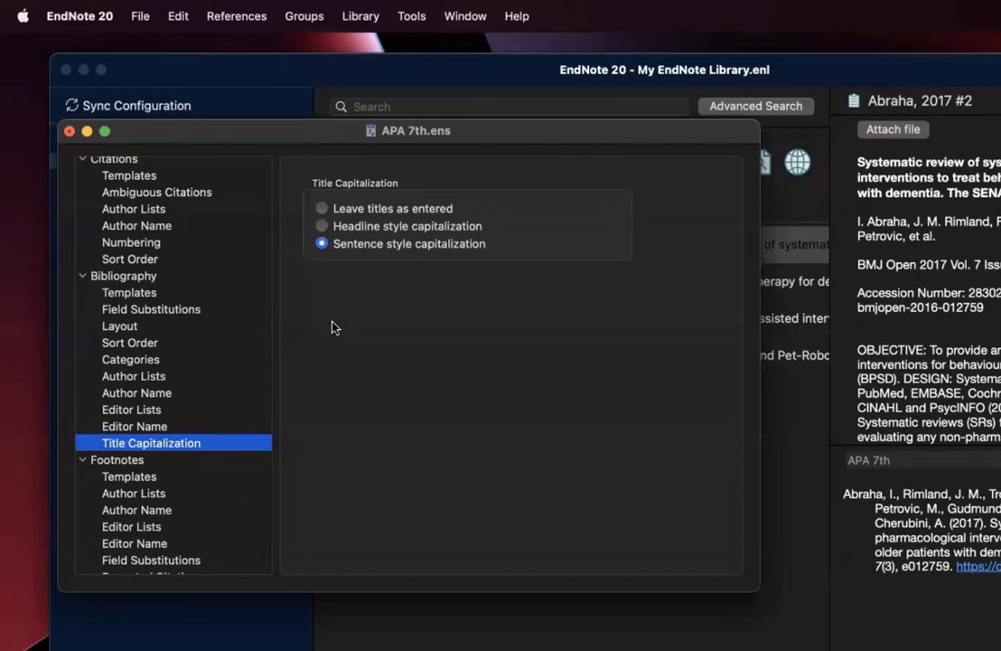
mouse_move(173, 137)
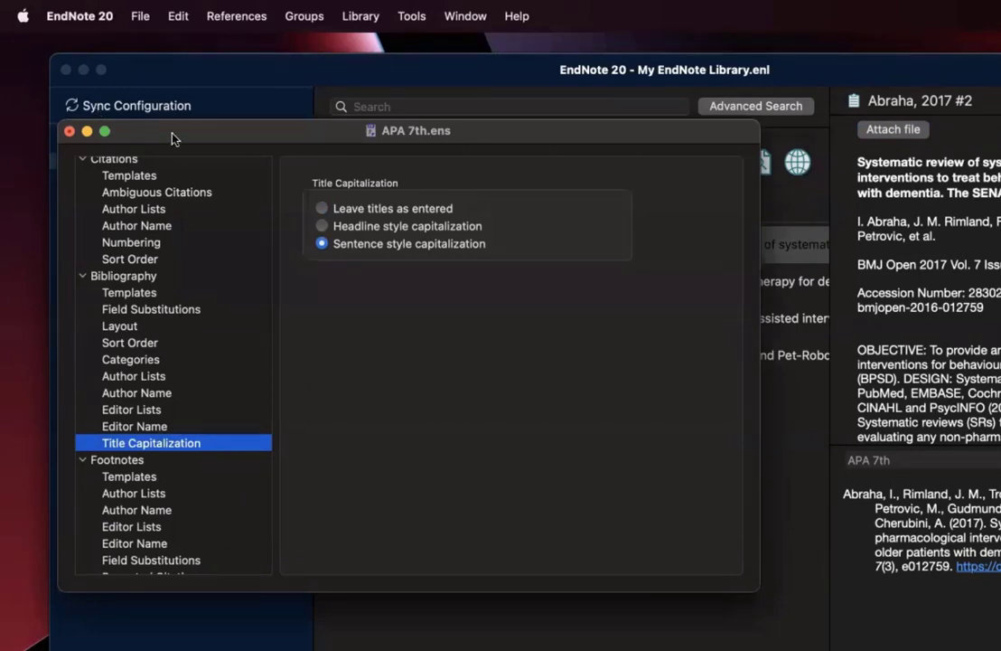
Save the edited style as APA 7th Sentence Case and close the editor
click(69, 130)
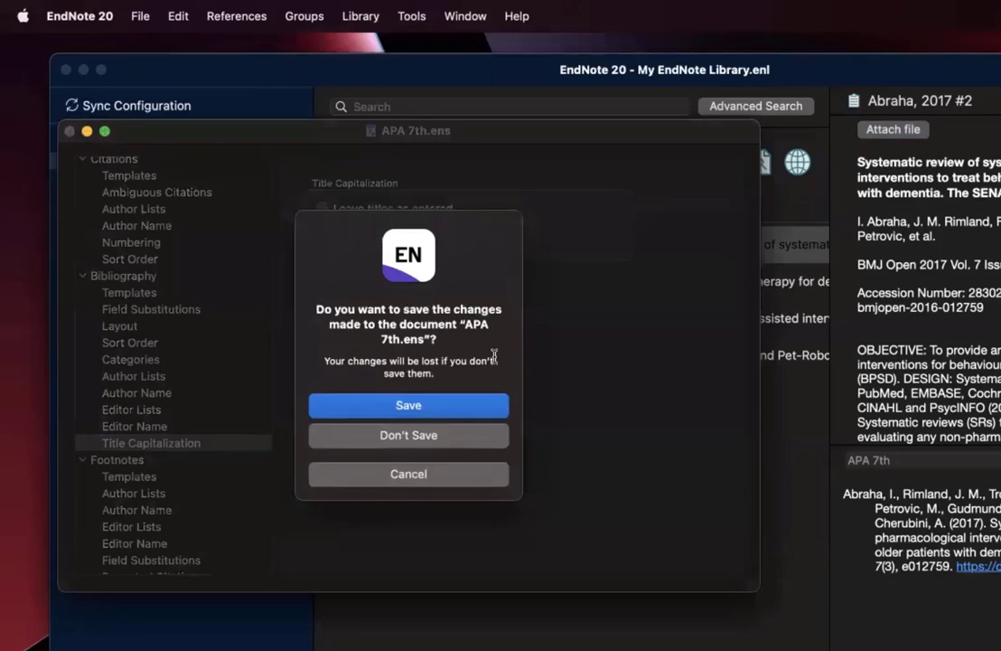
click(408, 405)
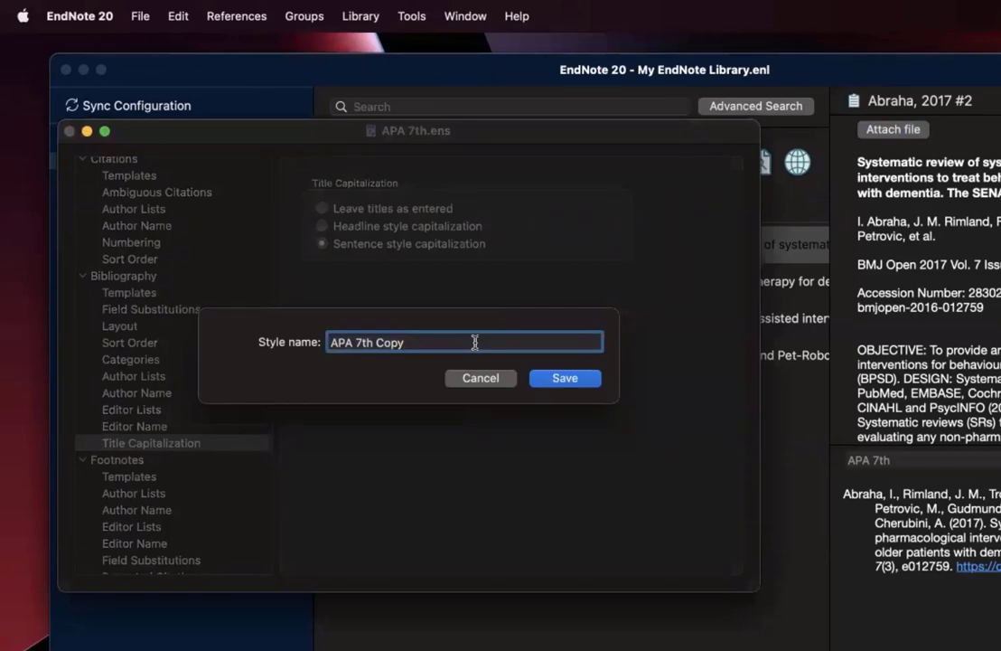
key(Backspace)
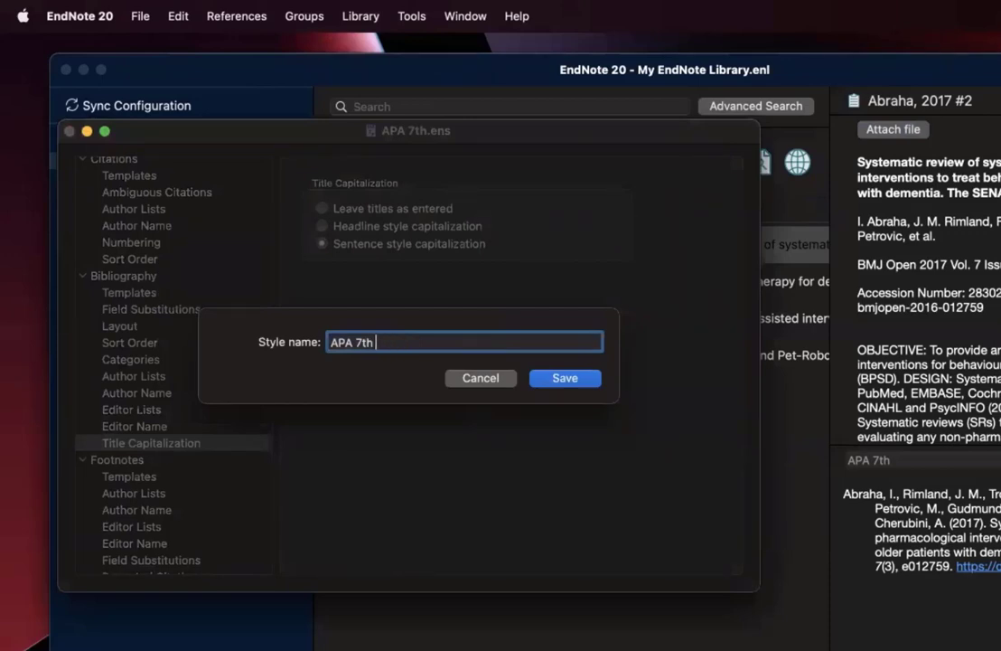
text(Sene)
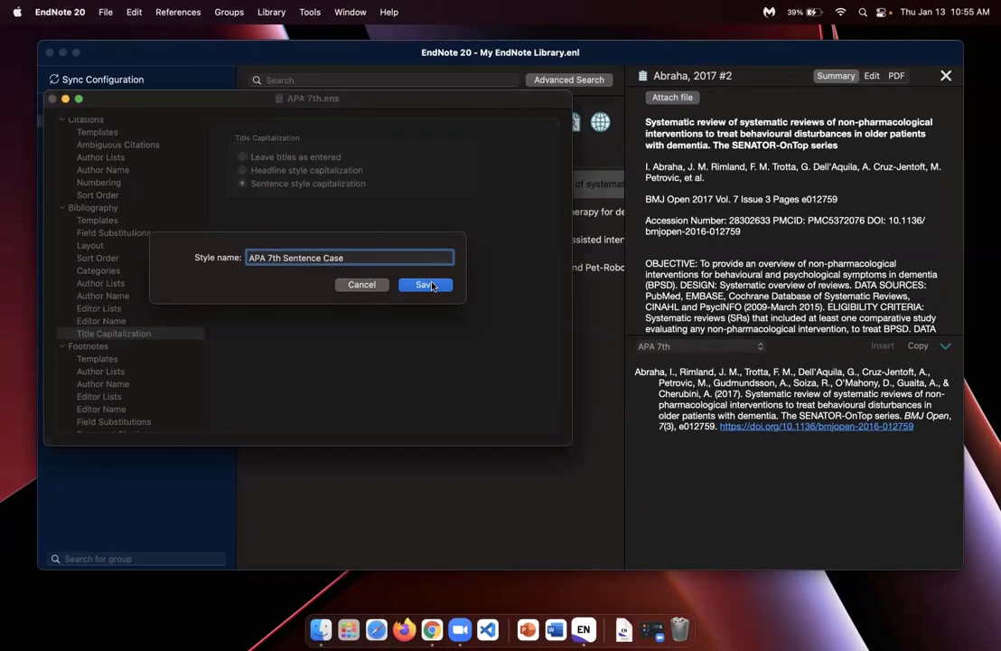
click(425, 283)
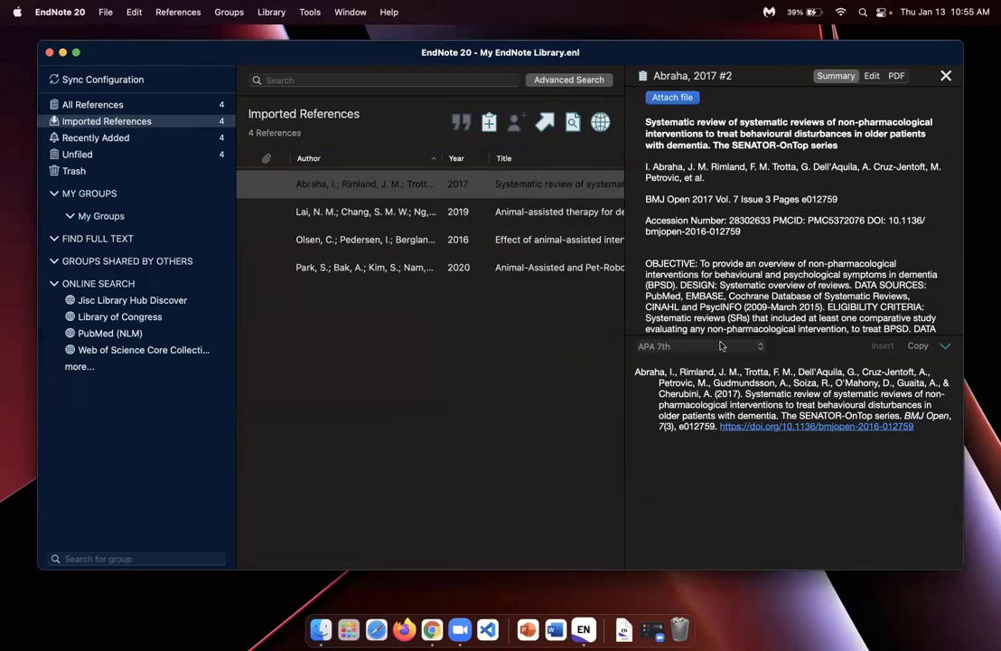
Choose APA 7th Sentence Case from the style catalogue for the reference preview
click(652, 345)
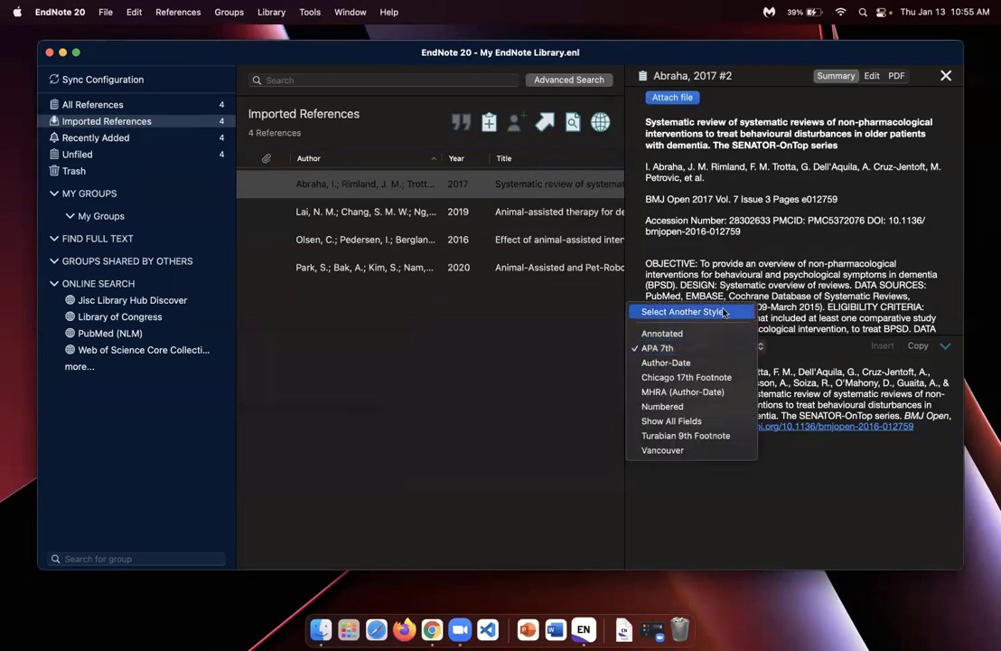
click(674, 311)
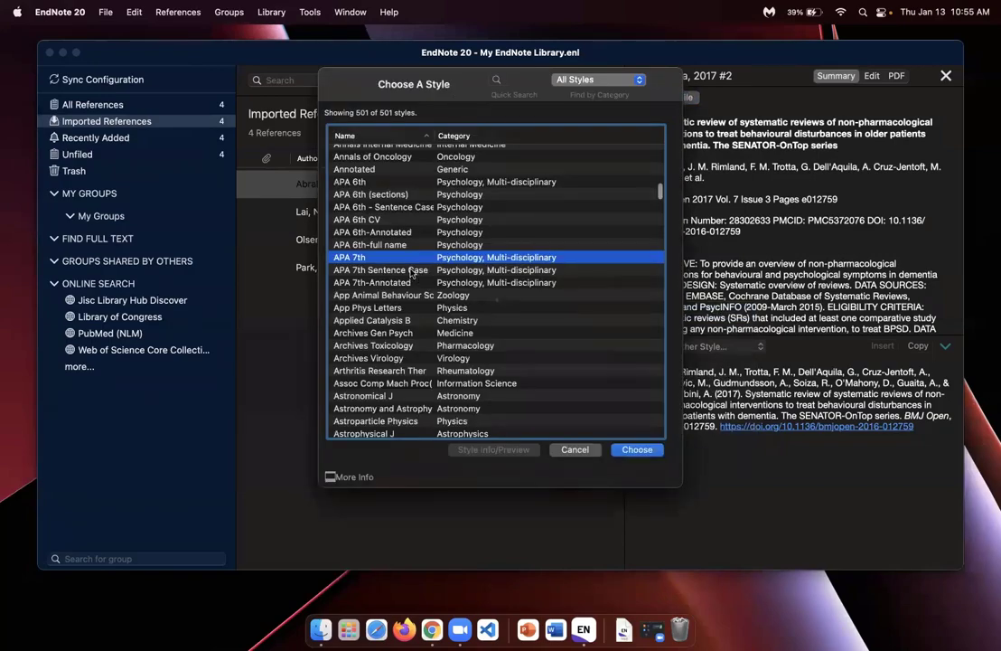
click(380, 269)
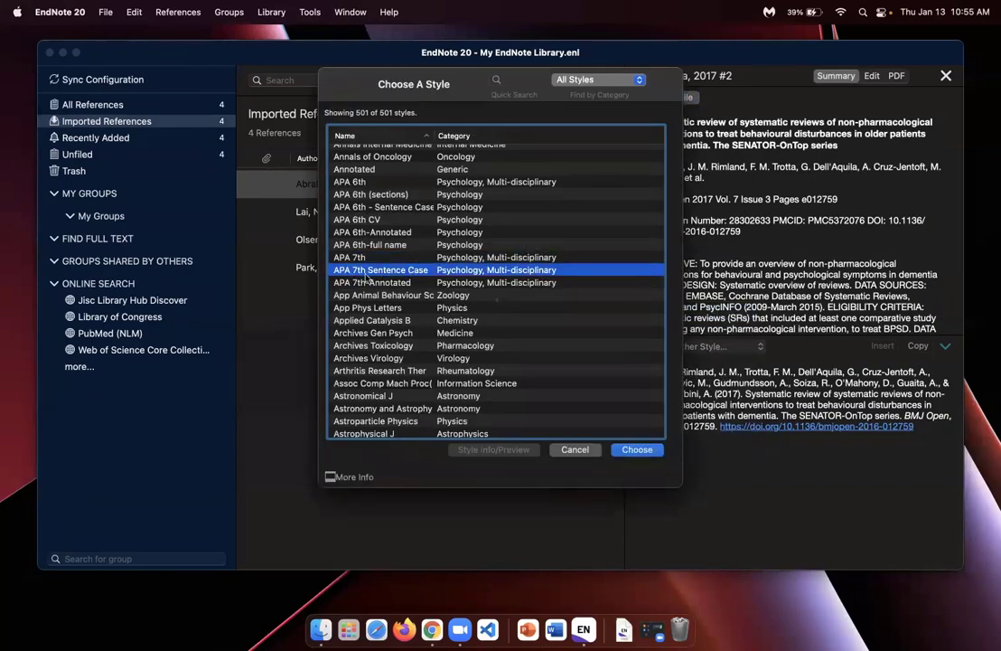
mouse_move(629, 441)
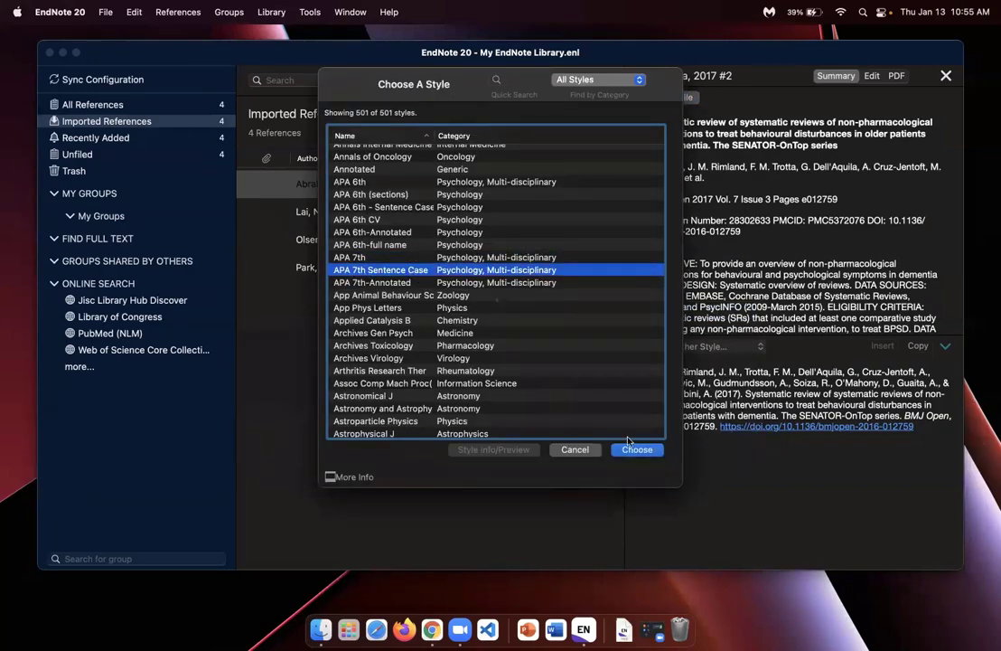
click(636, 448)
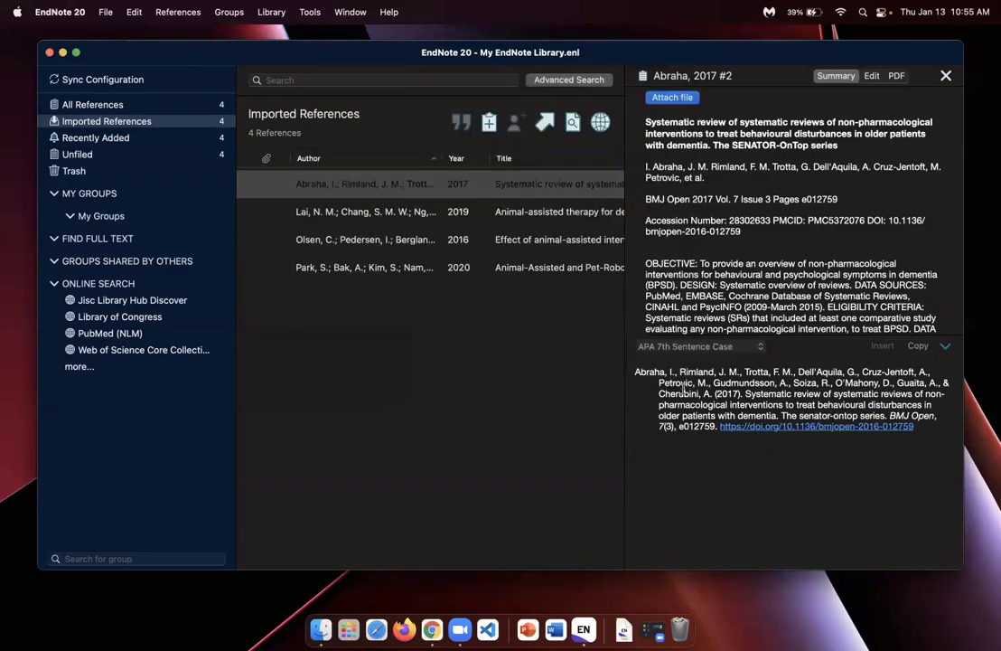
click(365, 185)
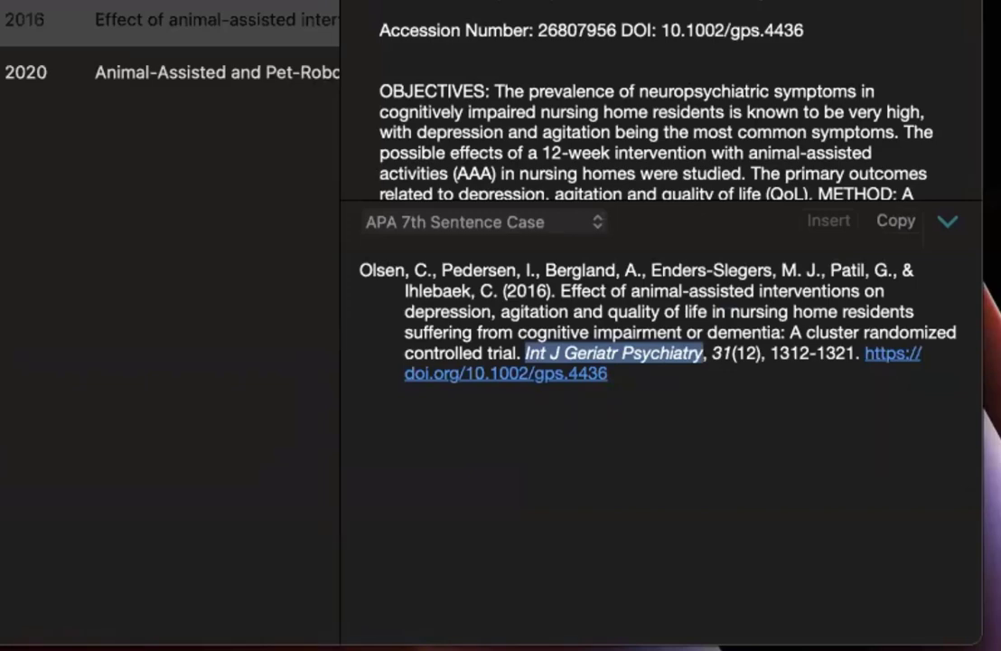
mouse_move(551, 374)
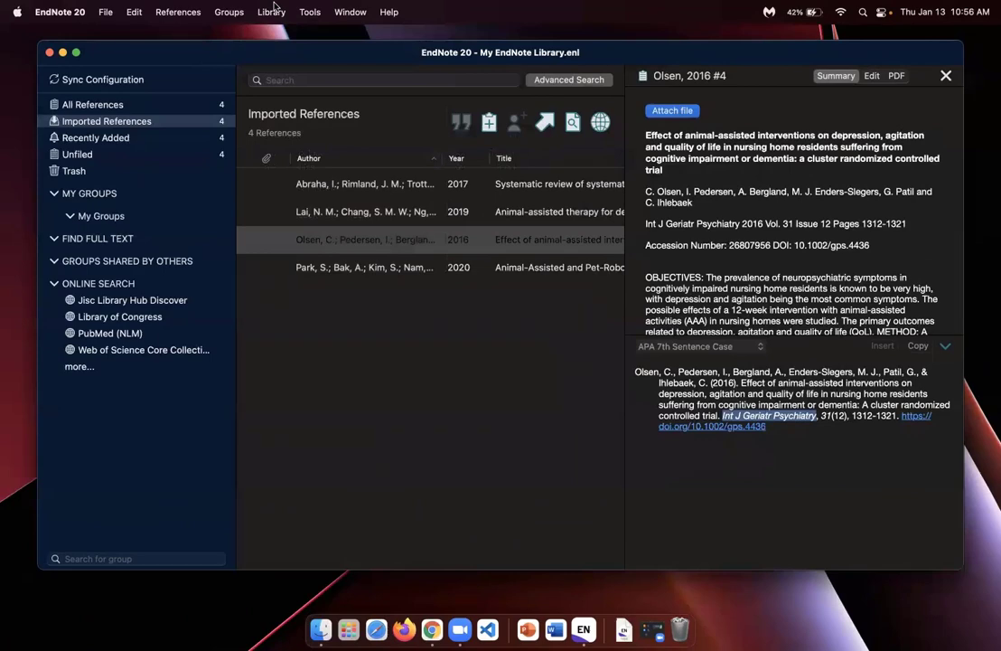
Delete the four existing journal terms from the Journals term list via Library > Open Term Lists
click(271, 11)
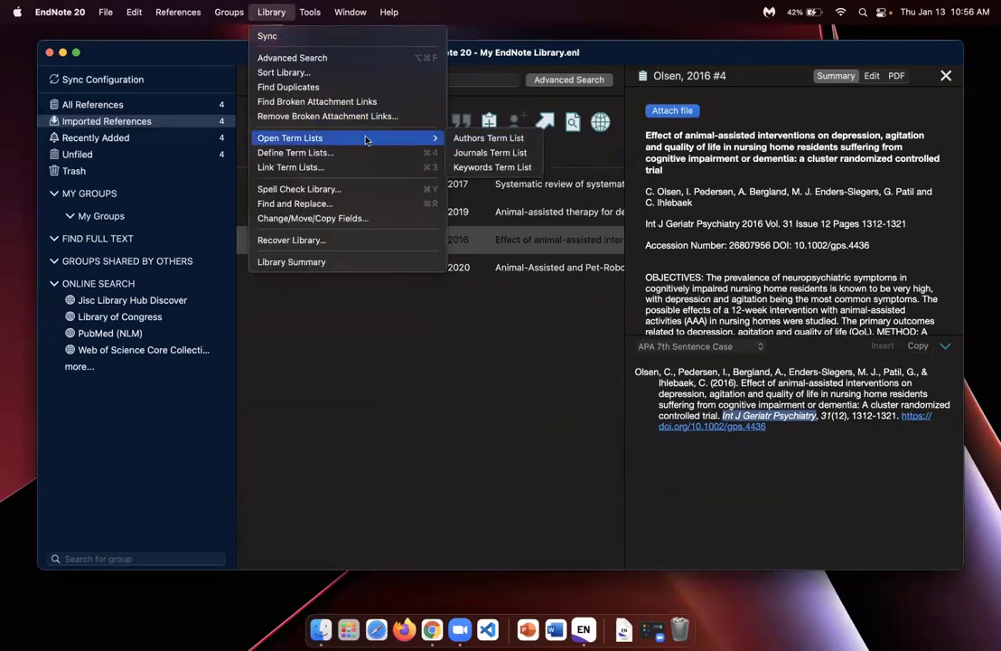
mouse_move(492, 151)
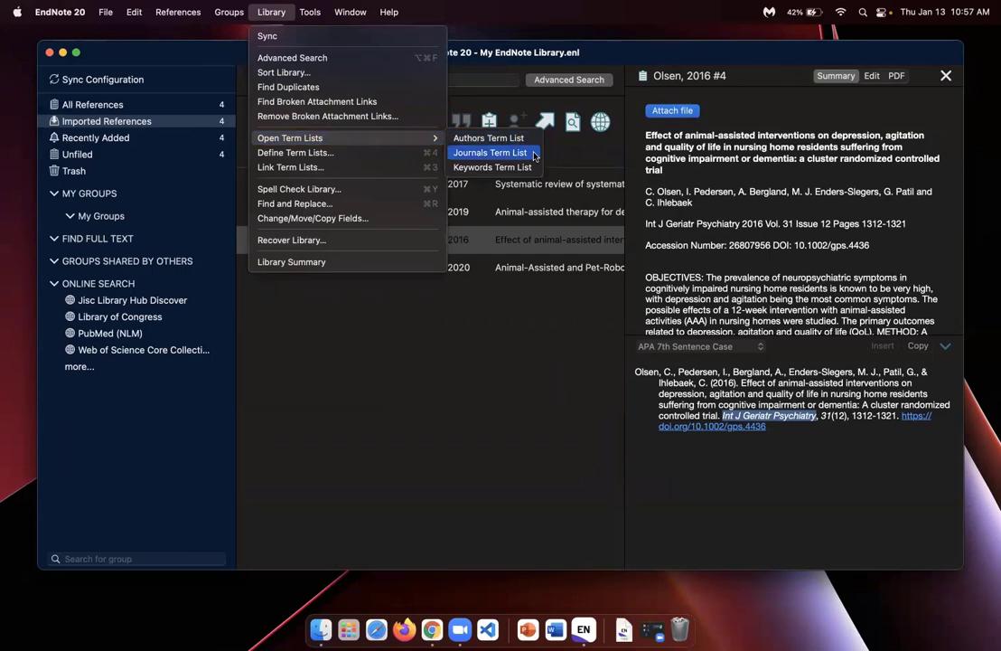
click(489, 152)
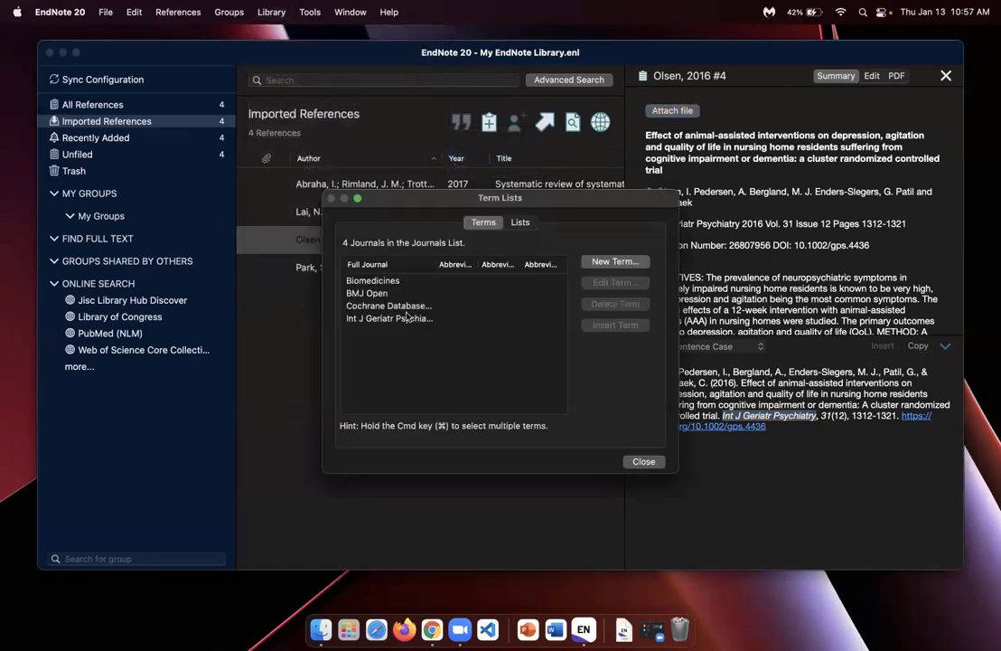
click(367, 293)
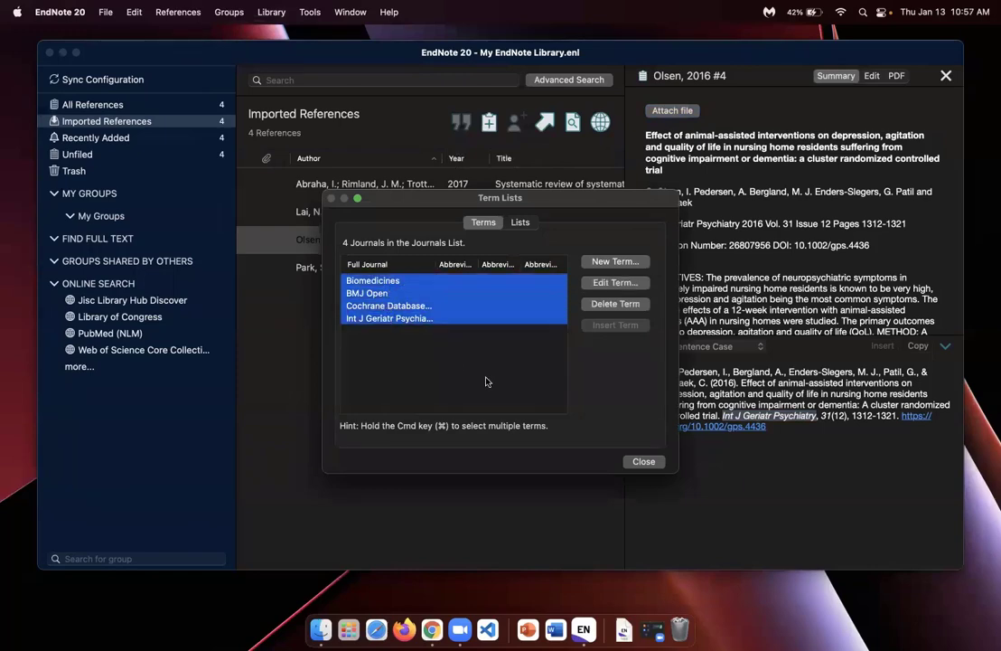
mouse_move(493, 383)
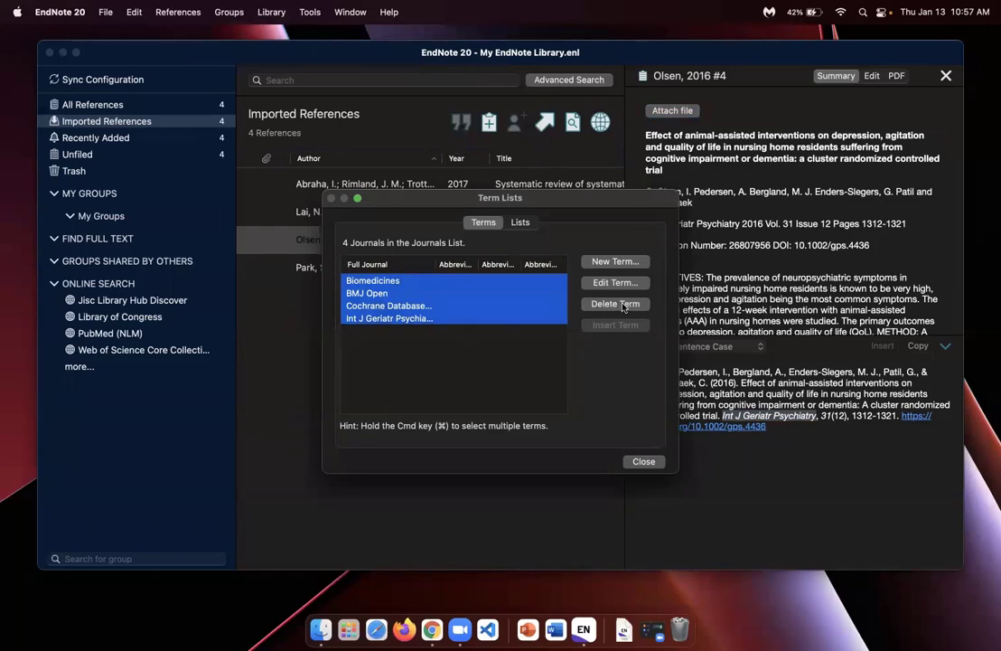
click(615, 304)
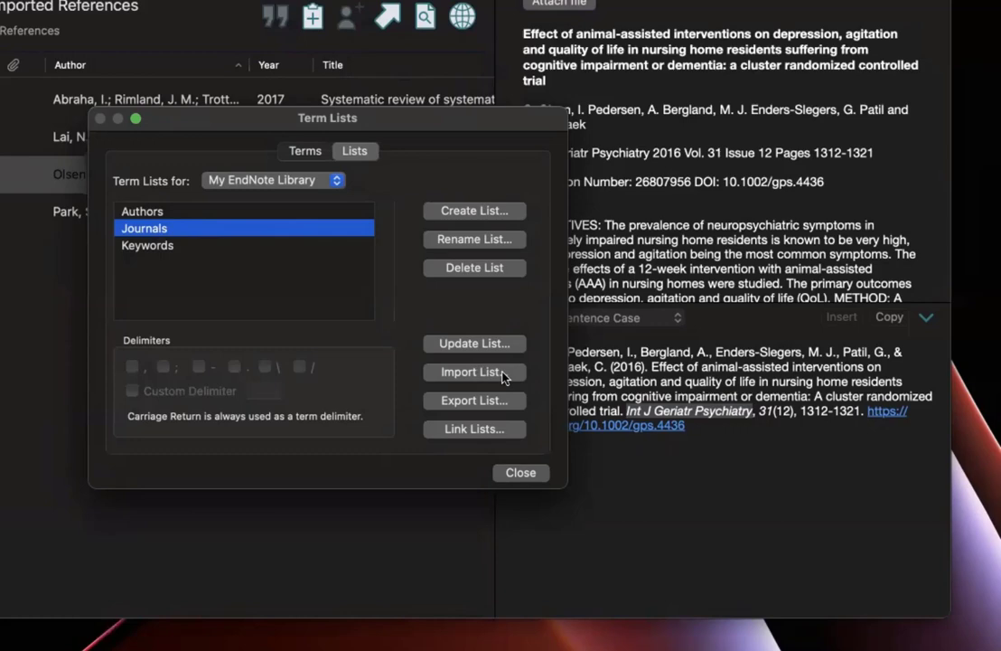
Start Import List and select Medical.txt in Applications > EndNote 20 > Terms
click(473, 373)
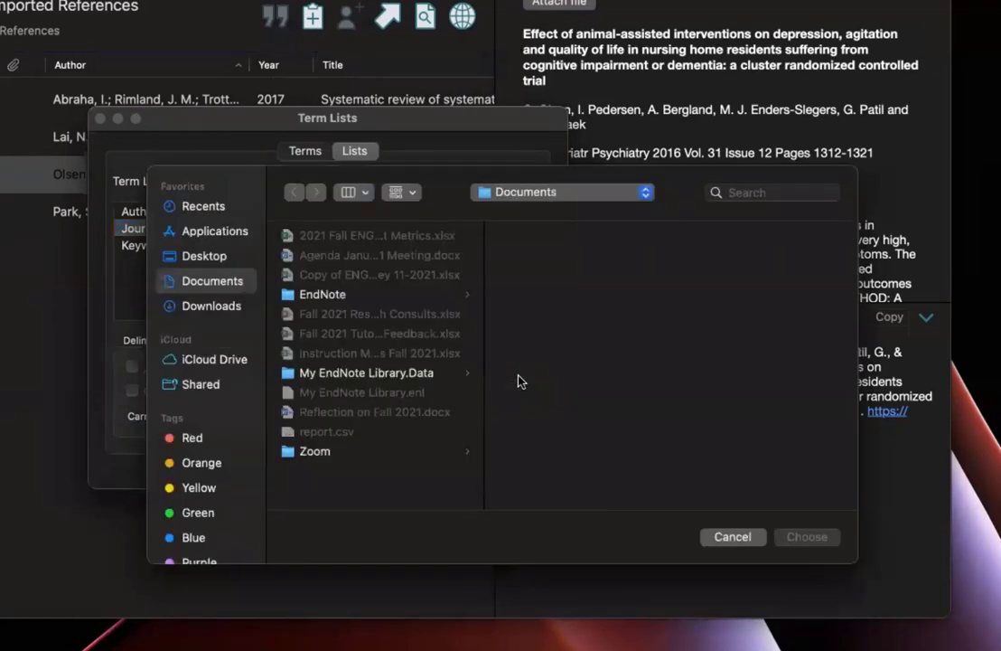
mouse_move(329, 233)
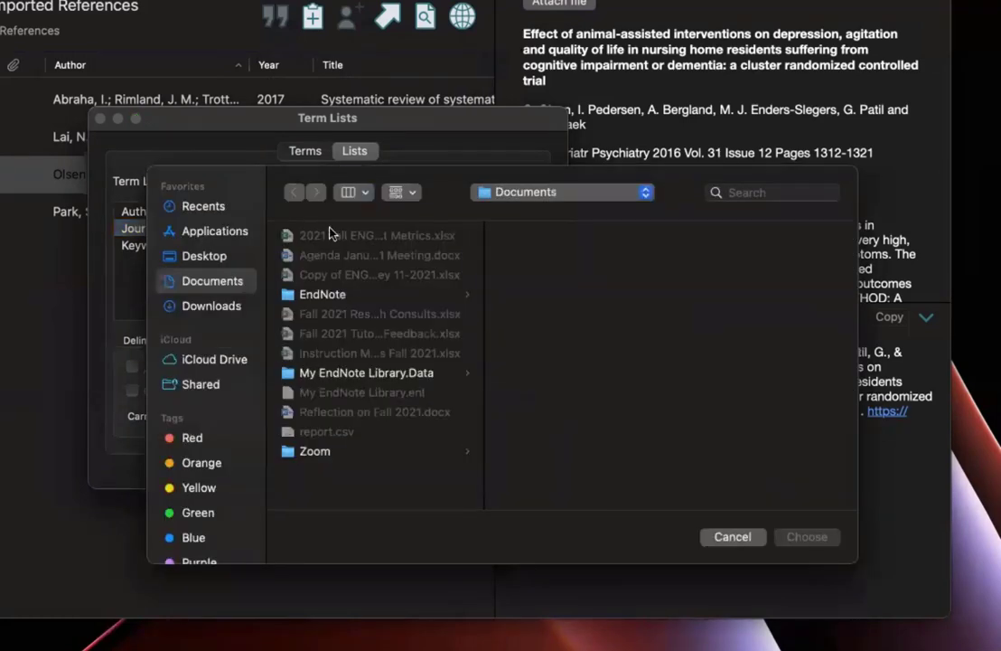
click(371, 235)
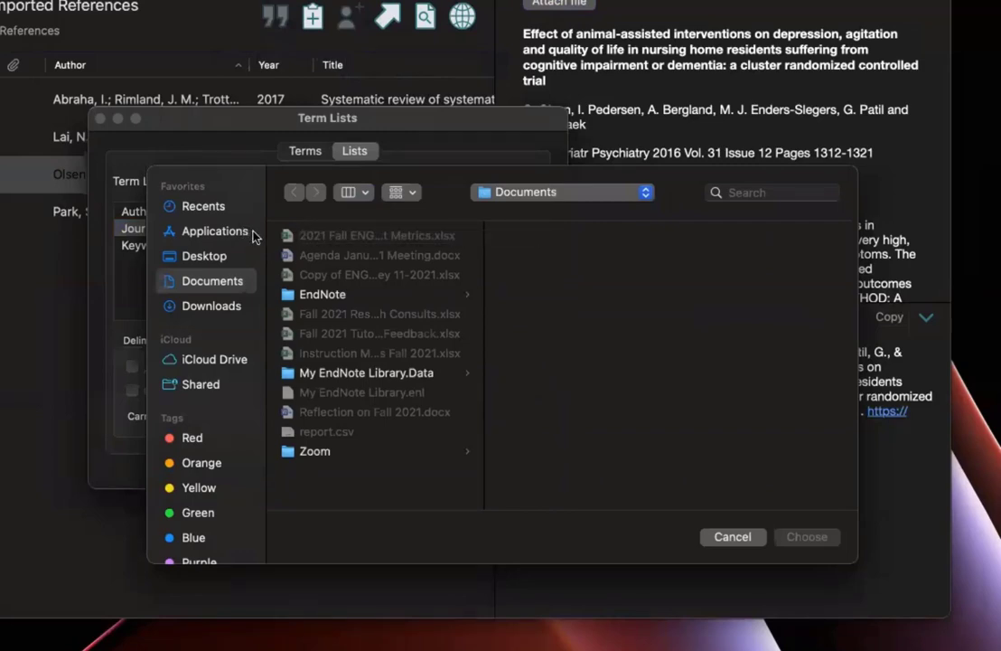
click(214, 232)
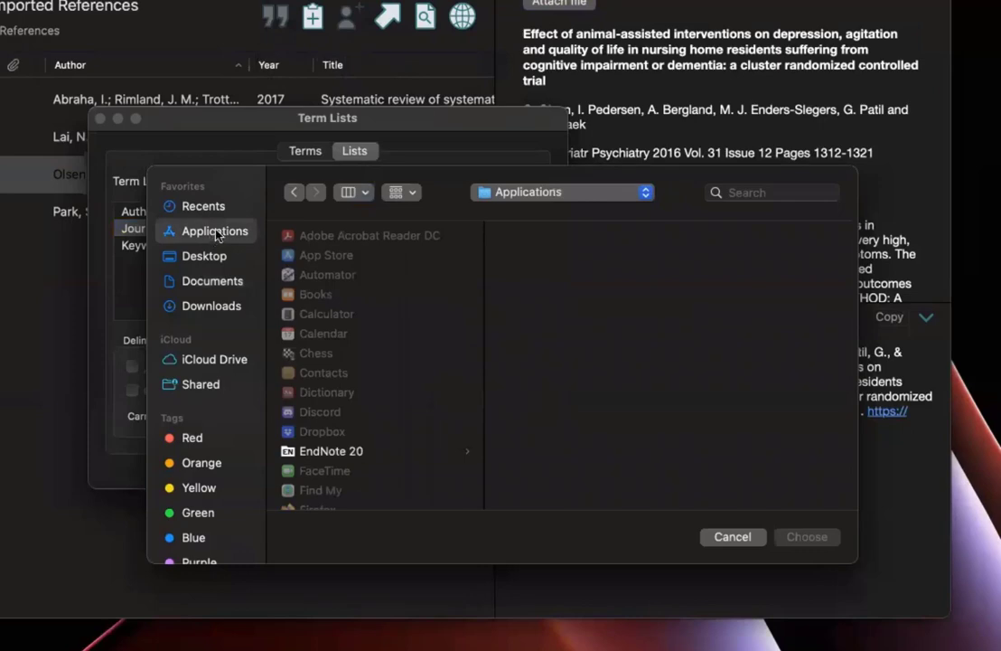
mouse_move(414, 455)
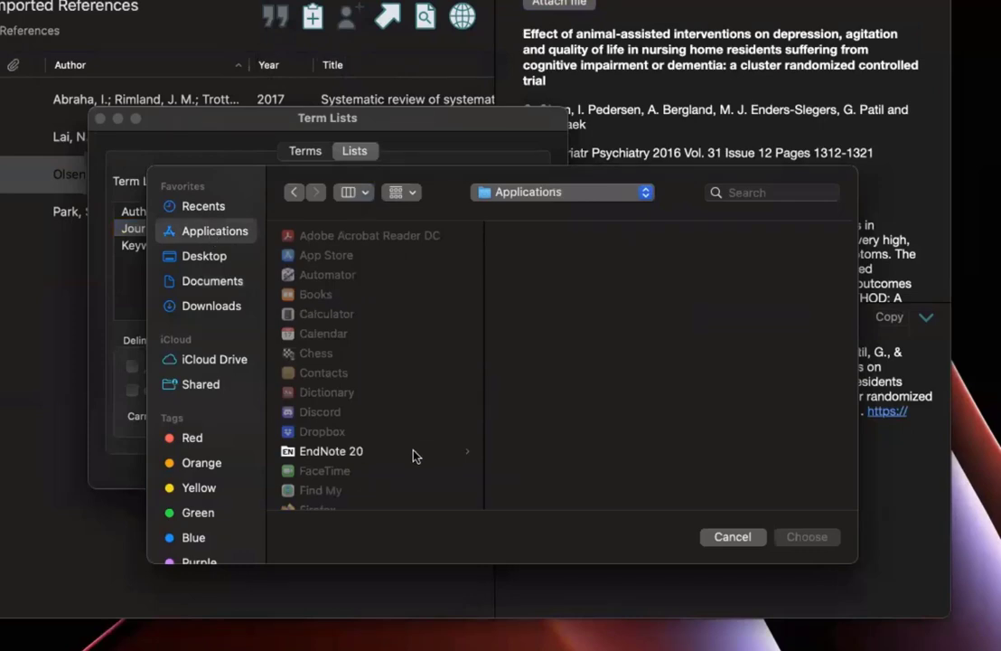
click(331, 452)
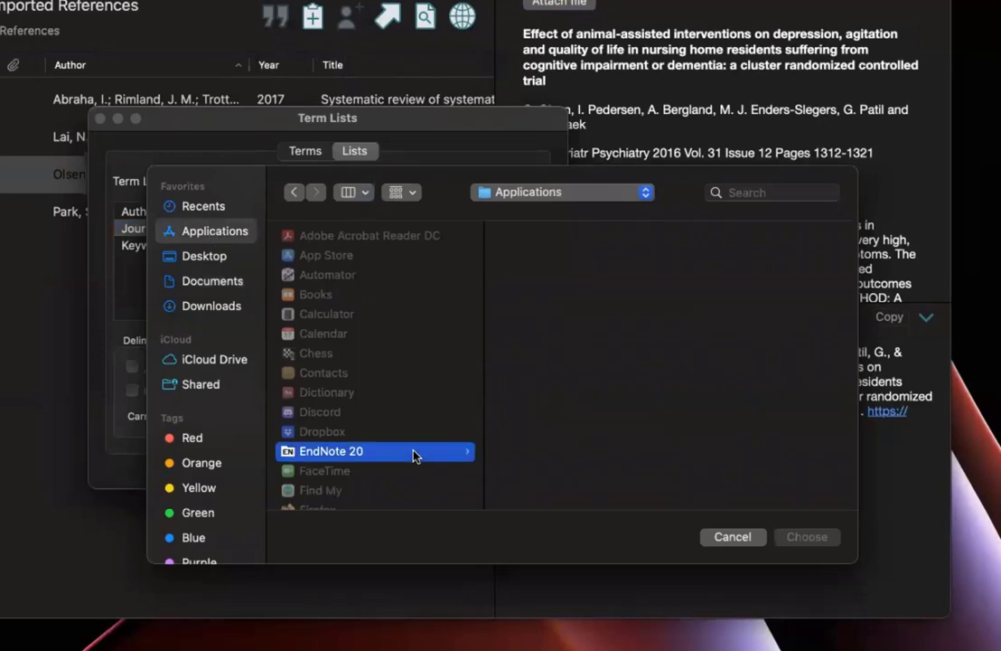
double_click(329, 452)
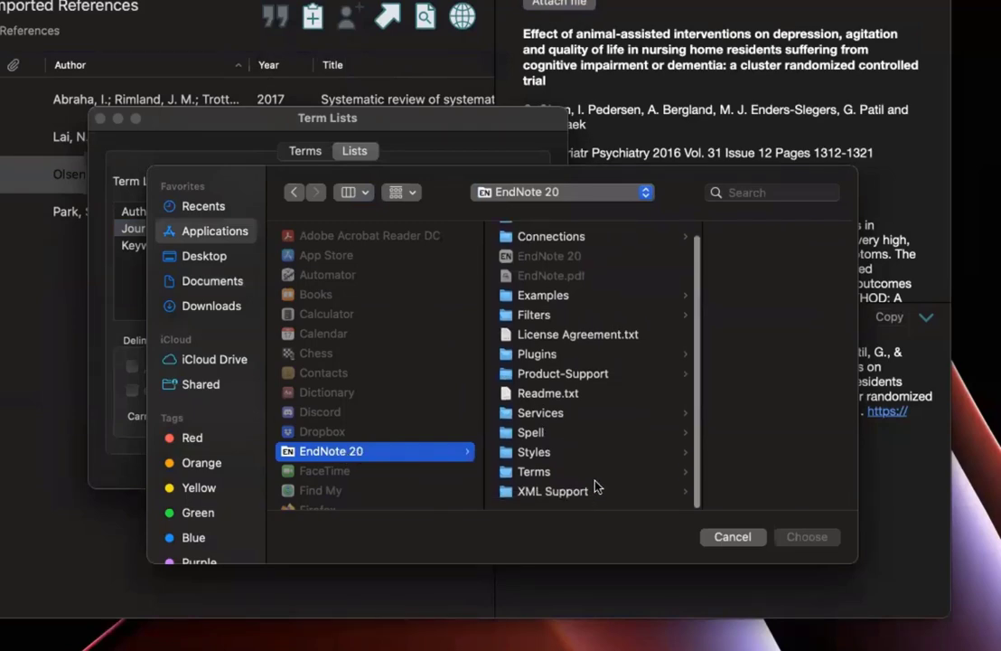
click(534, 470)
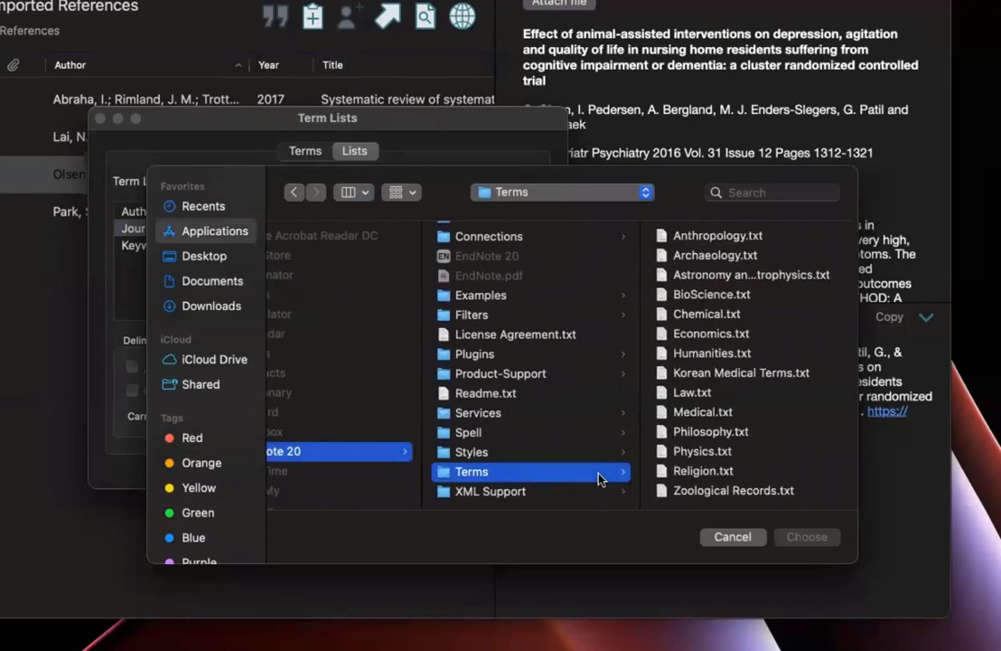
mouse_move(720, 415)
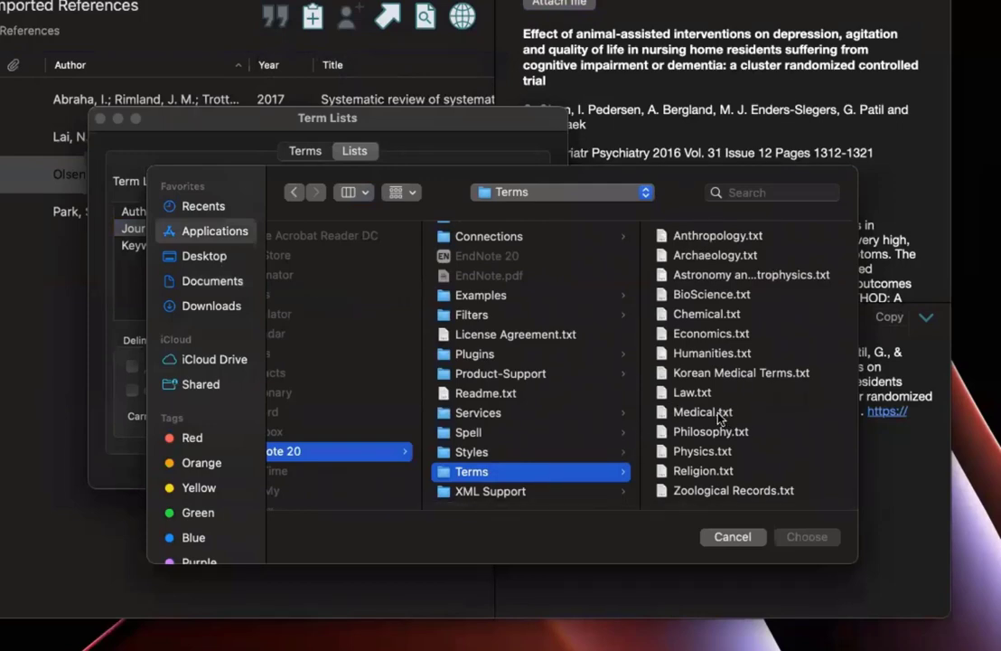
click(702, 412)
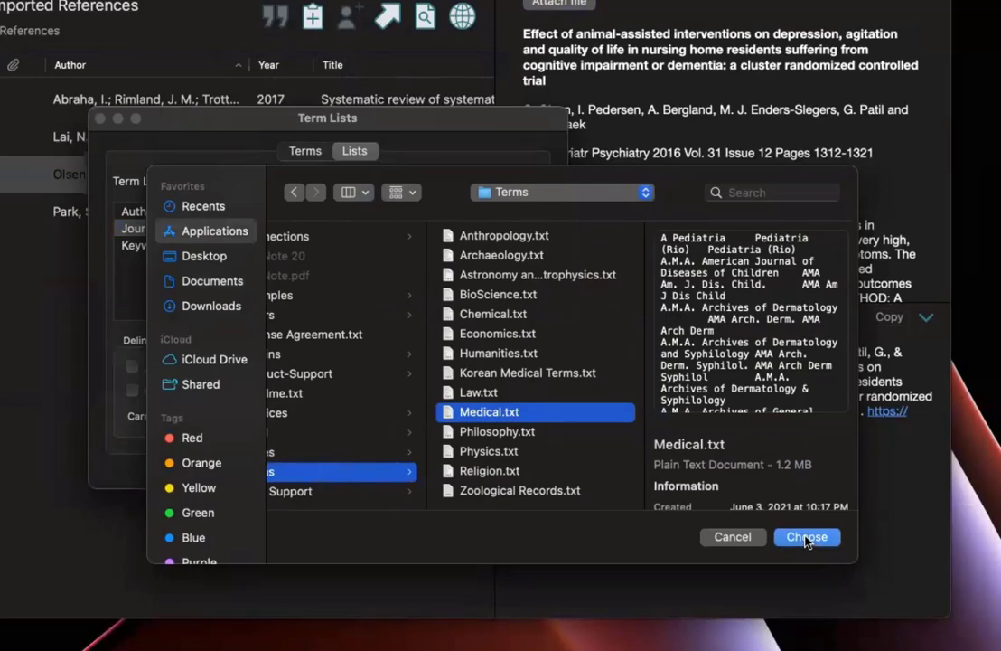
Import Medical.txt (14504 terms inserted), review the journals list, and close the Term Lists window
click(806, 535)
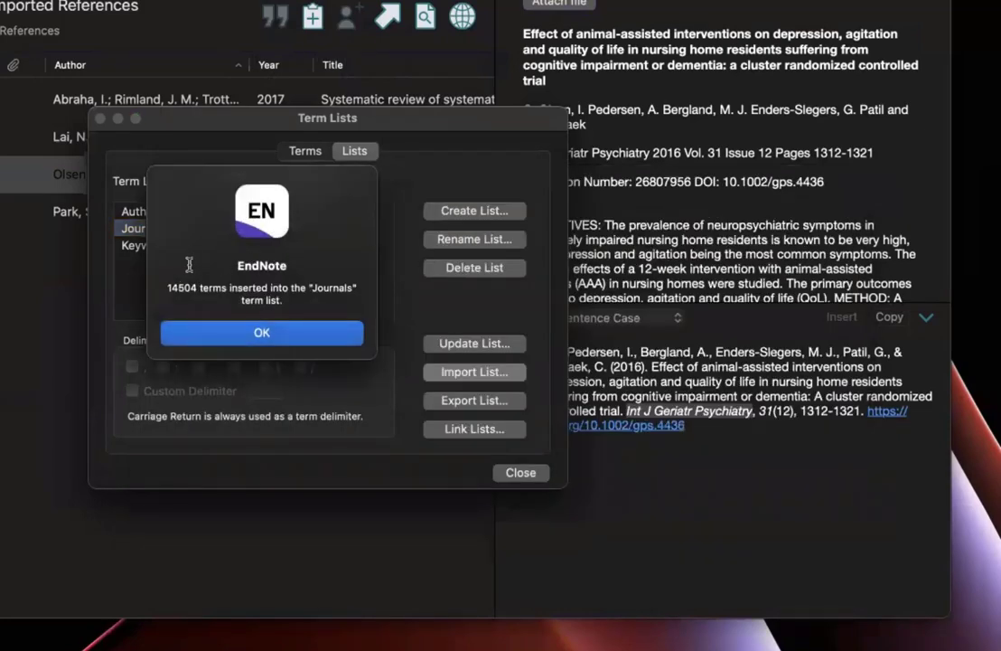
mouse_move(162, 287)
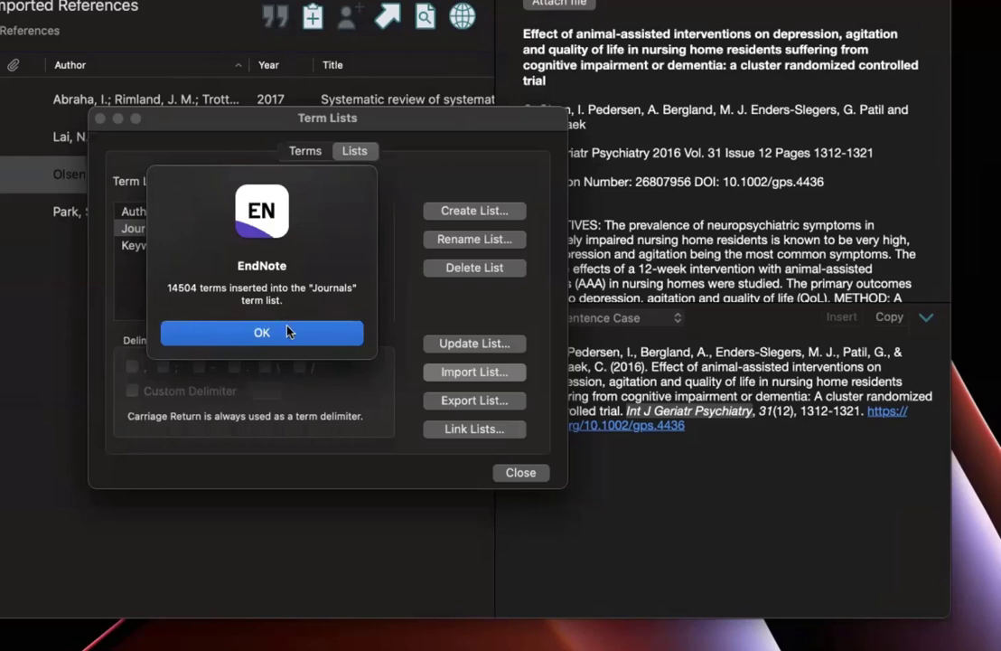
click(262, 333)
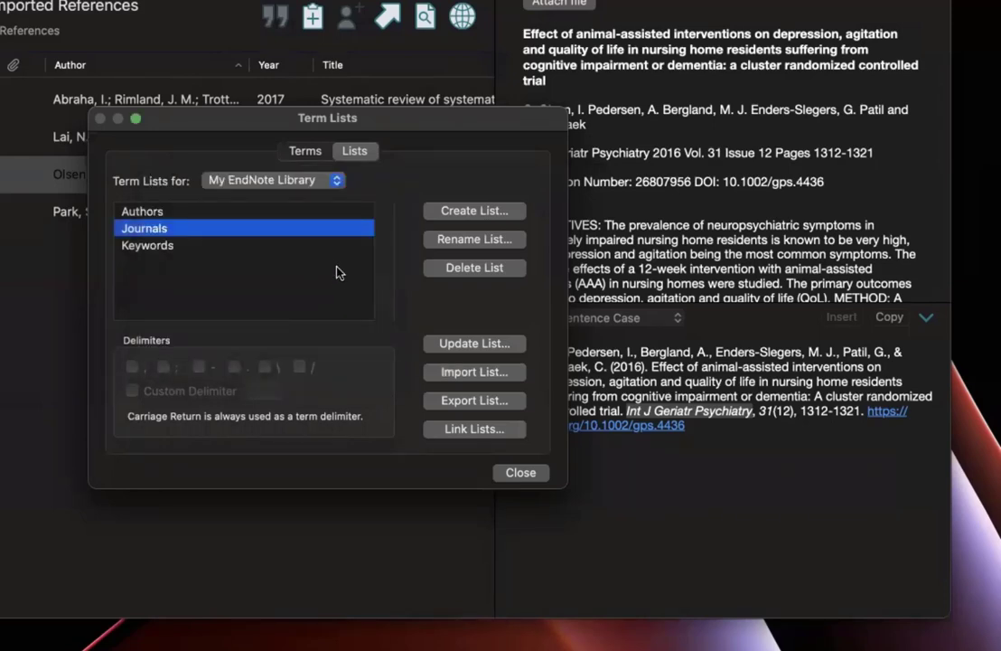
click(304, 152)
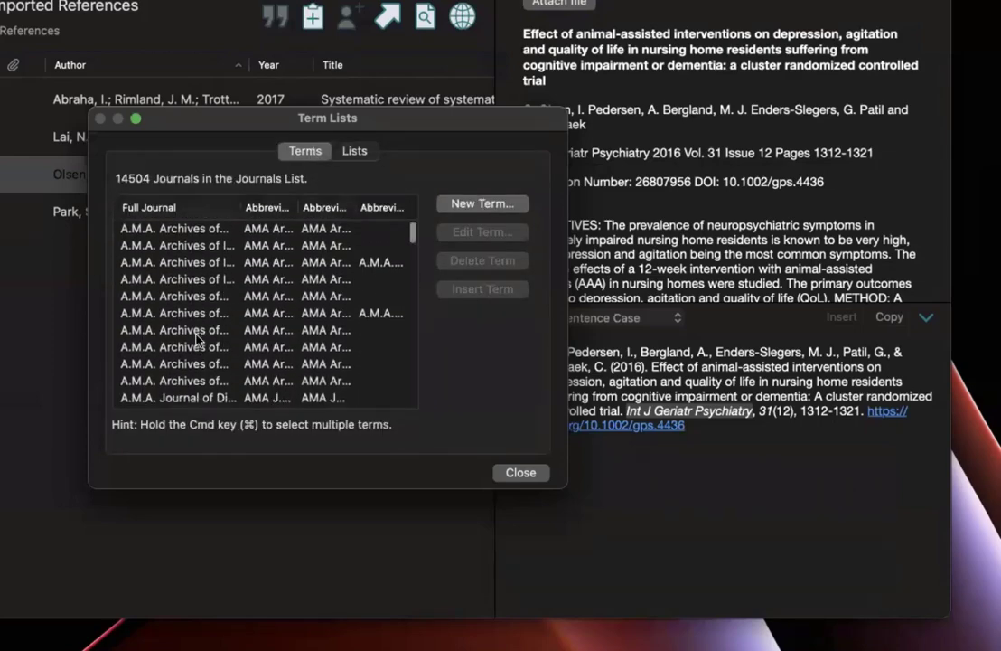
scroll(down, 3)
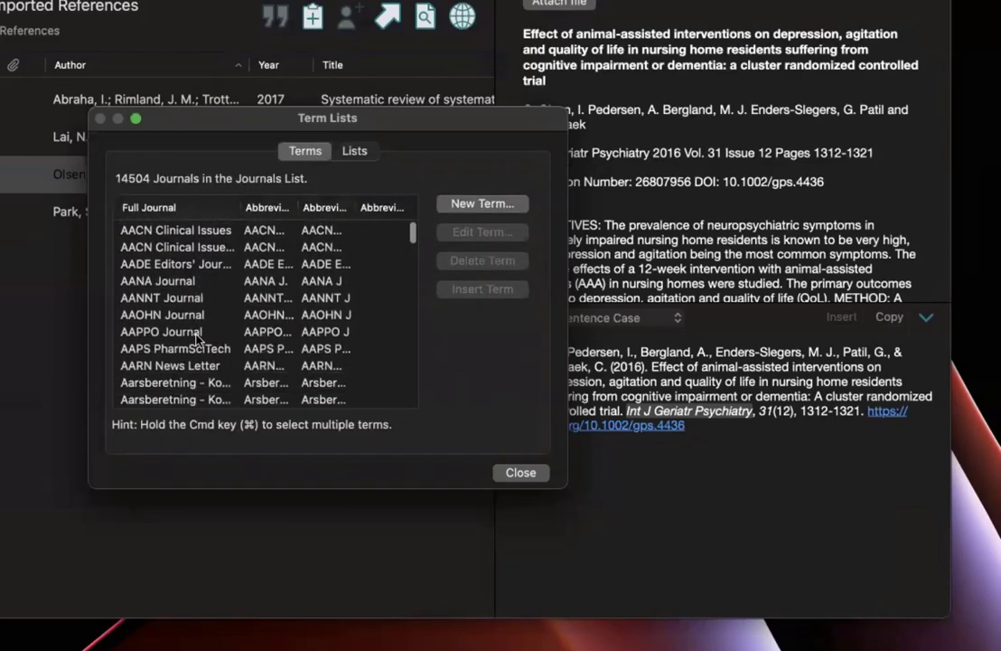
scroll(down, 3)
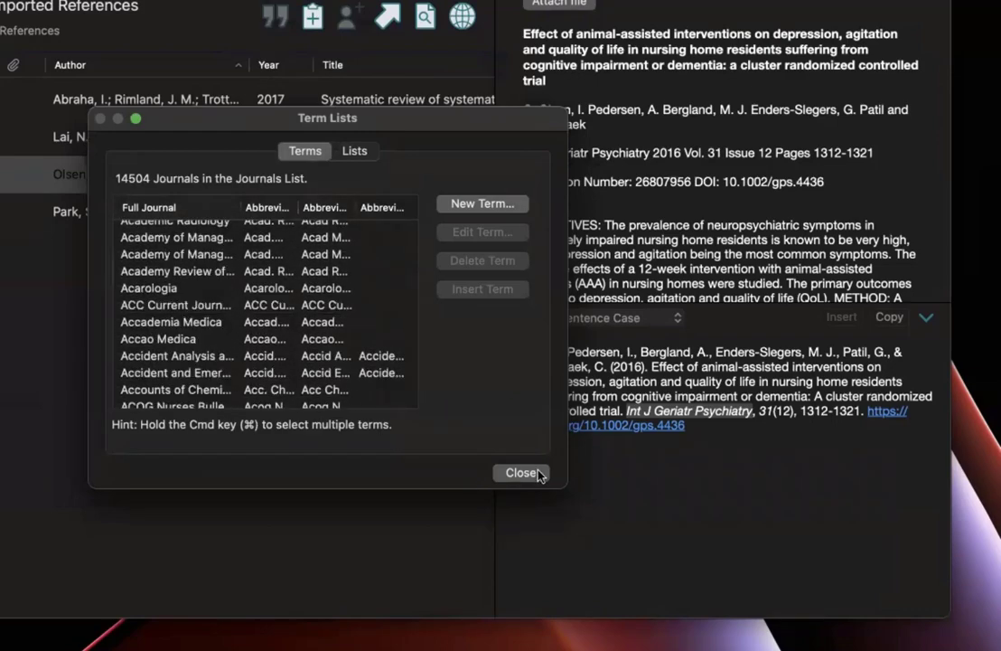
click(521, 473)
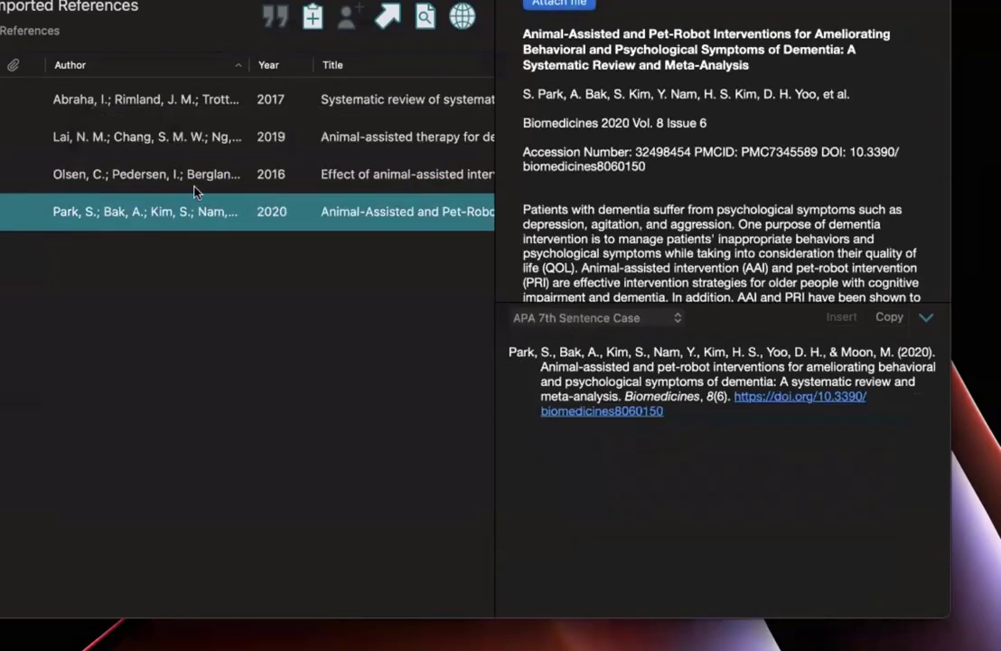
Deselect the Park reference so the list shows the four imported references with none open
click(145, 174)
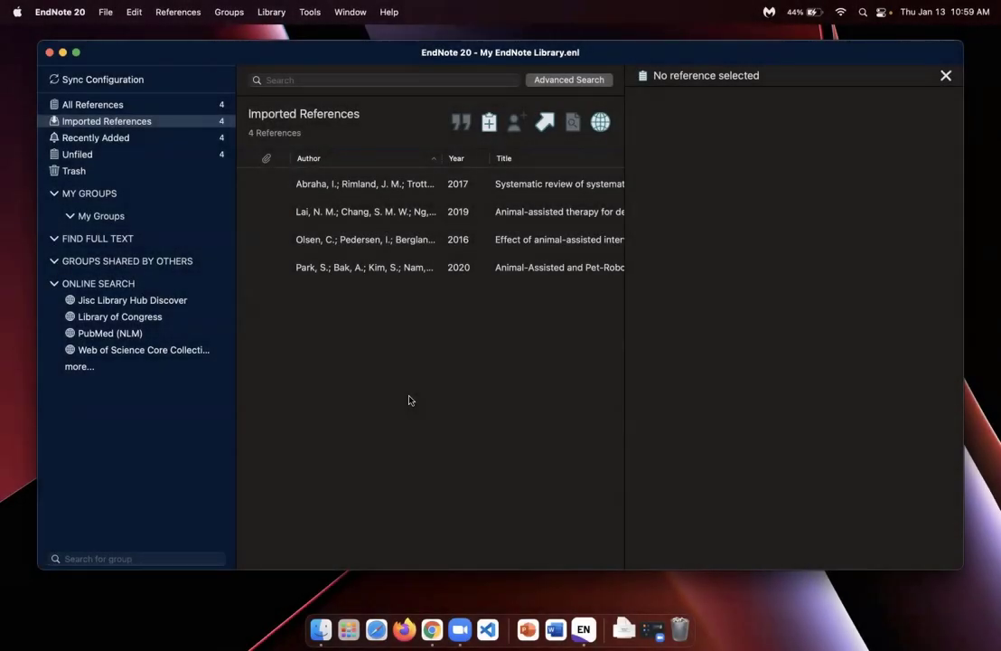
mouse_move(380, 259)
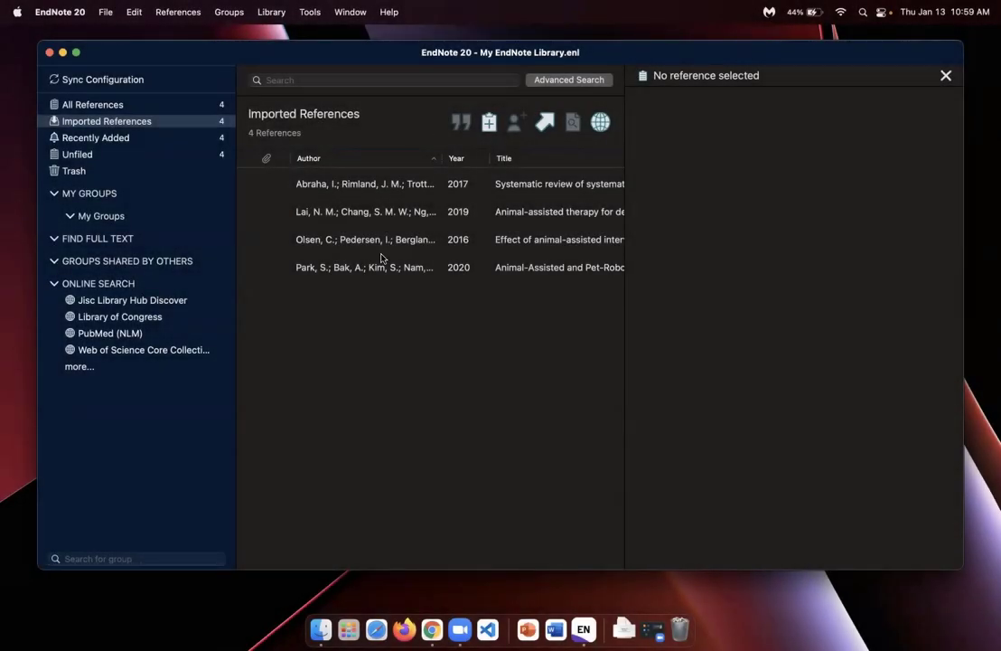
mouse_move(365, 300)
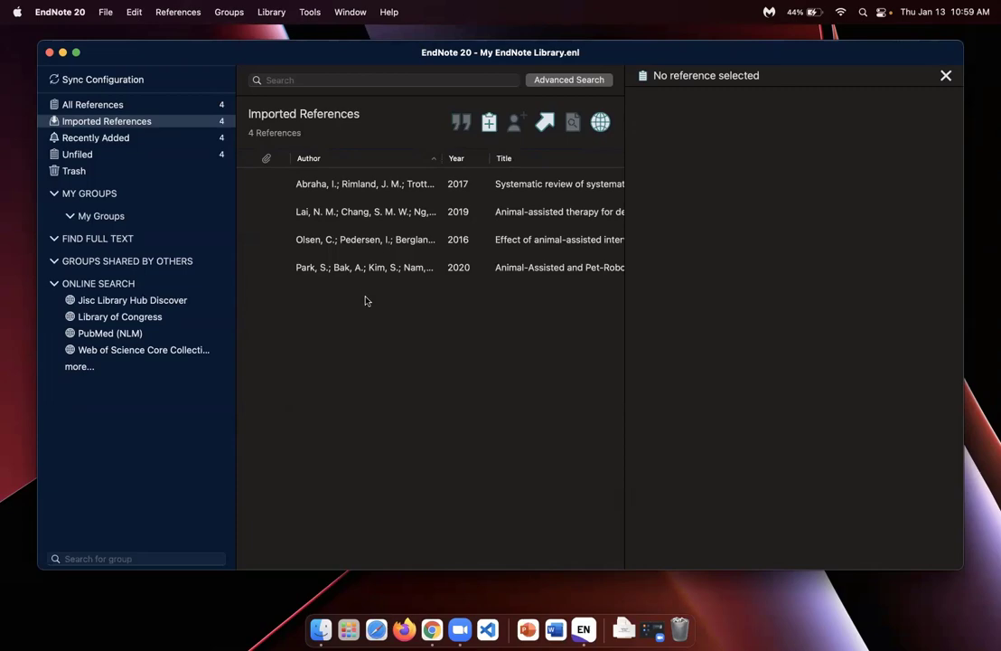
mouse_move(296, 316)
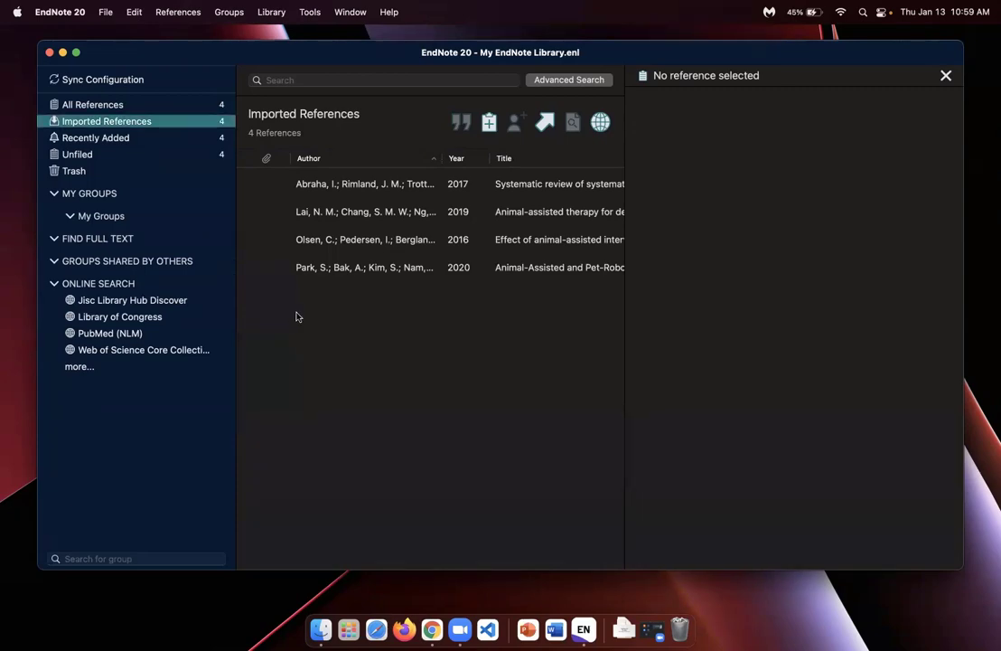
Create a group set named 'Animal Assisted Therapy' via Groups > Create Group Set
click(233, 11)
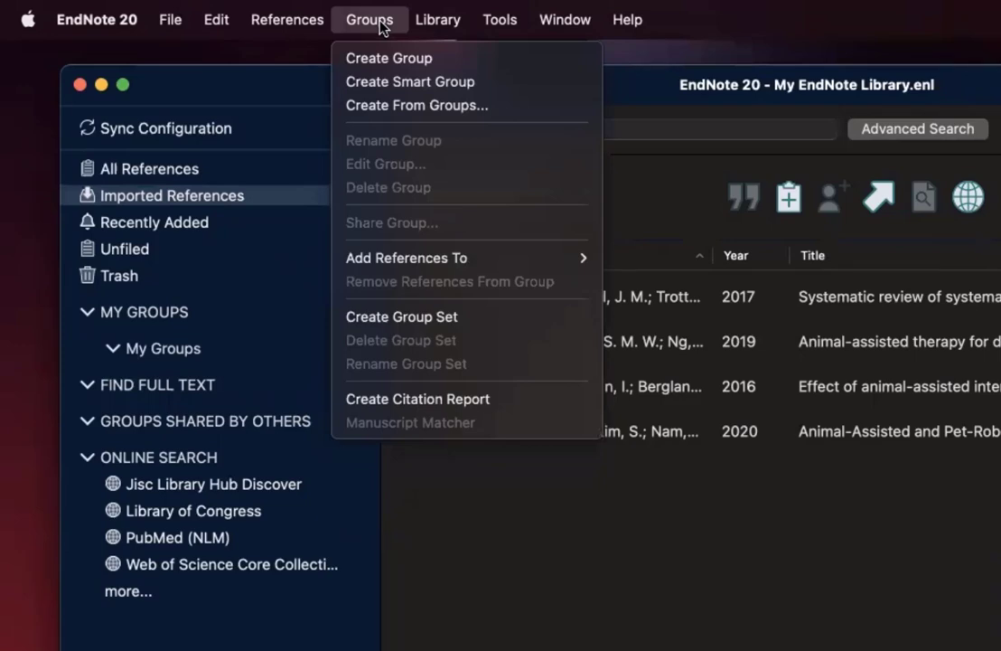
mouse_move(415, 105)
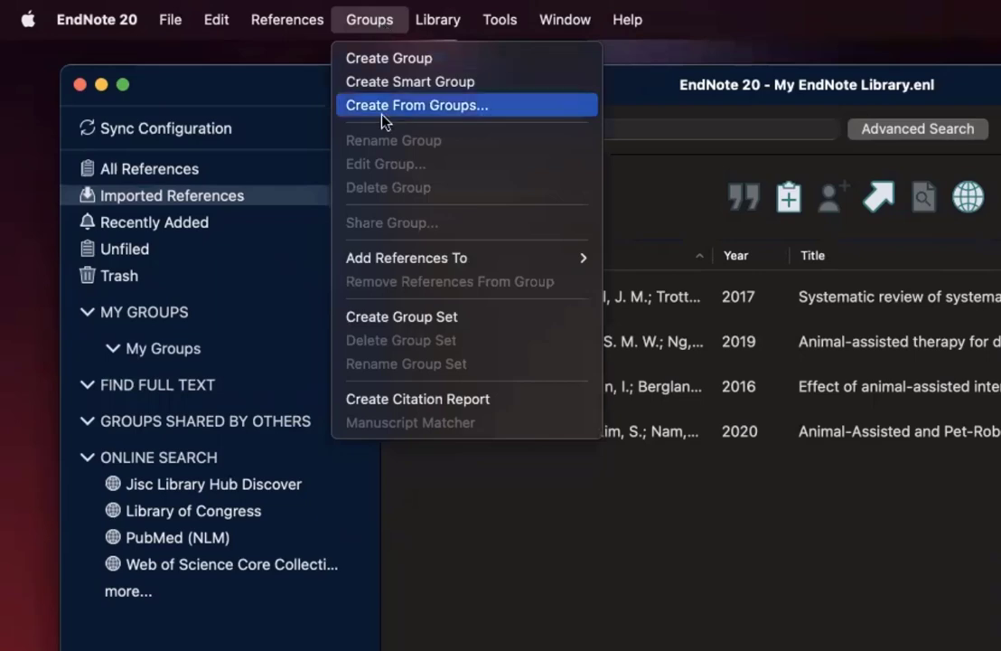
mouse_move(492, 316)
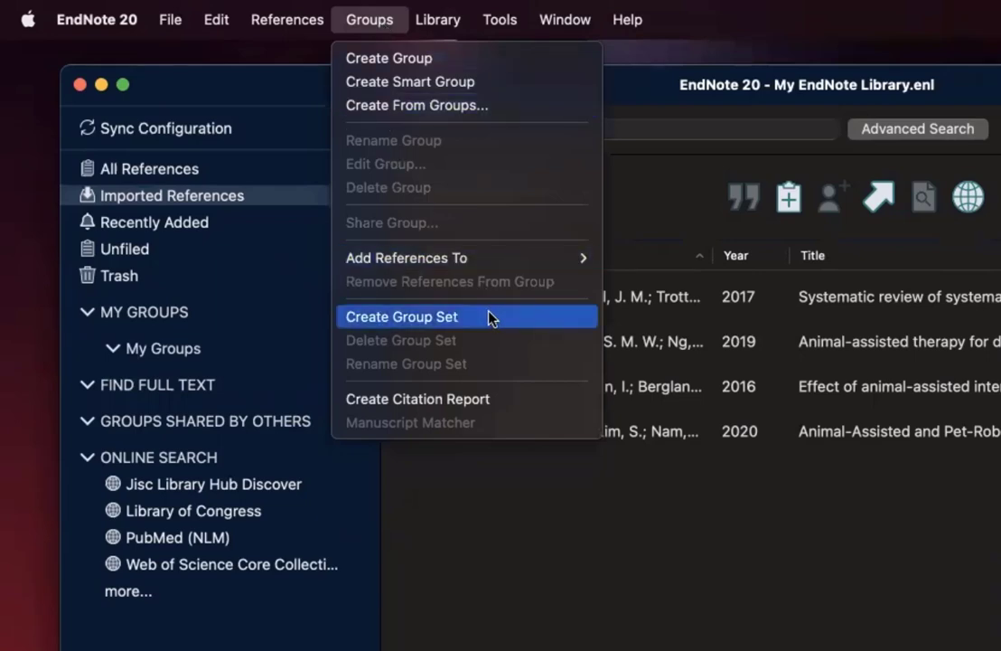
click(401, 316)
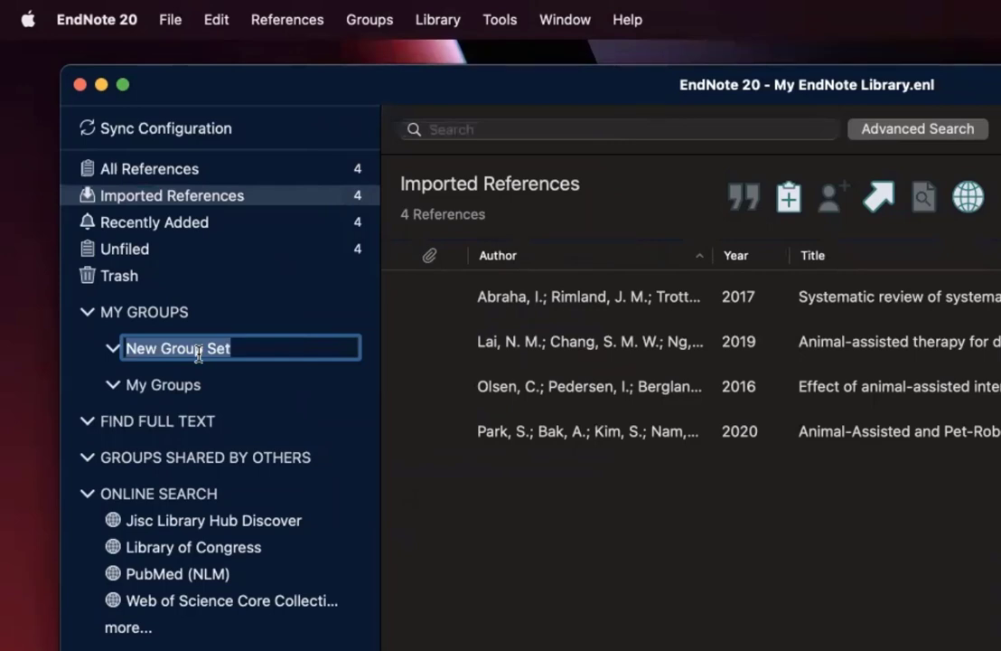
text(Animal Assisted Therapy)
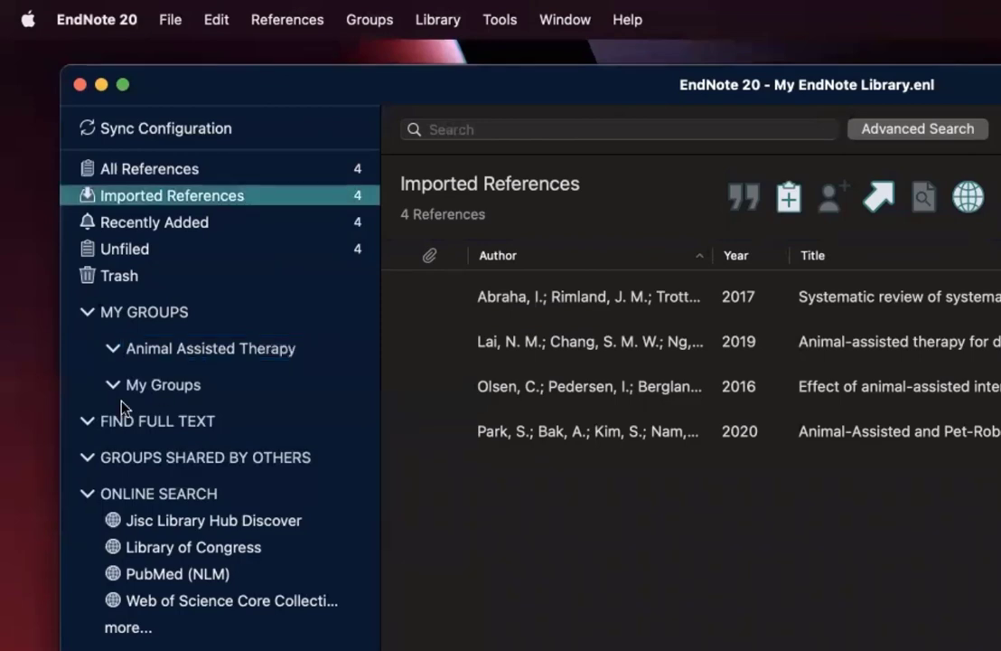
click(209, 347)
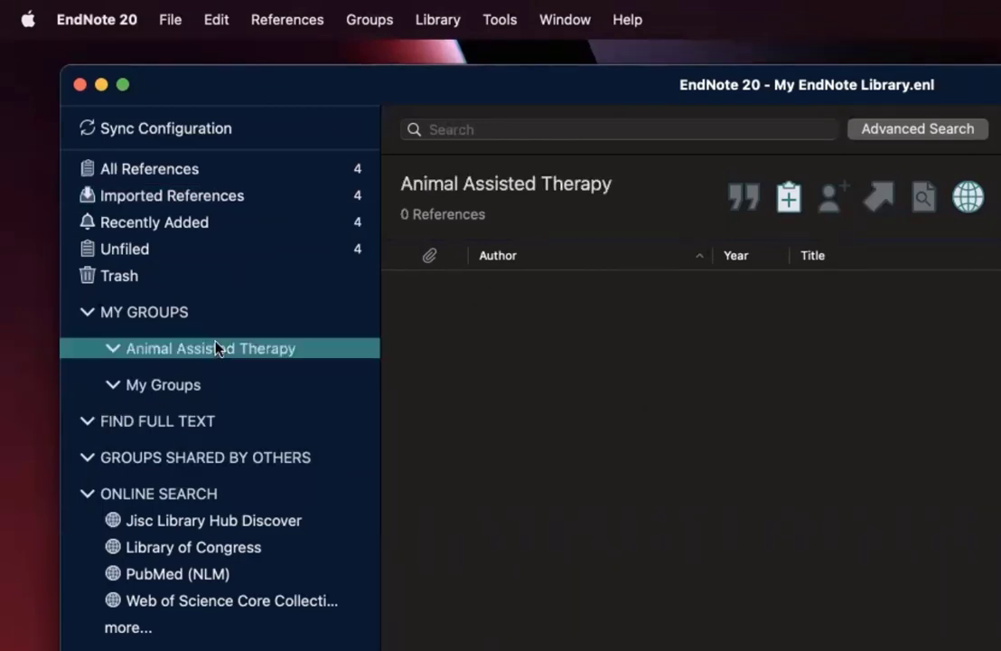
Create Canine and Equine groups inside the Animal Assisted Therapy set and add references to them
click(369, 18)
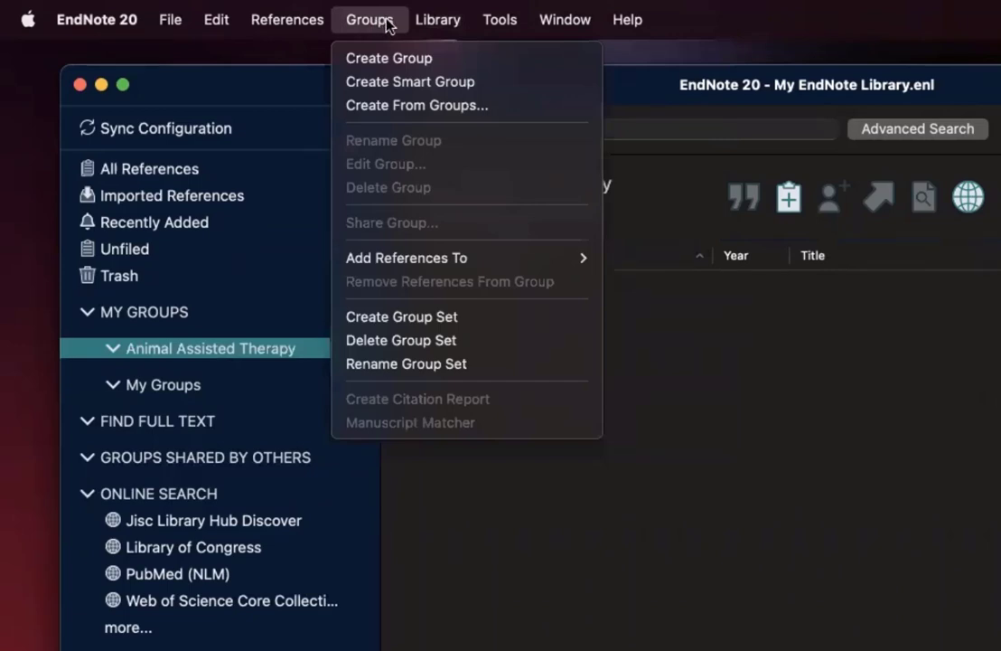
mouse_move(401, 58)
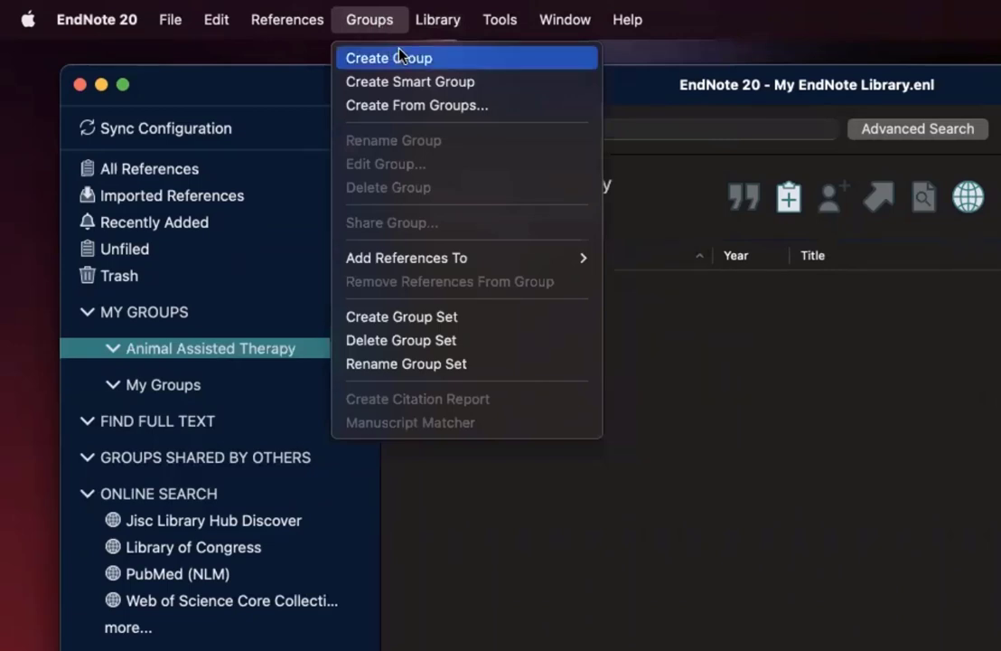
click(388, 58)
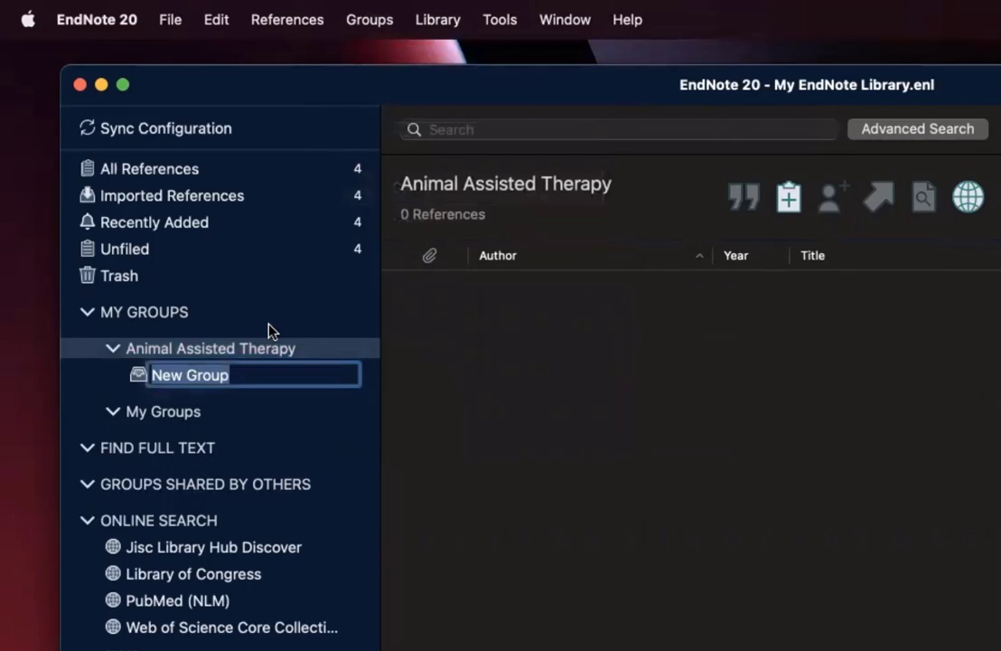
text(Canine)
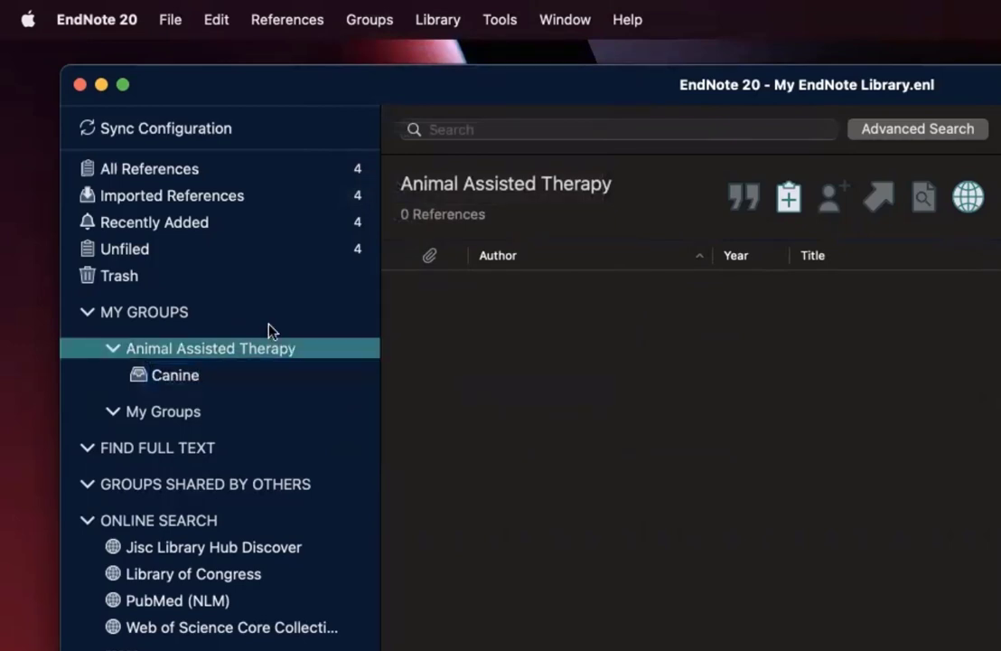
click(369, 18)
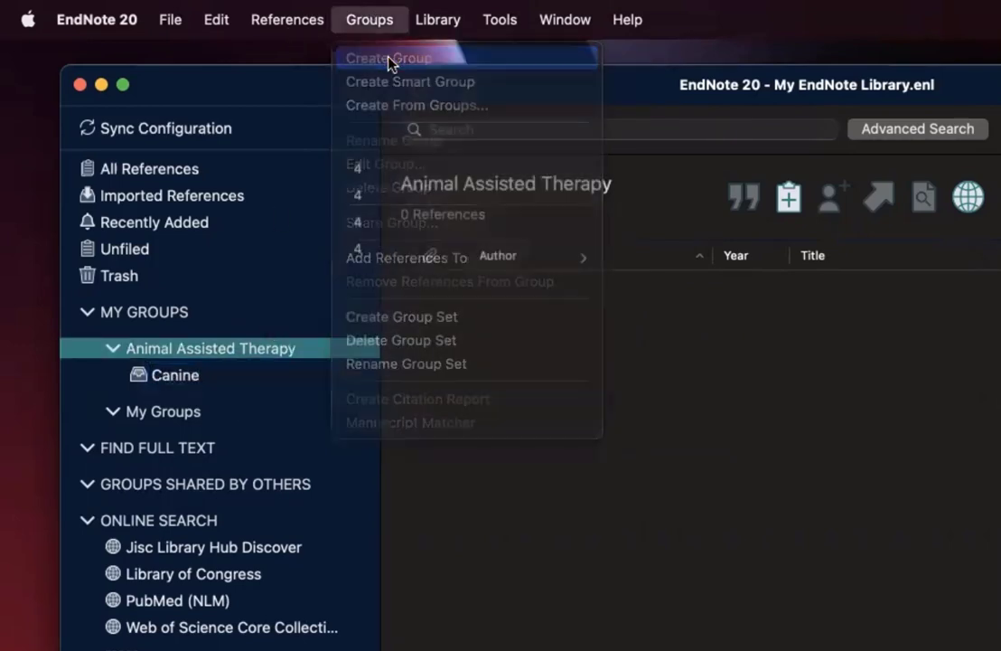
click(387, 58)
text(Equine)
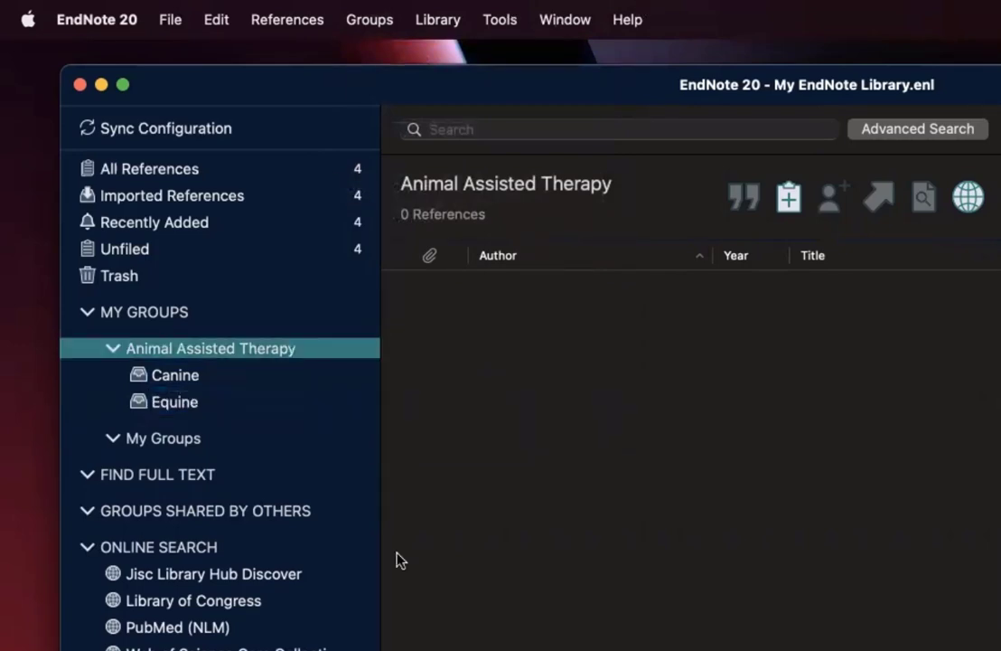
click(175, 374)
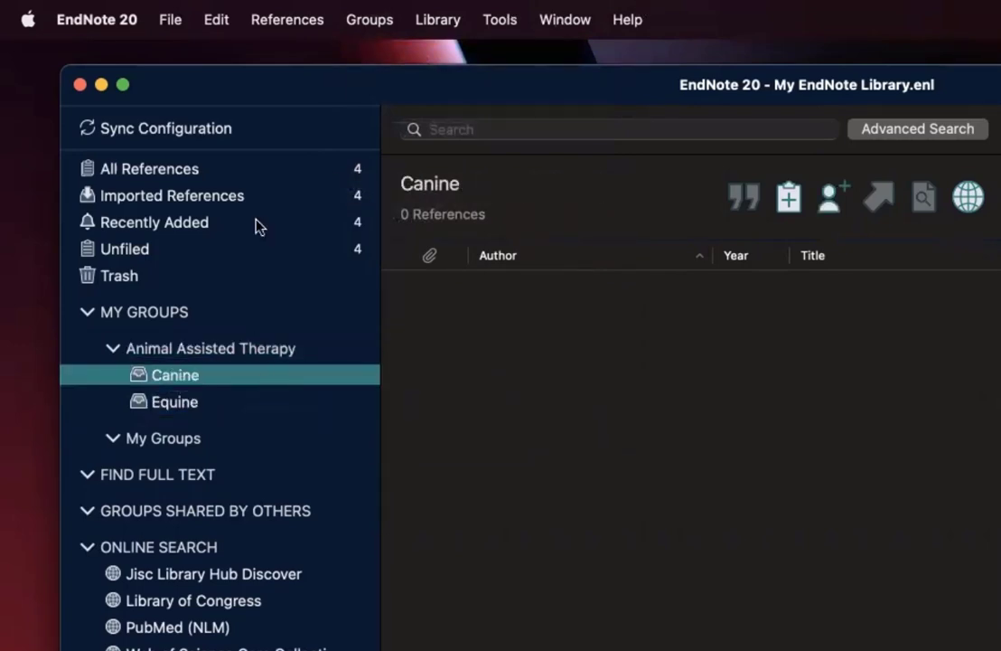
click(148, 168)
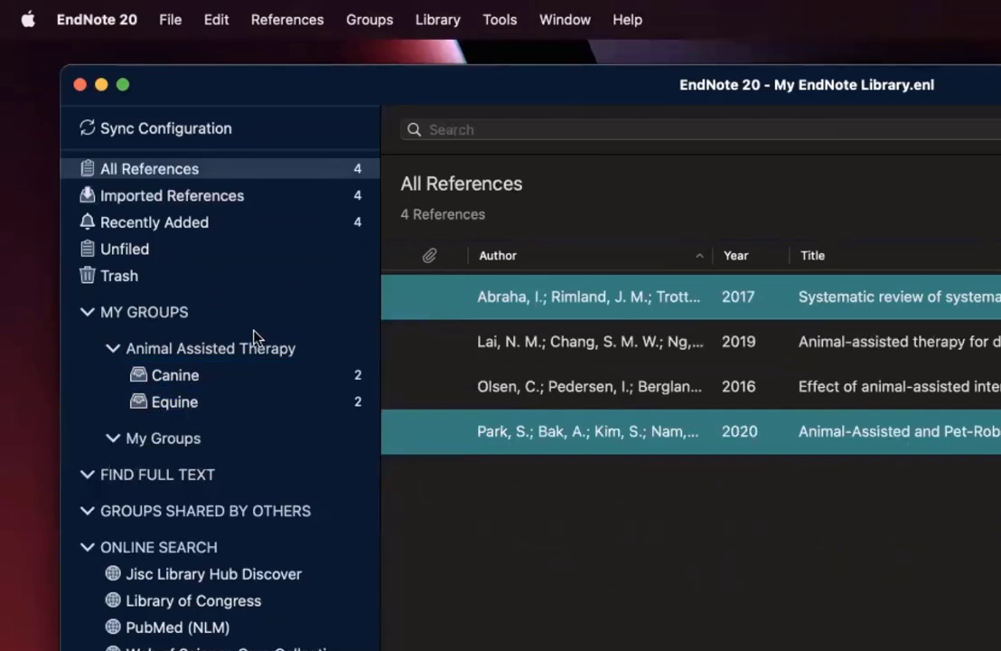
Create a group named NURS804 inside the My Groups set
click(163, 439)
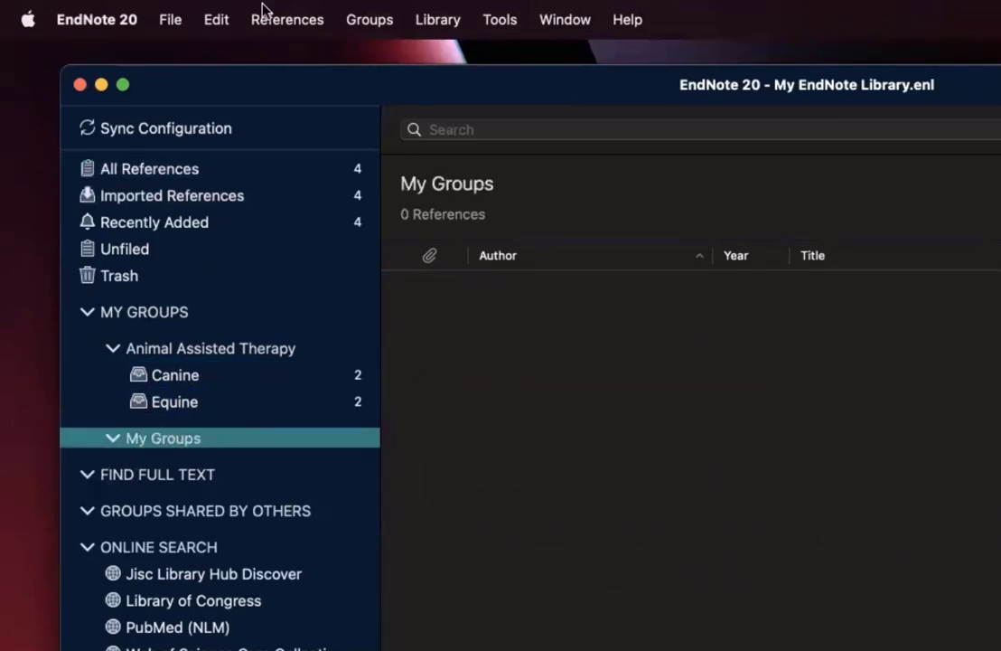
click(369, 18)
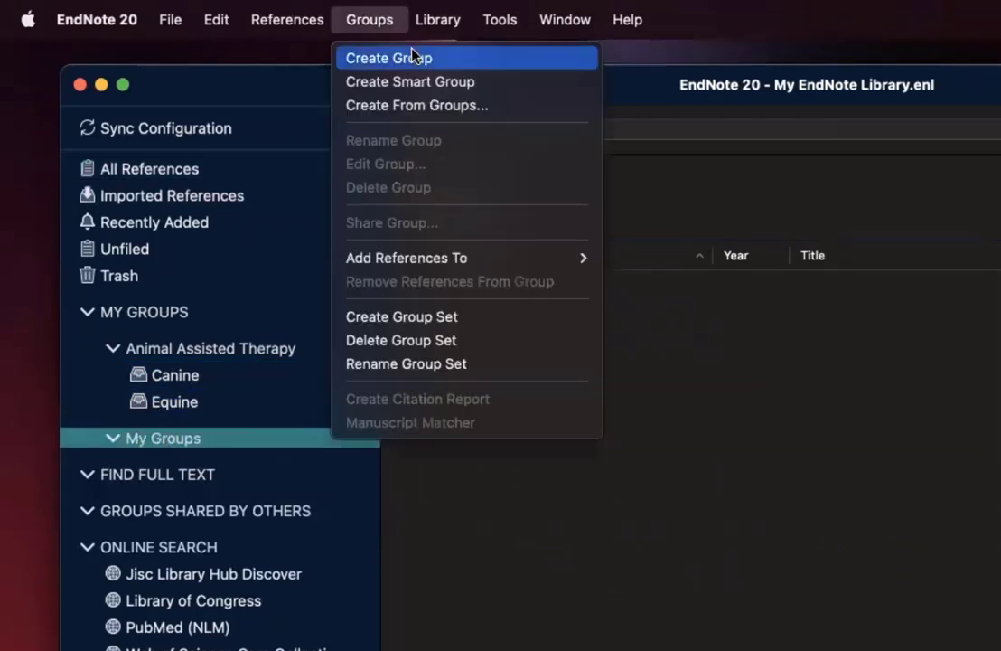
click(389, 58)
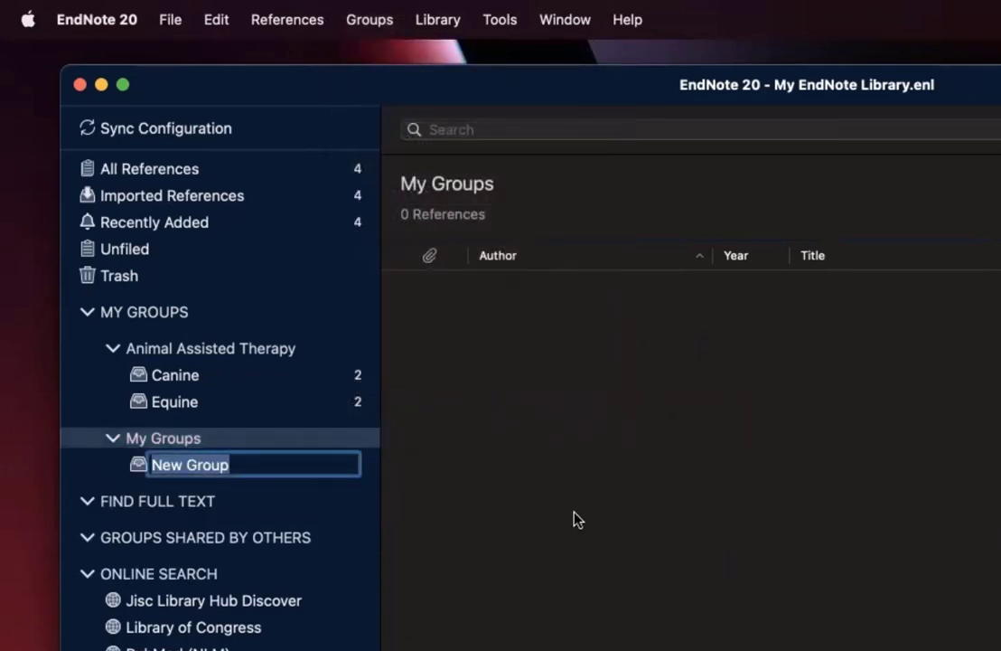
text(NURS8)
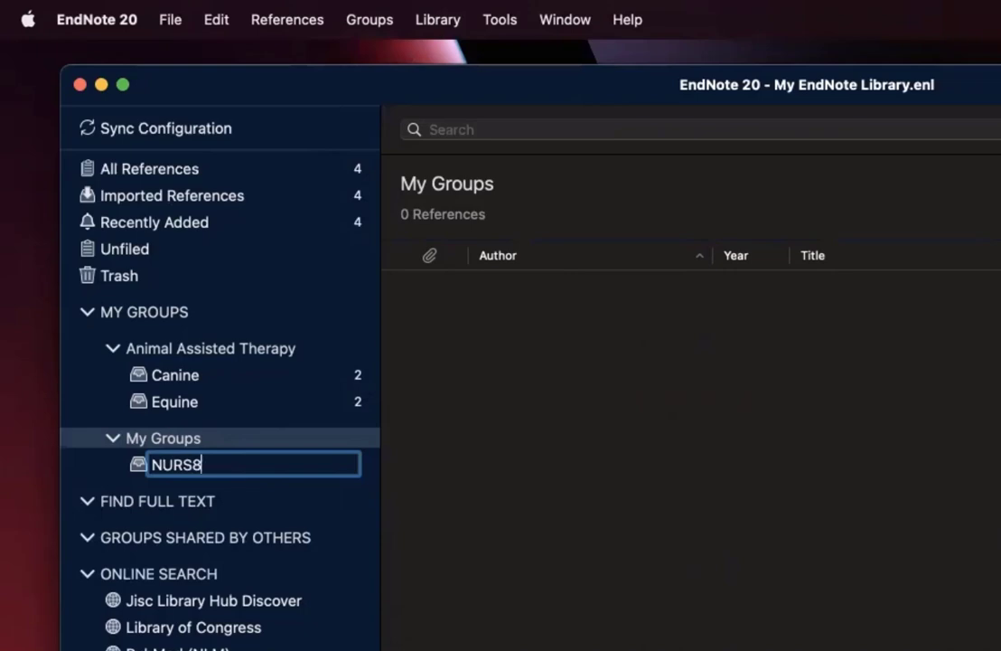
text(04)
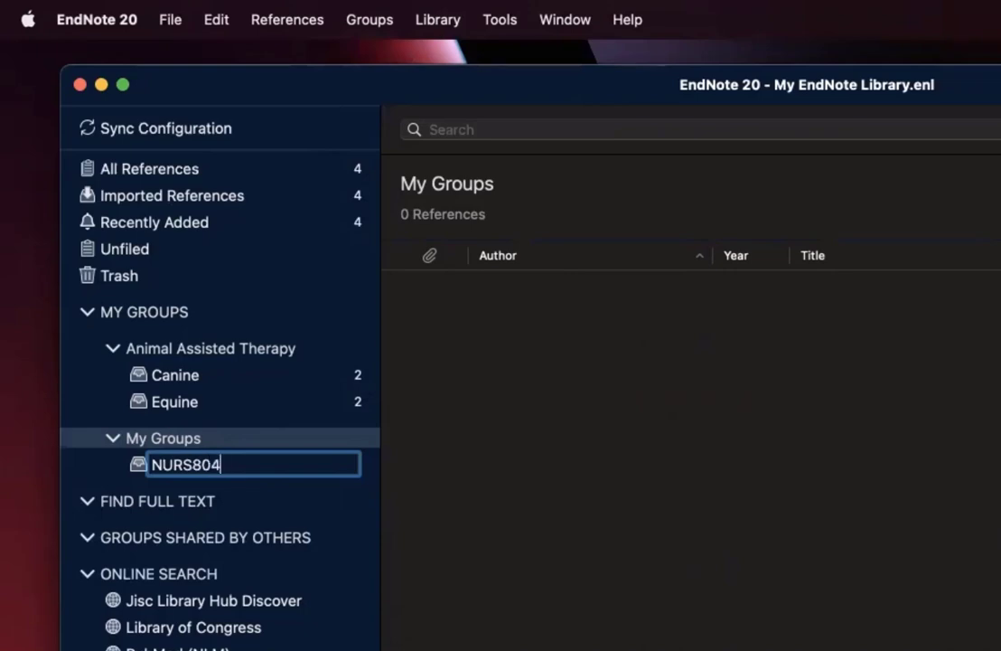
Create a second group named Depression inside My Groups and view it
click(371, 18)
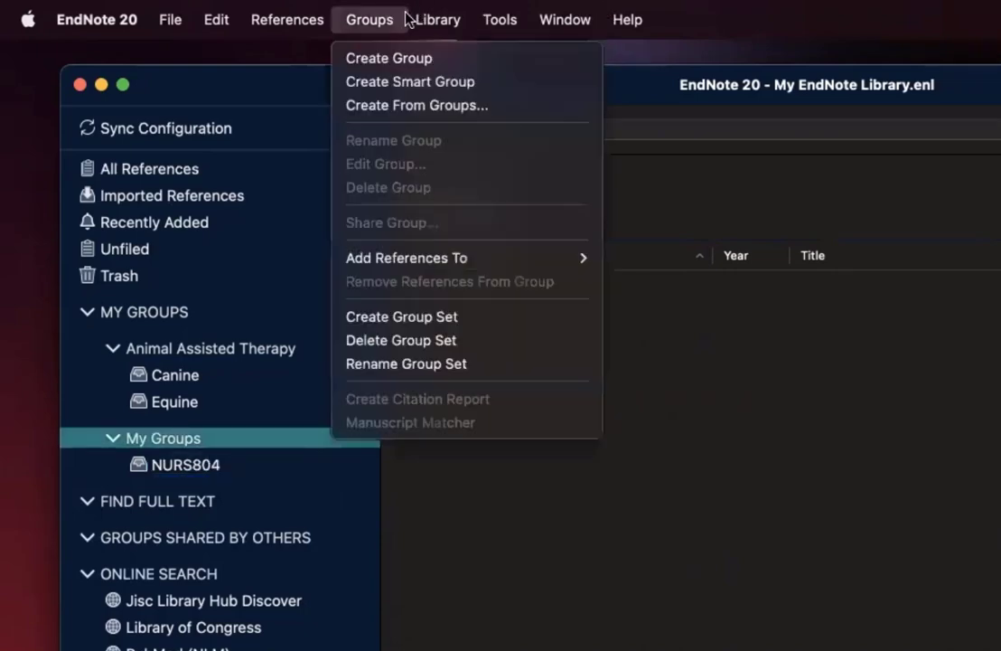
click(390, 58)
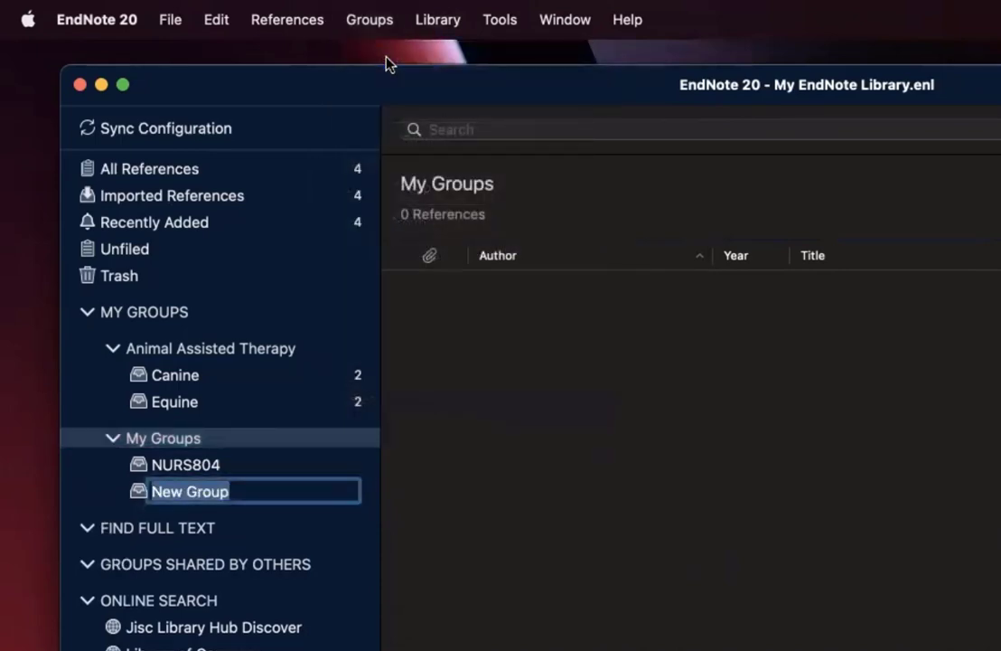
text(Depression)
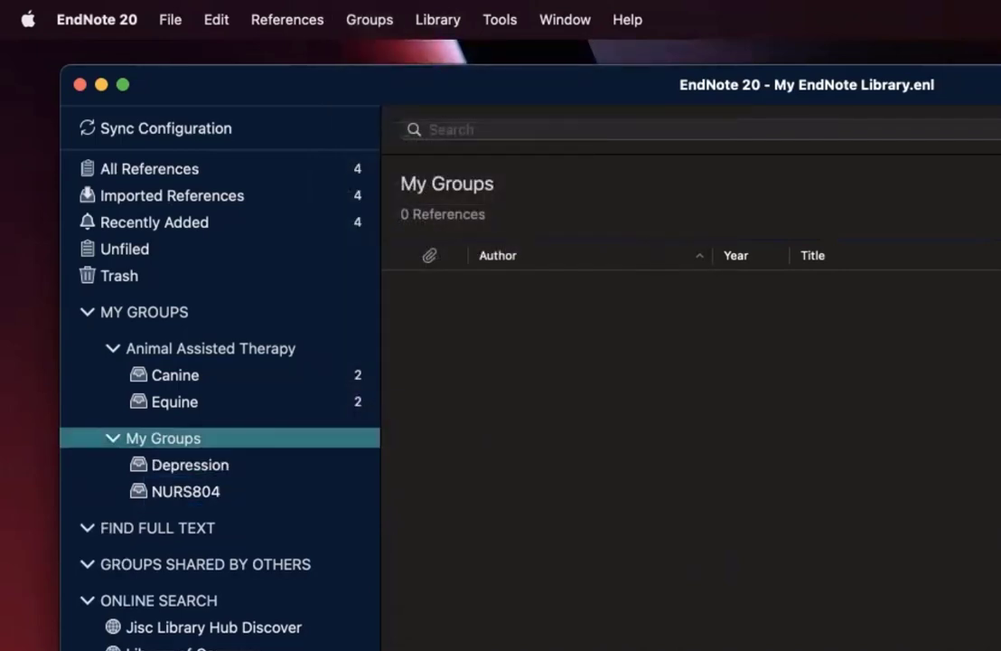
click(188, 464)
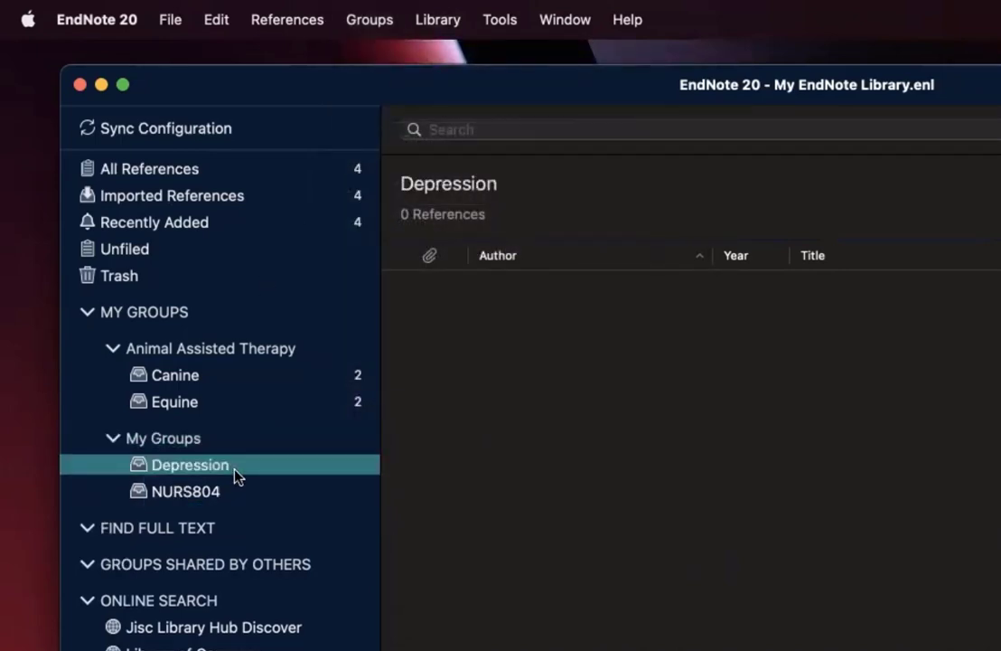
mouse_move(239, 450)
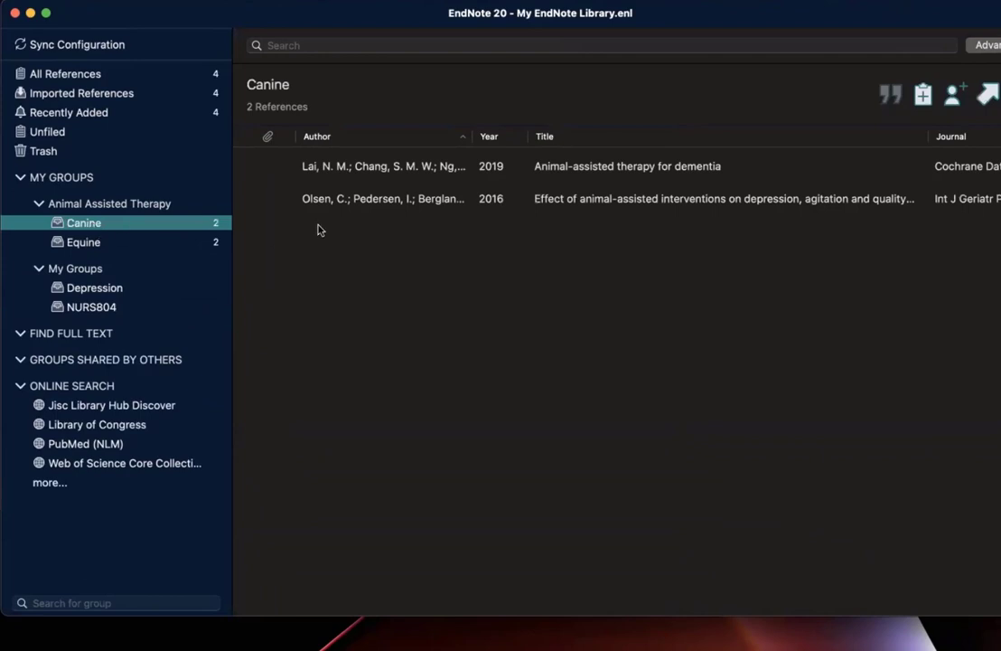
mouse_move(387, 197)
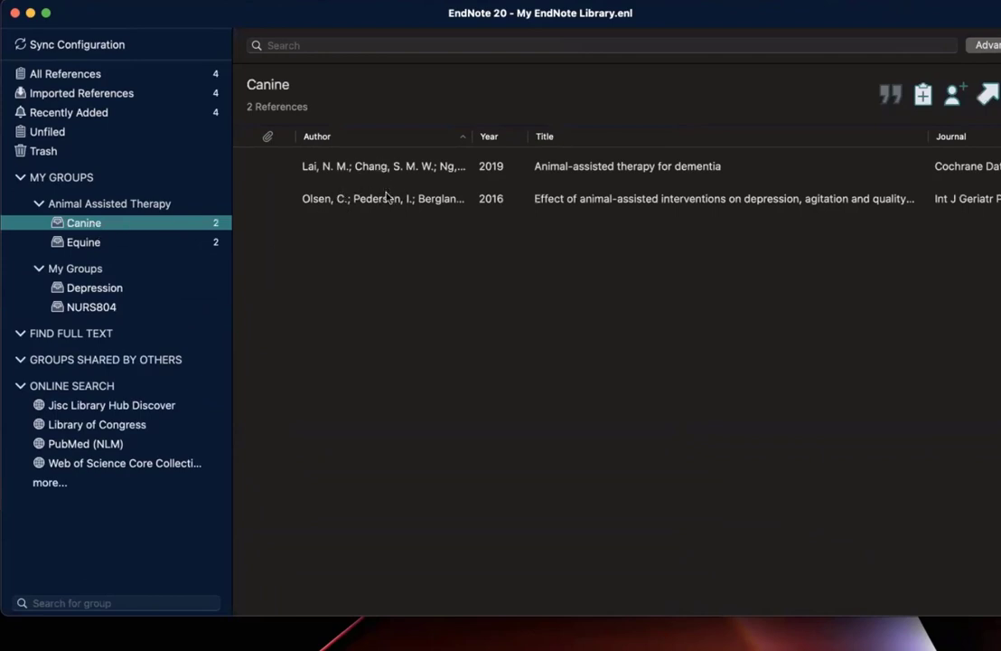
mouse_move(86, 74)
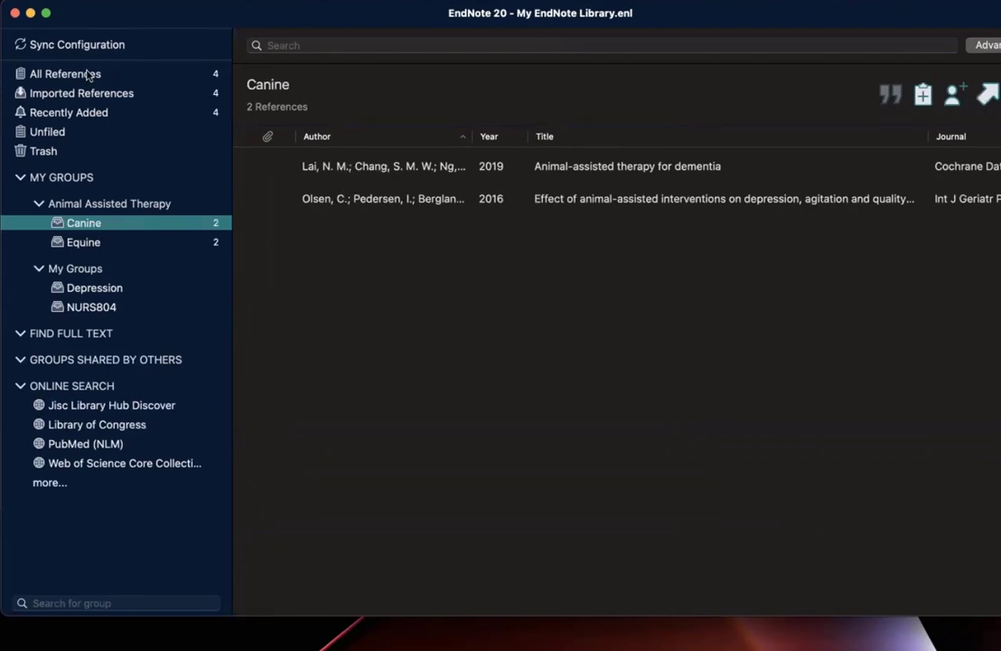
mouse_move(441, 285)
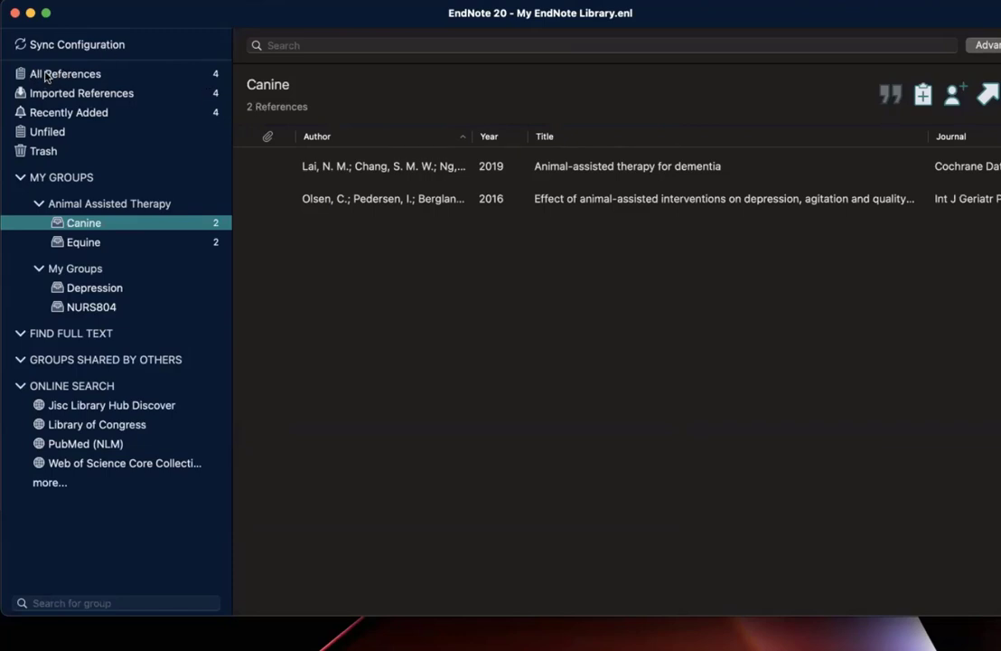
Show All References to list the library's four references
click(65, 73)
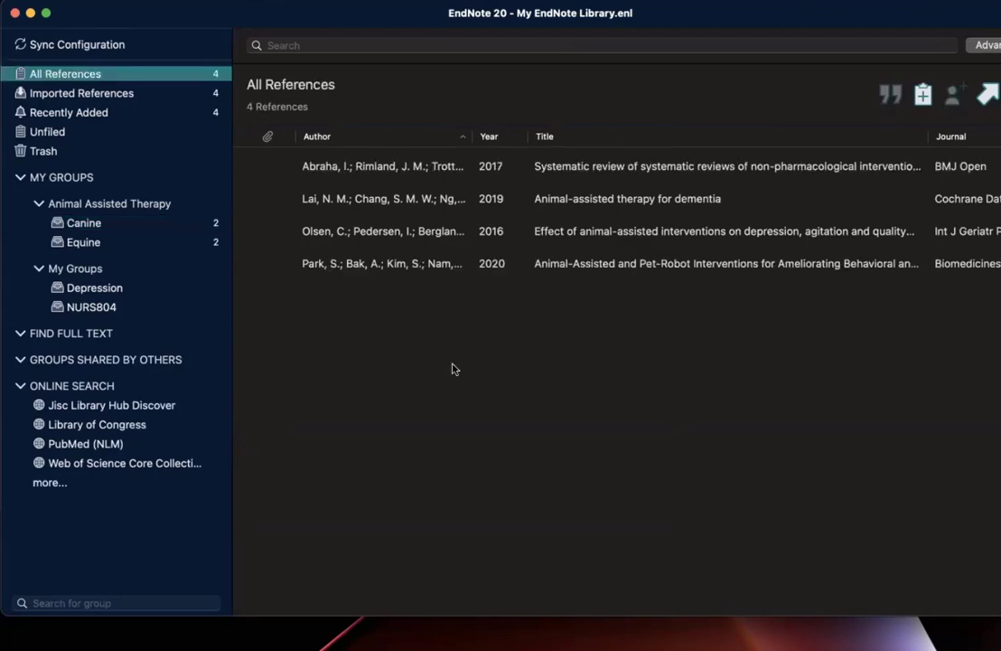
mouse_move(543, 401)
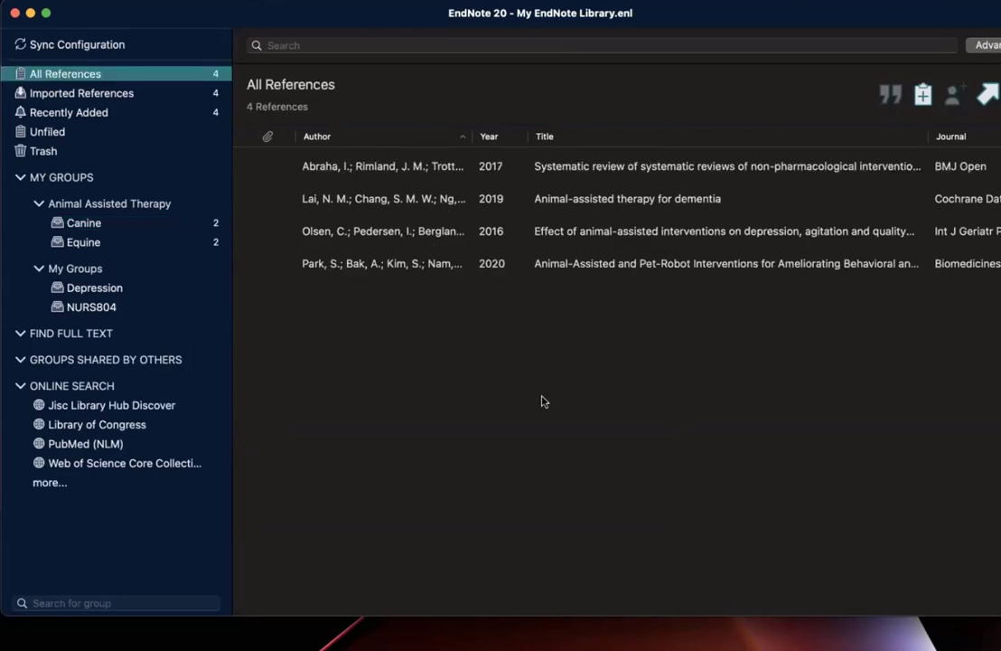